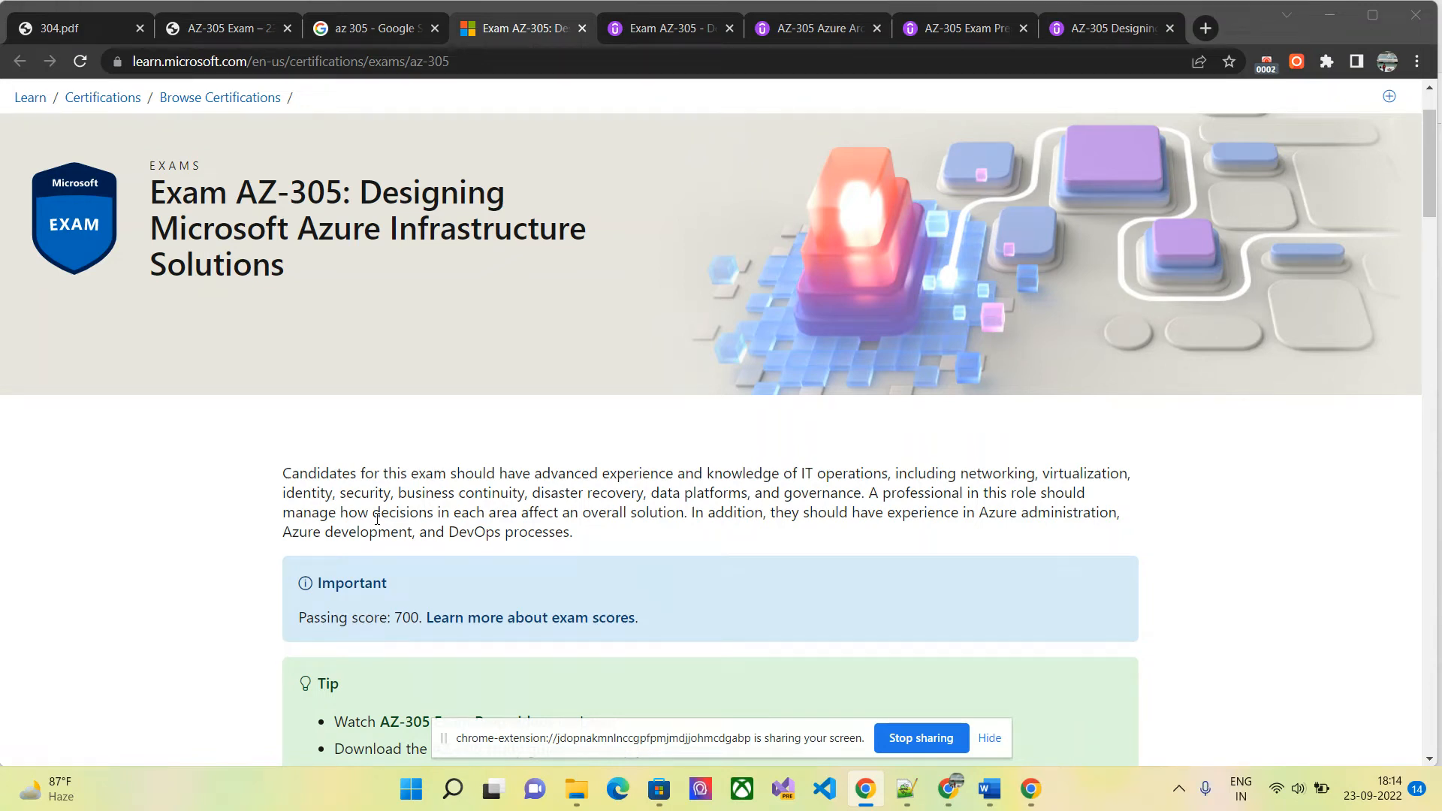
mouse_move(407, 396)
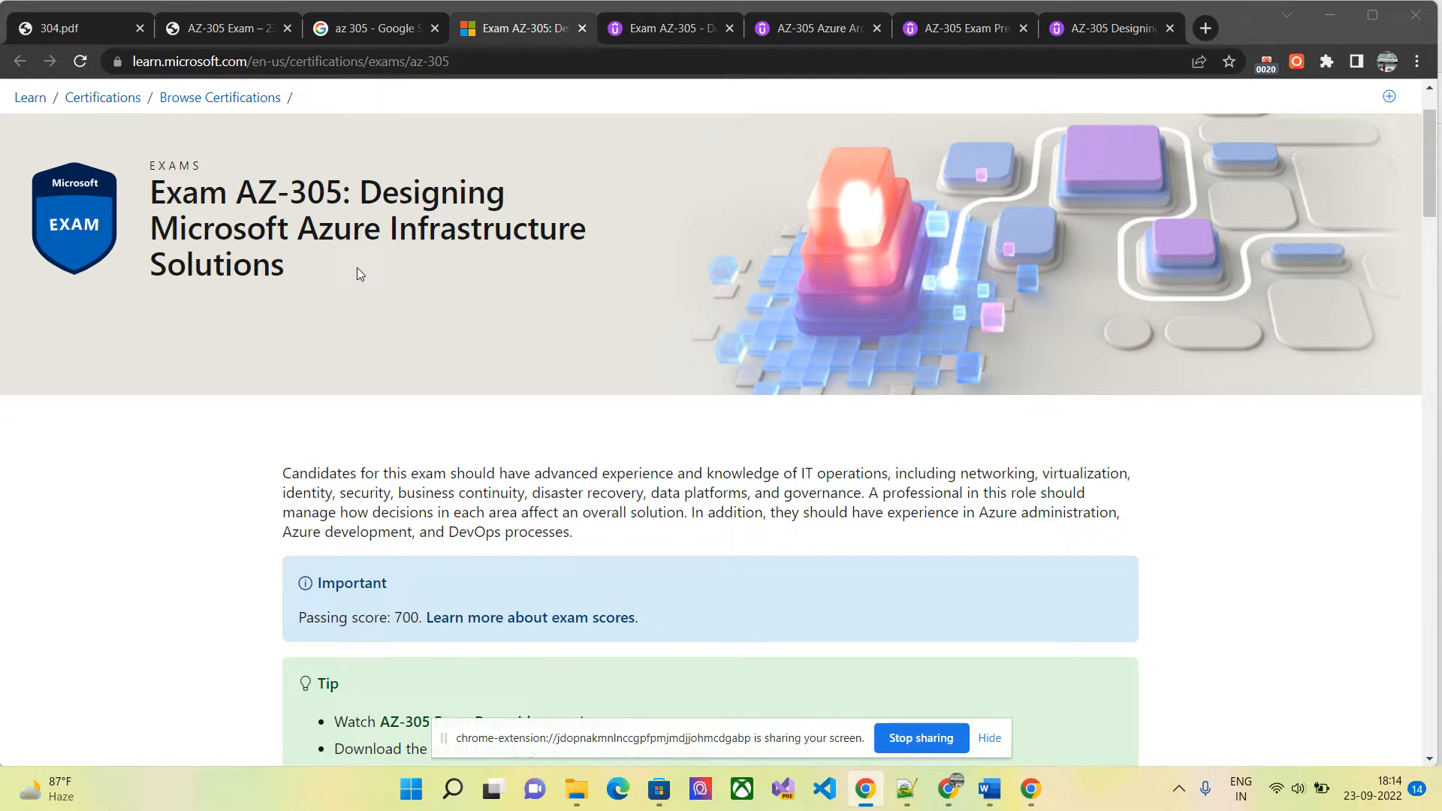
mouse_move(712, 288)
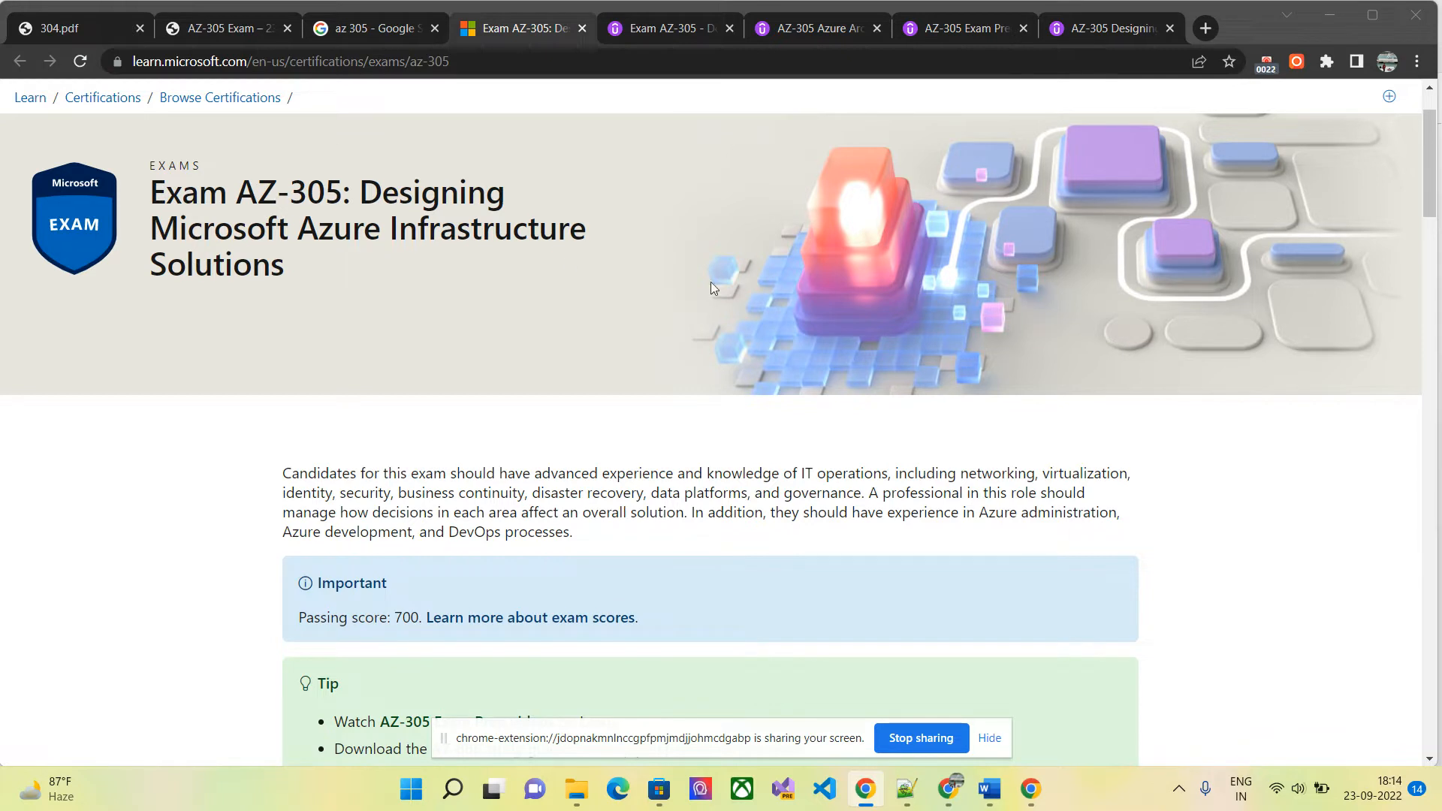
mouse_move(1080, 204)
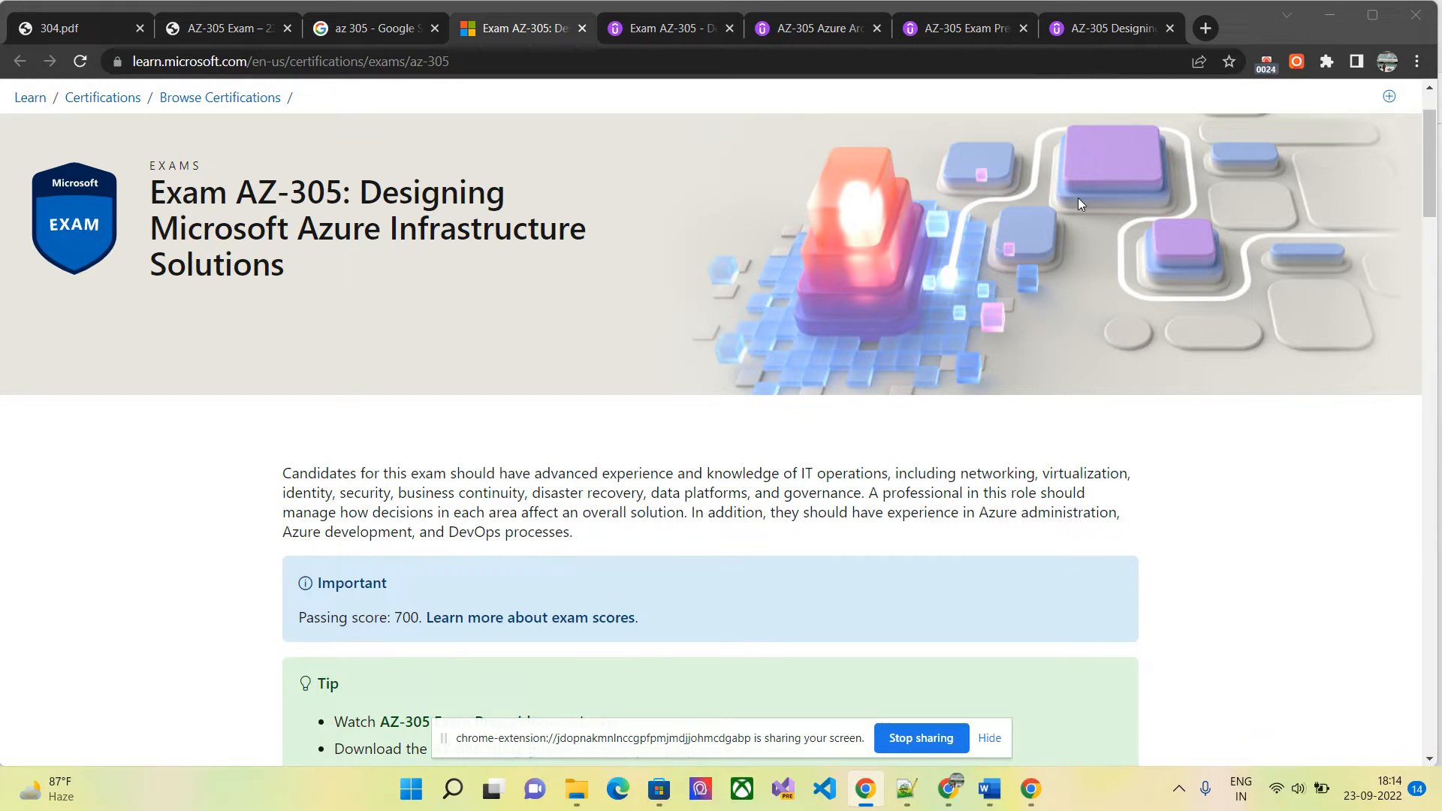
mouse_move(998, 301)
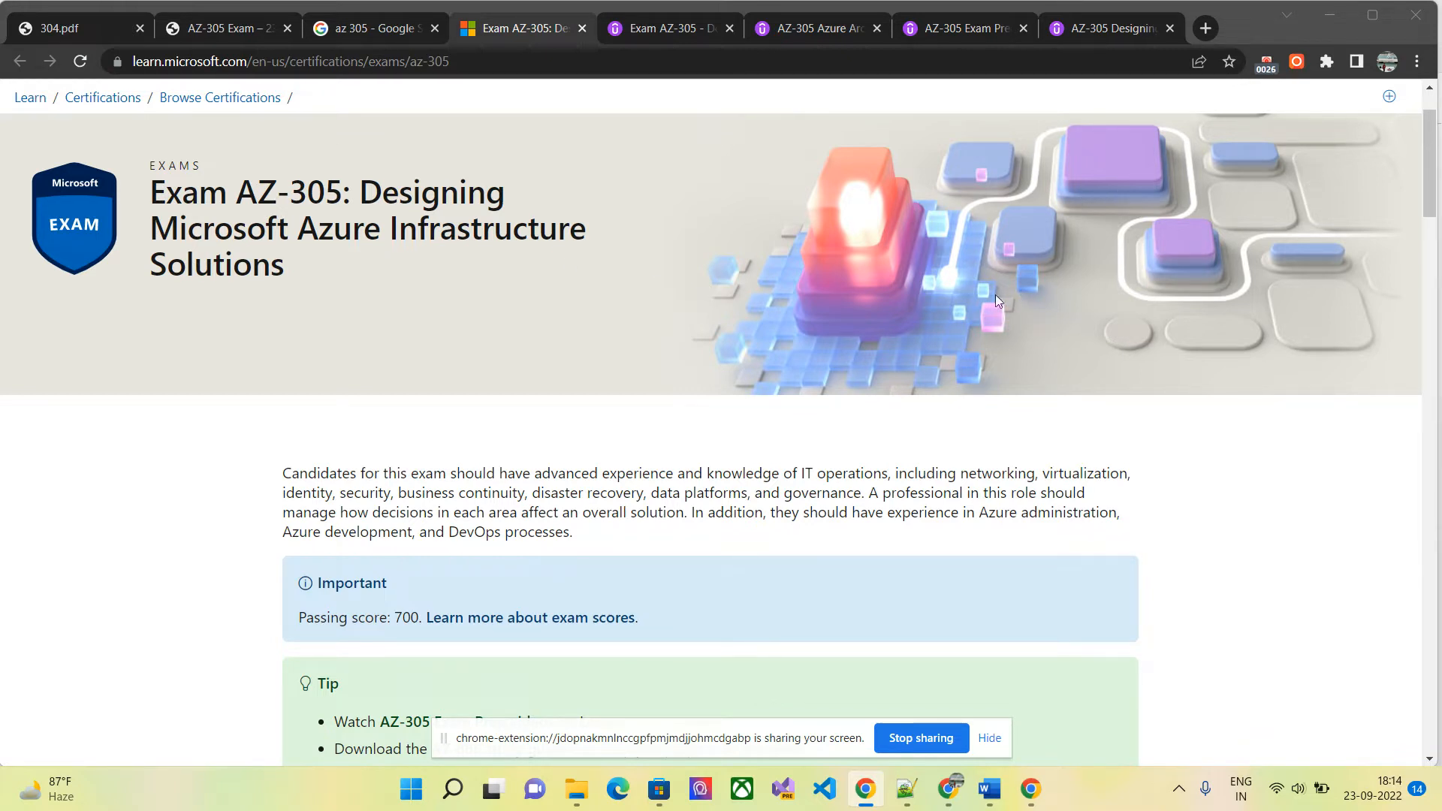
mouse_move(588, 266)
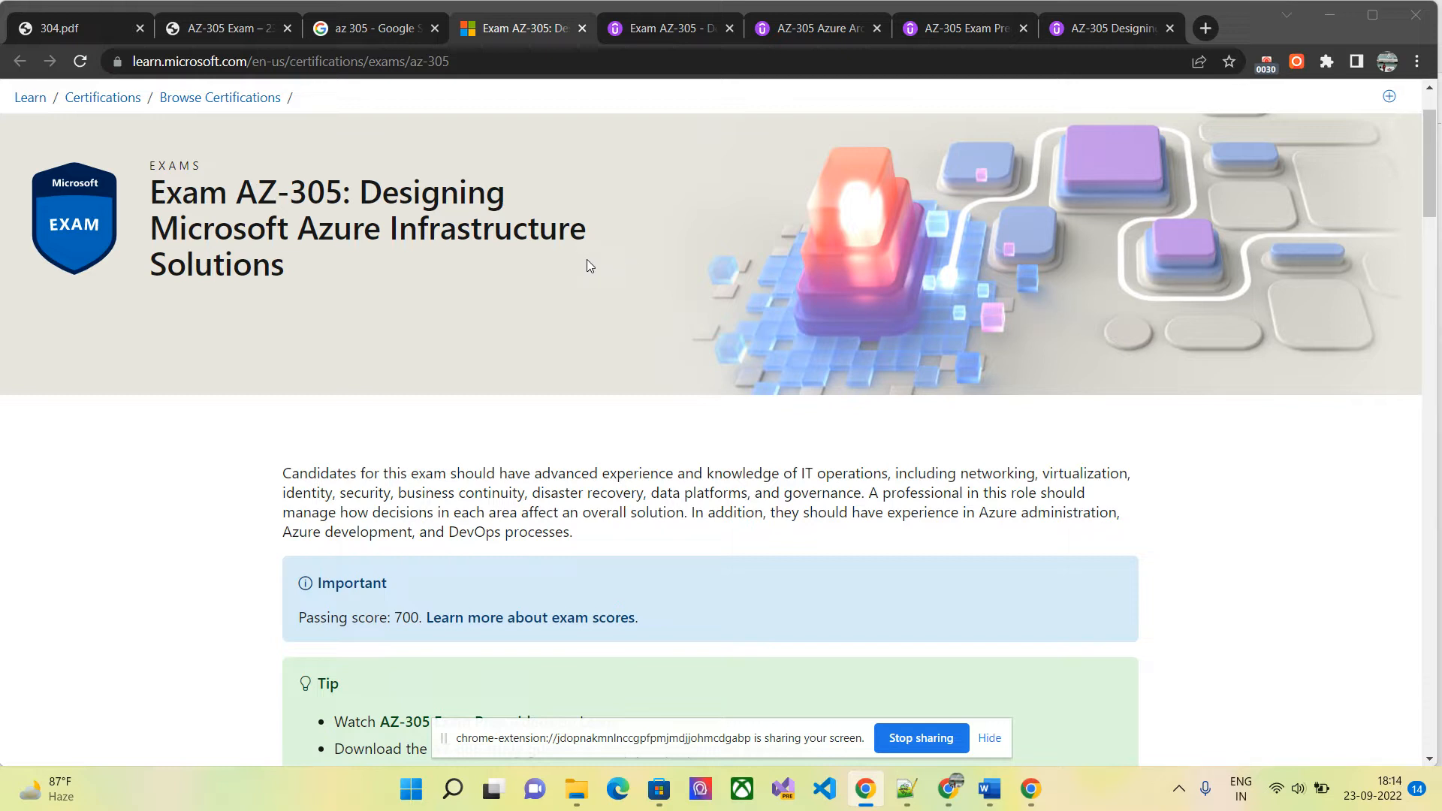
mouse_move(292, 219)
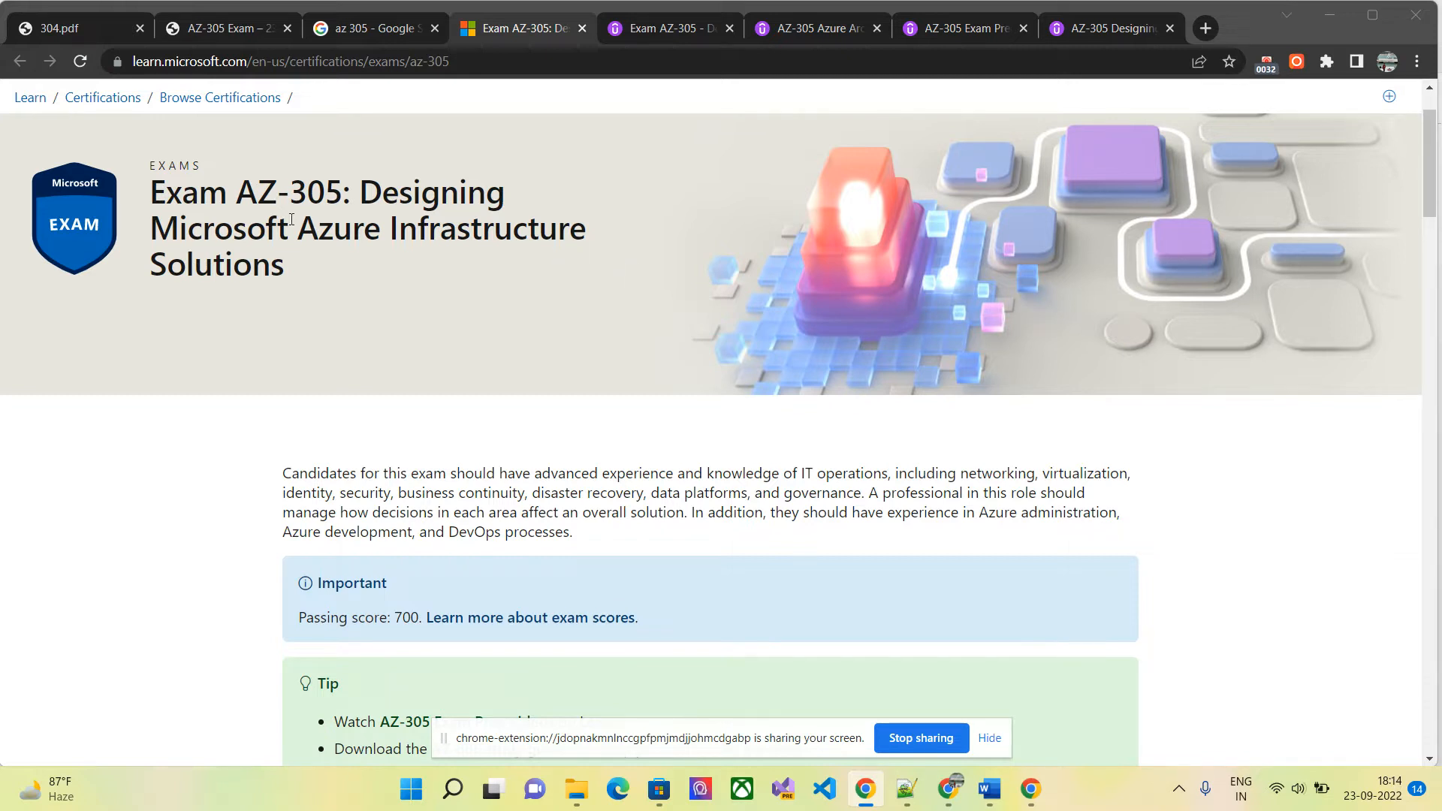
Highlight the AZ-305 exam code in the title, then scroll through the page.
double_click(276, 192)
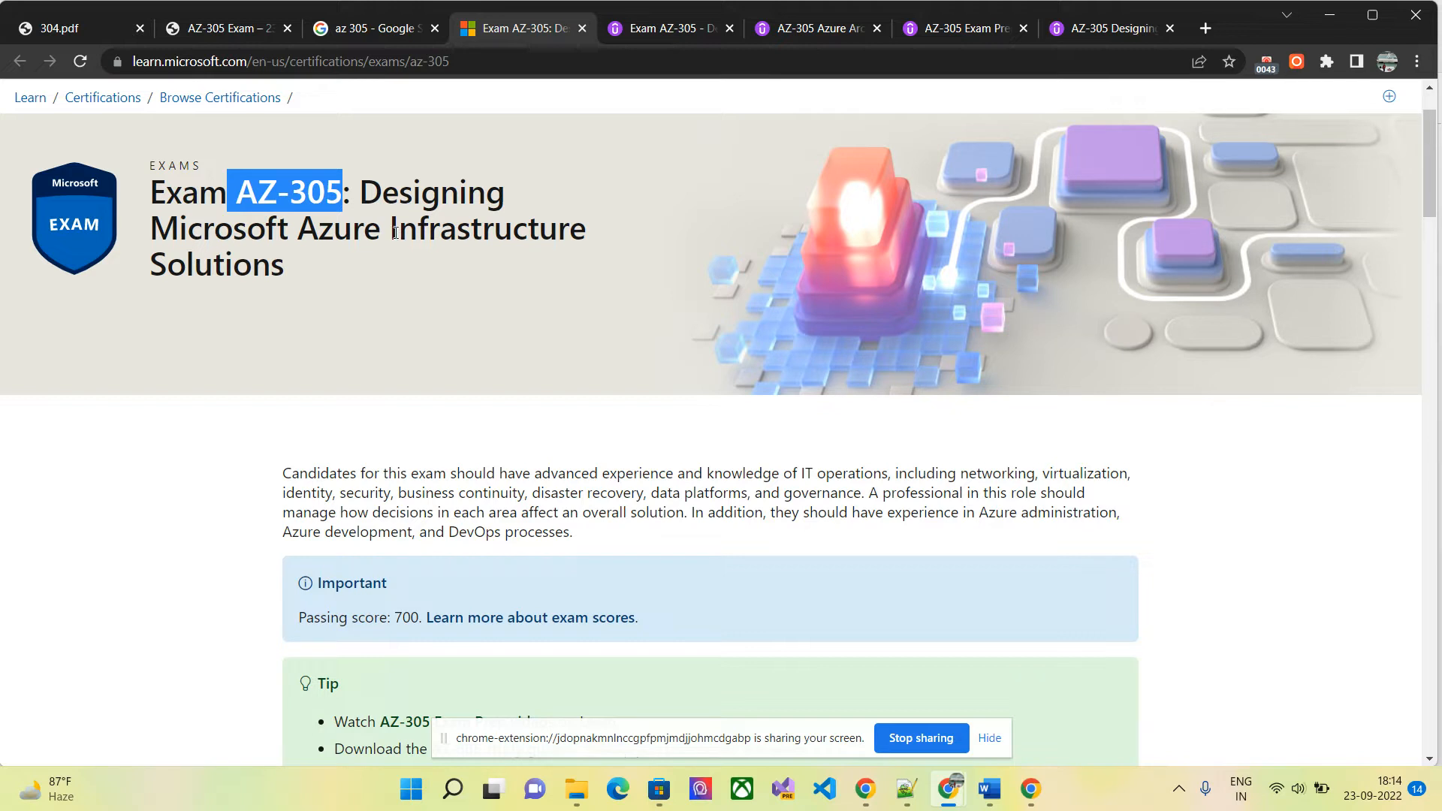
click(306, 241)
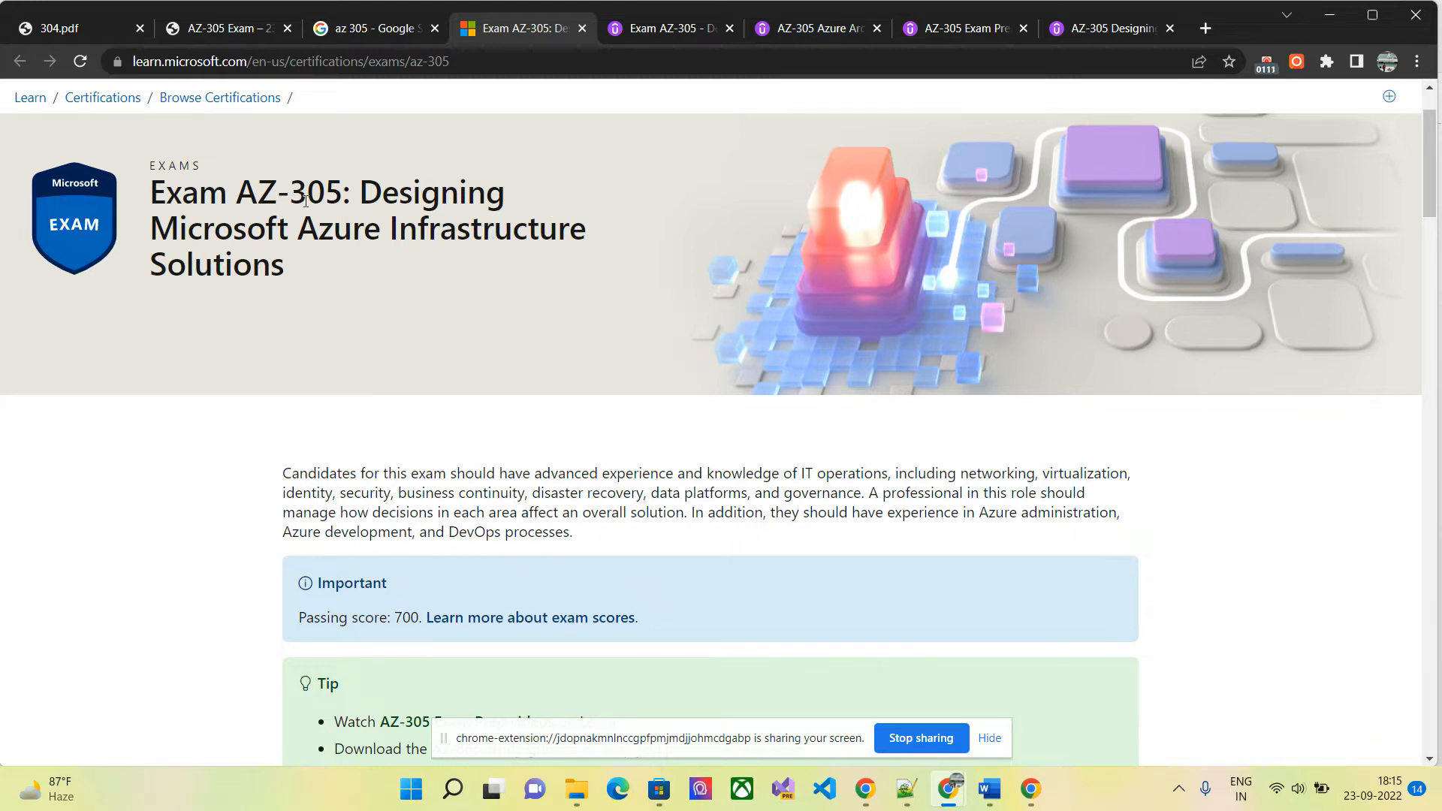
mouse_move(1228, 192)
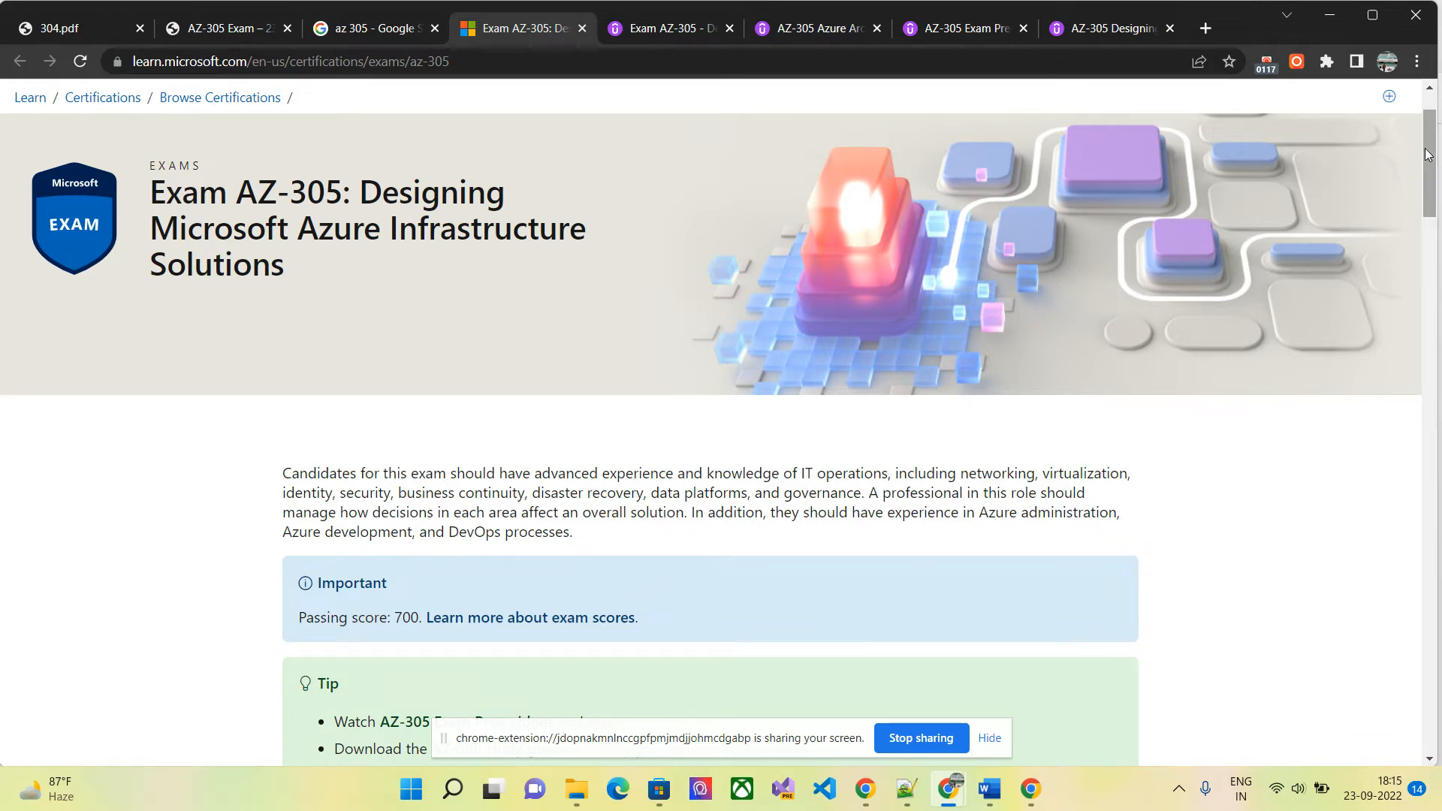
scroll(down, 3)
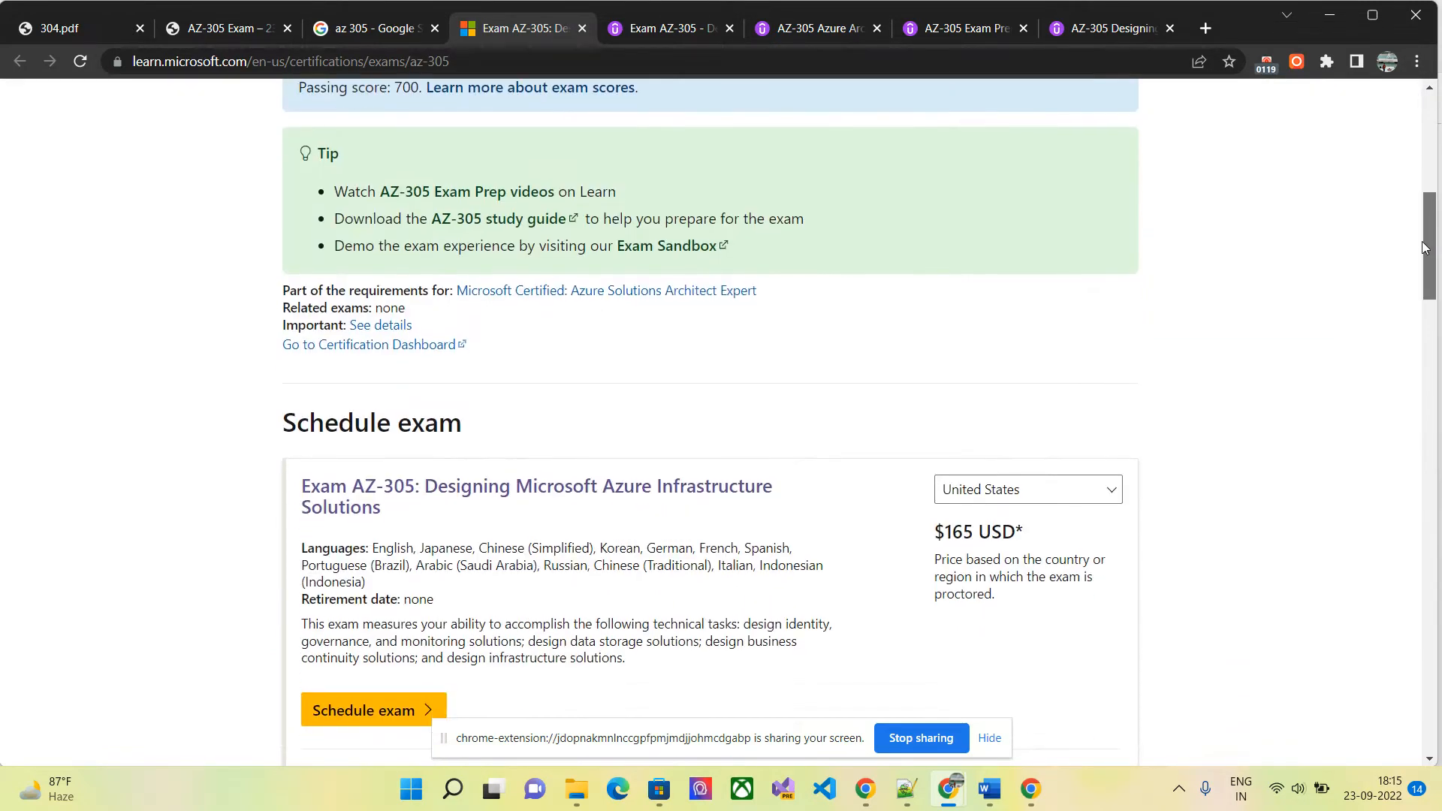
scroll(down, 3)
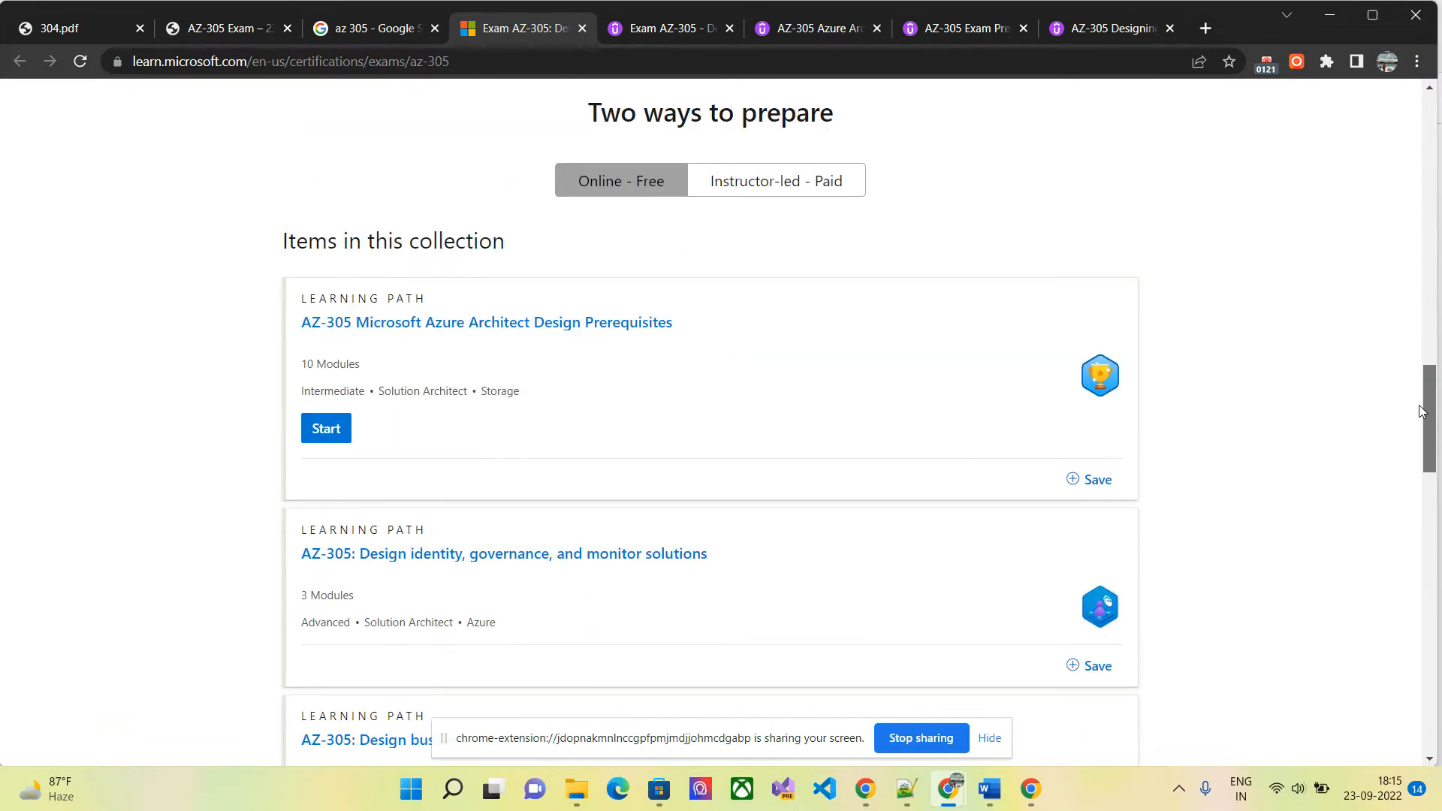
mouse_move(521, 377)
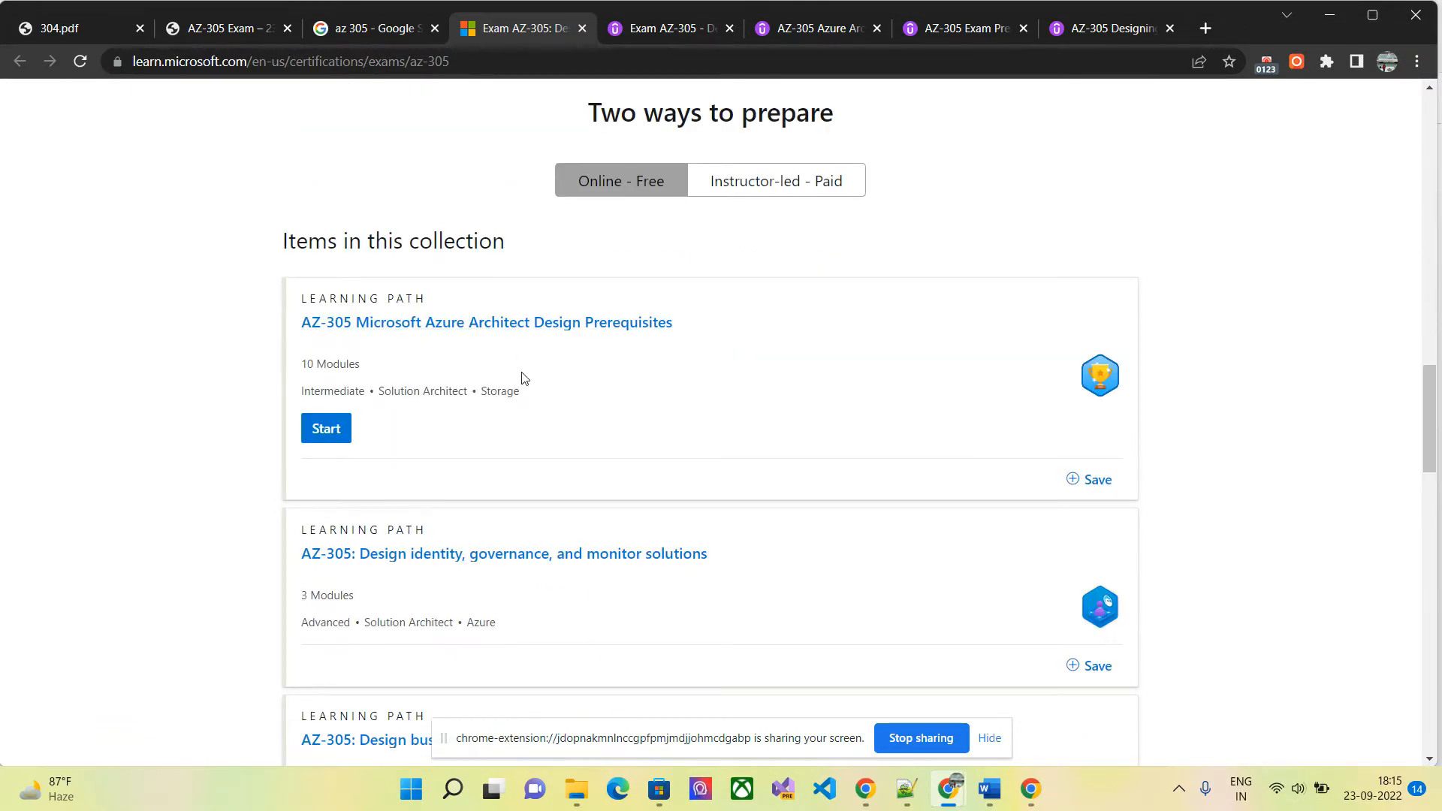
mouse_move(1368, 337)
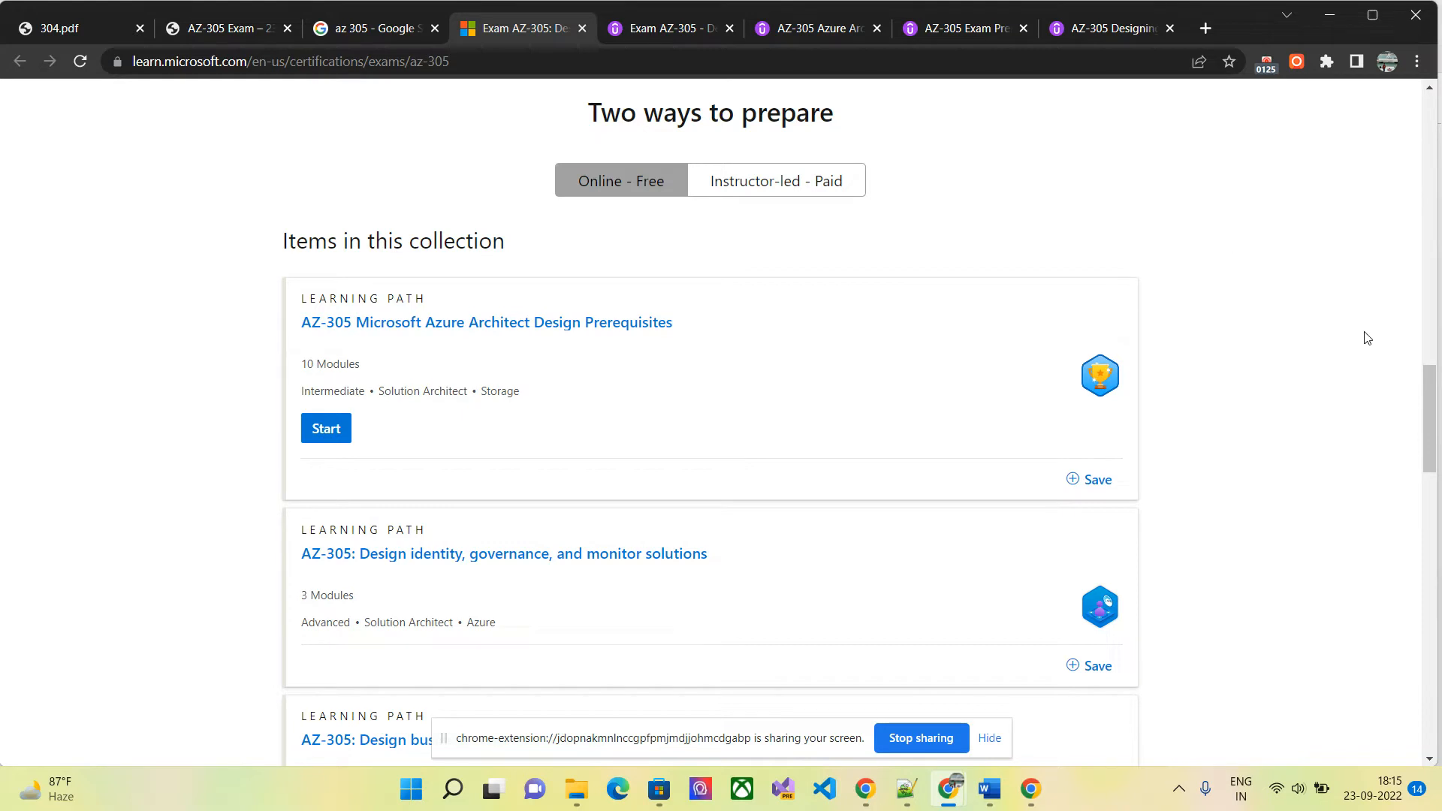
scroll(down, 3)
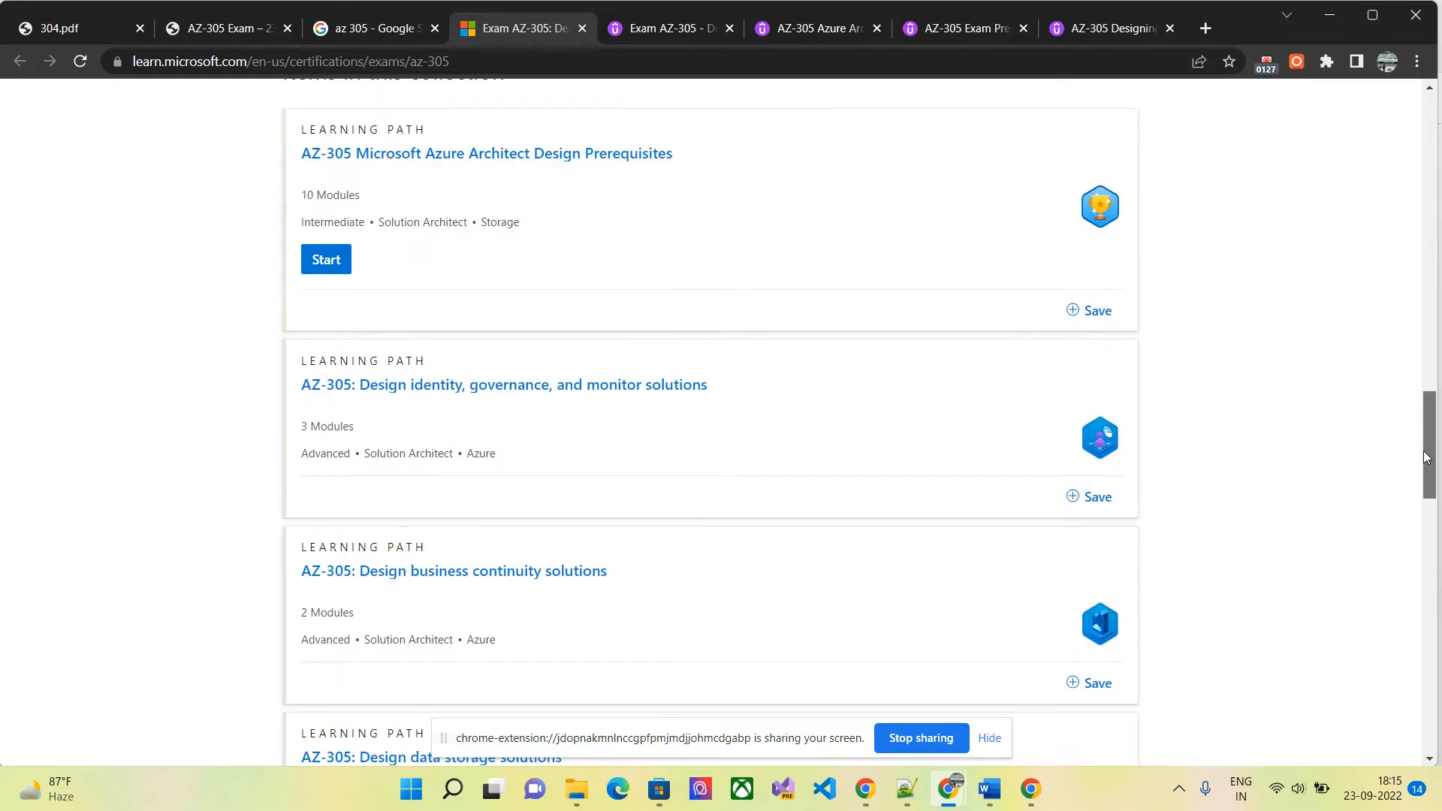
scroll(down, 3)
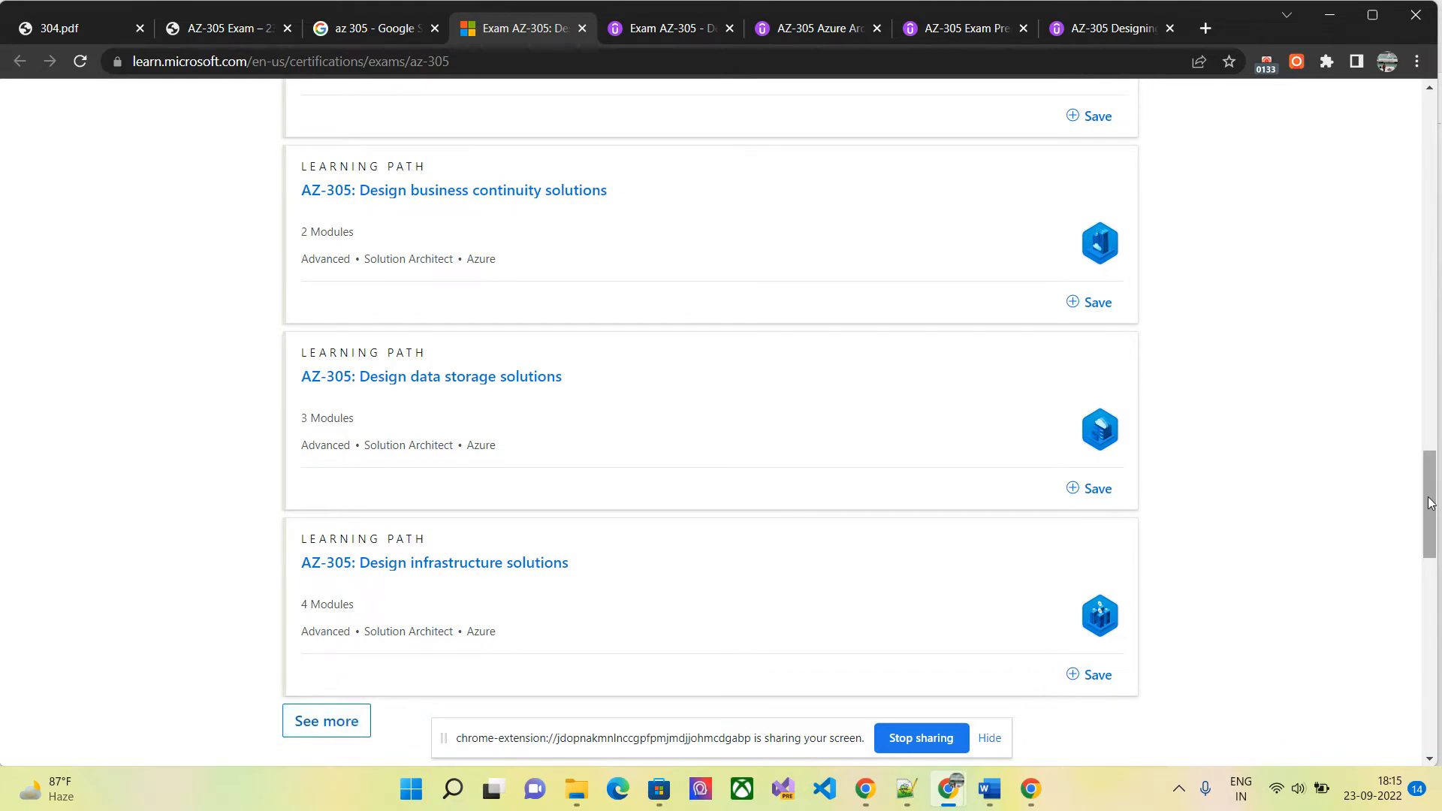
scroll(up, 3)
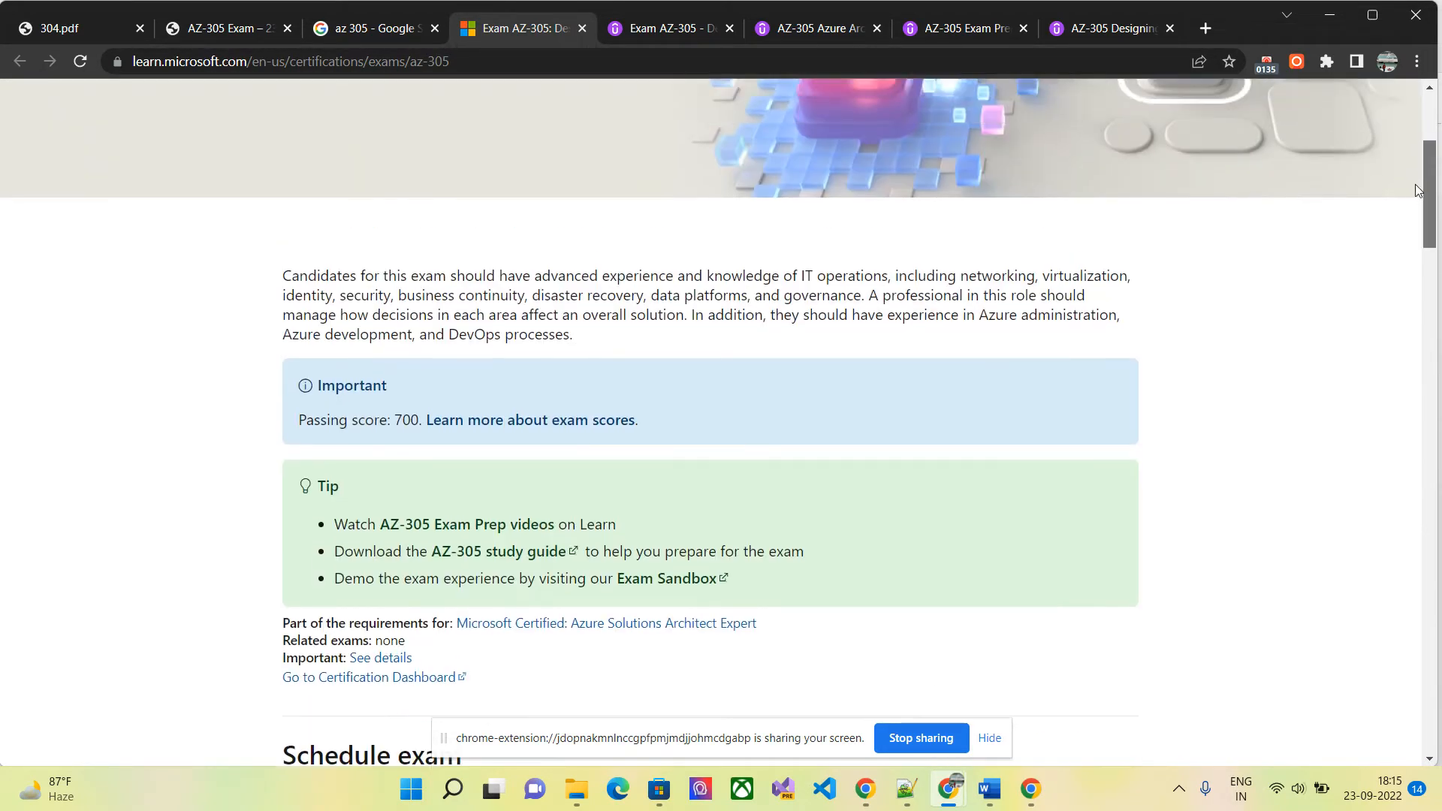
scroll(up, 3)
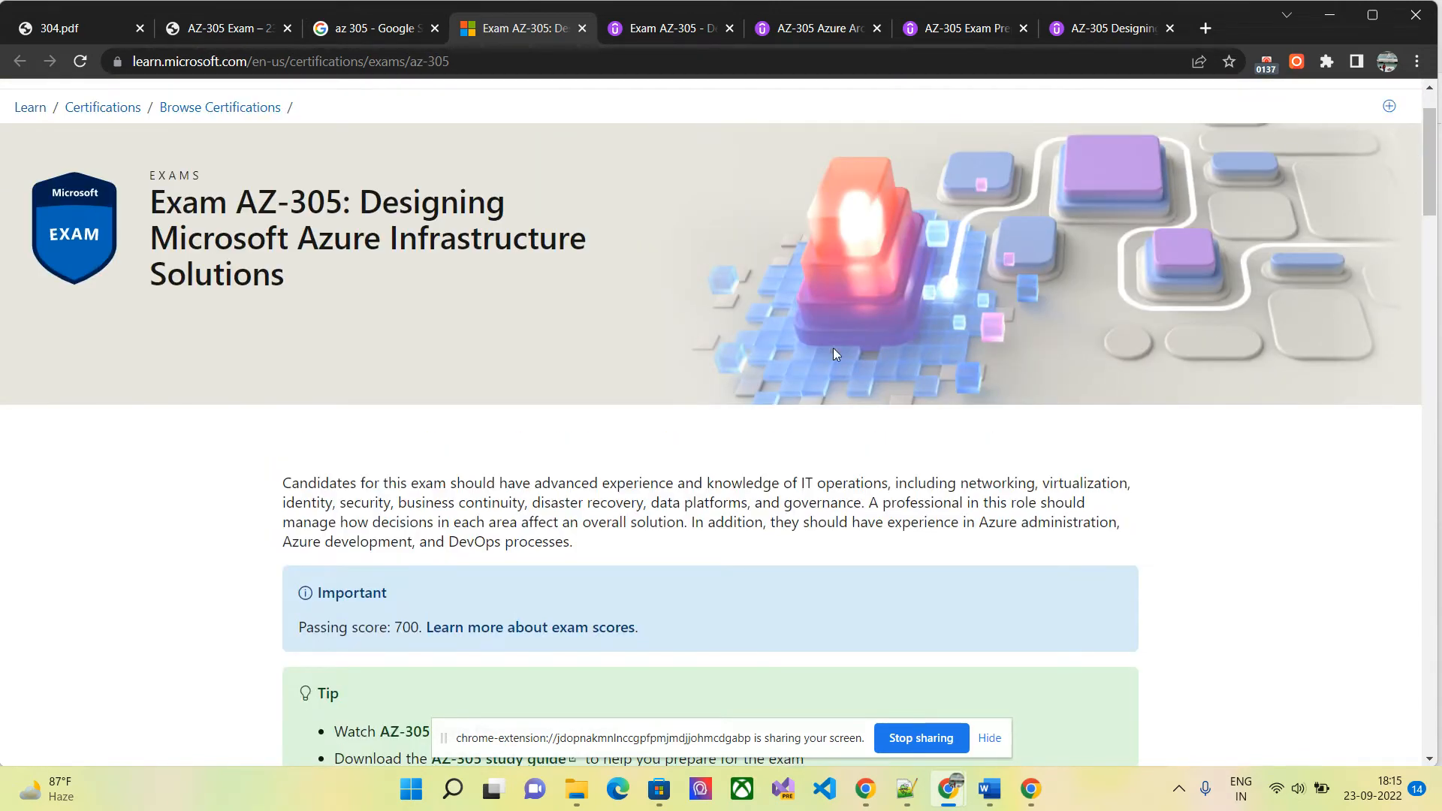
mouse_move(1424, 160)
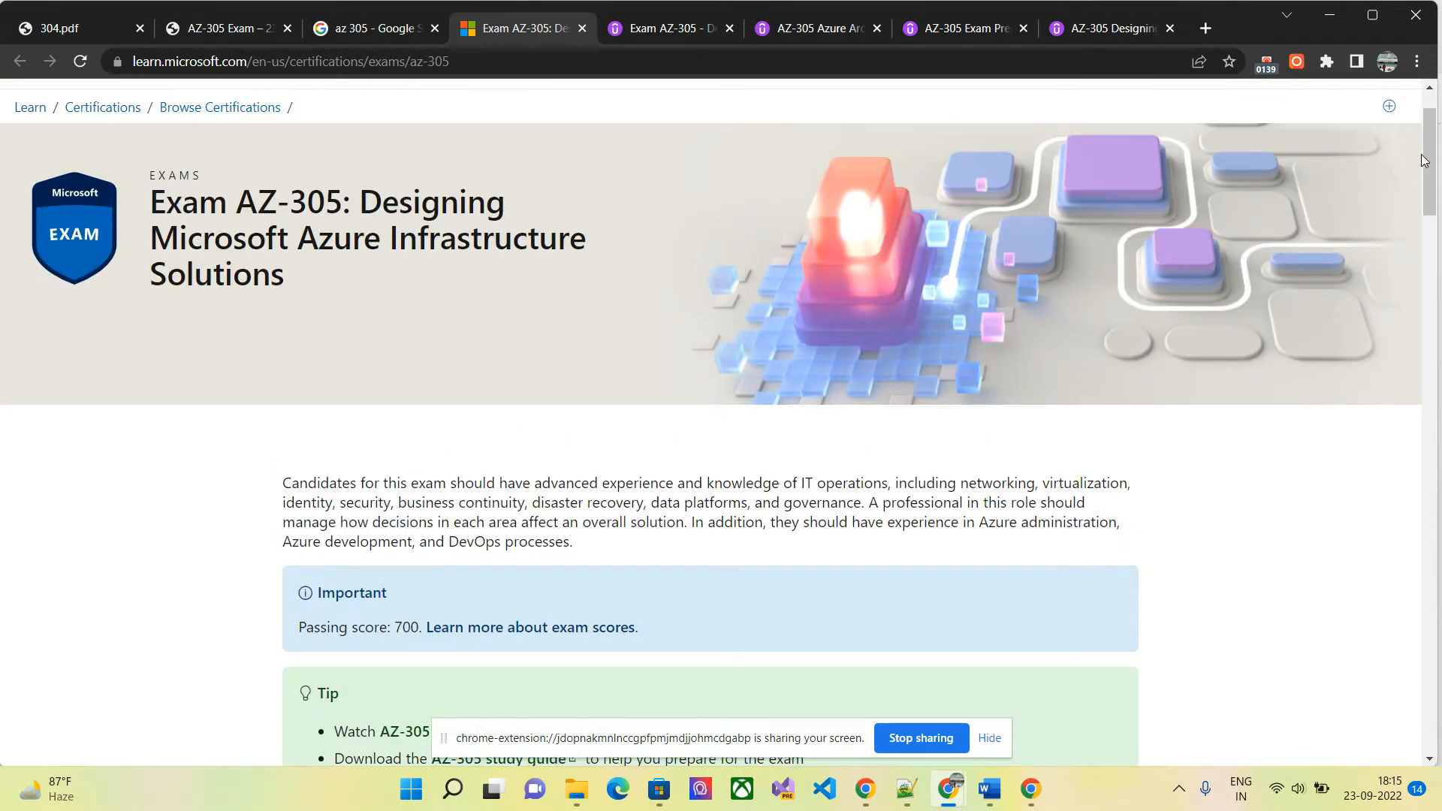
scroll(down, 3)
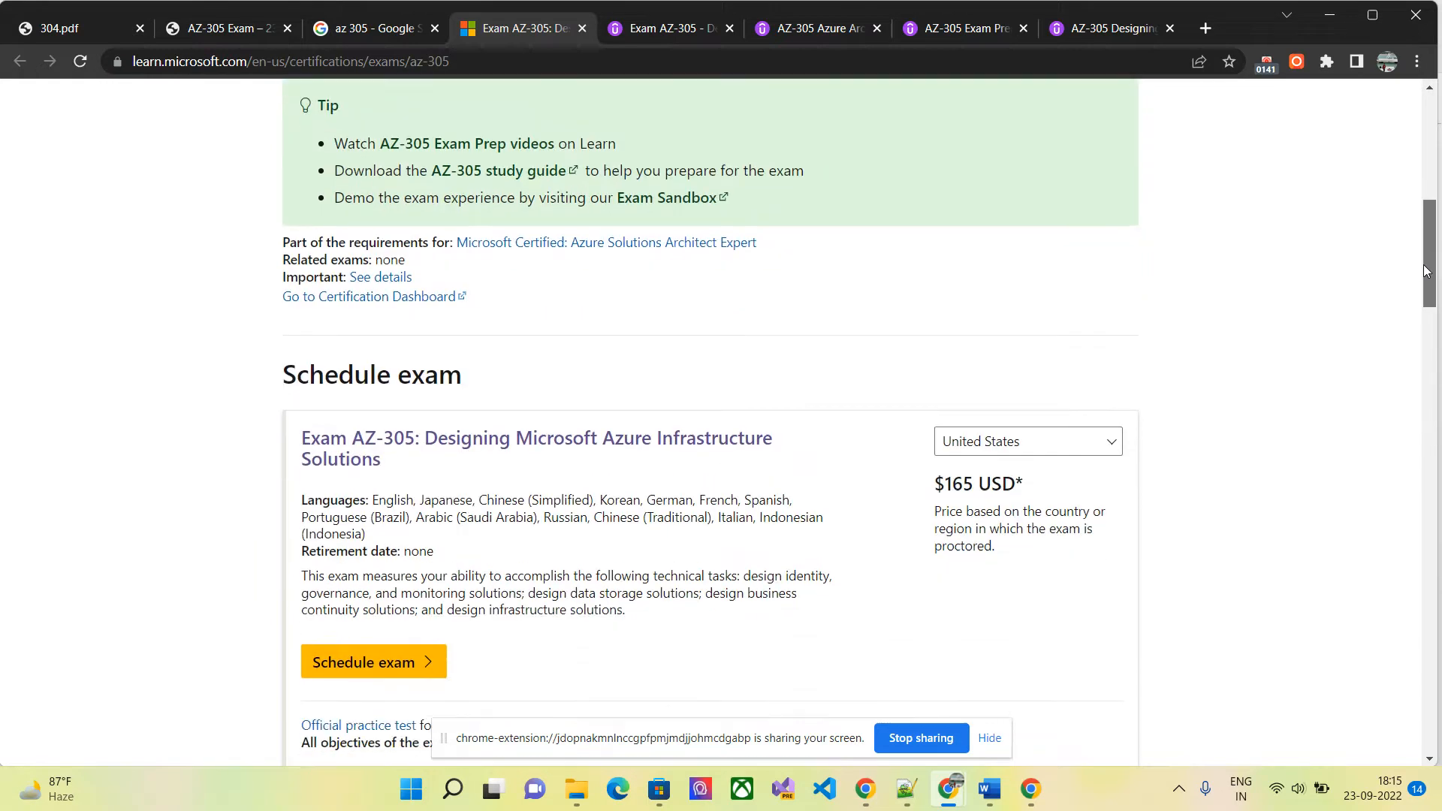
scroll(down, 3)
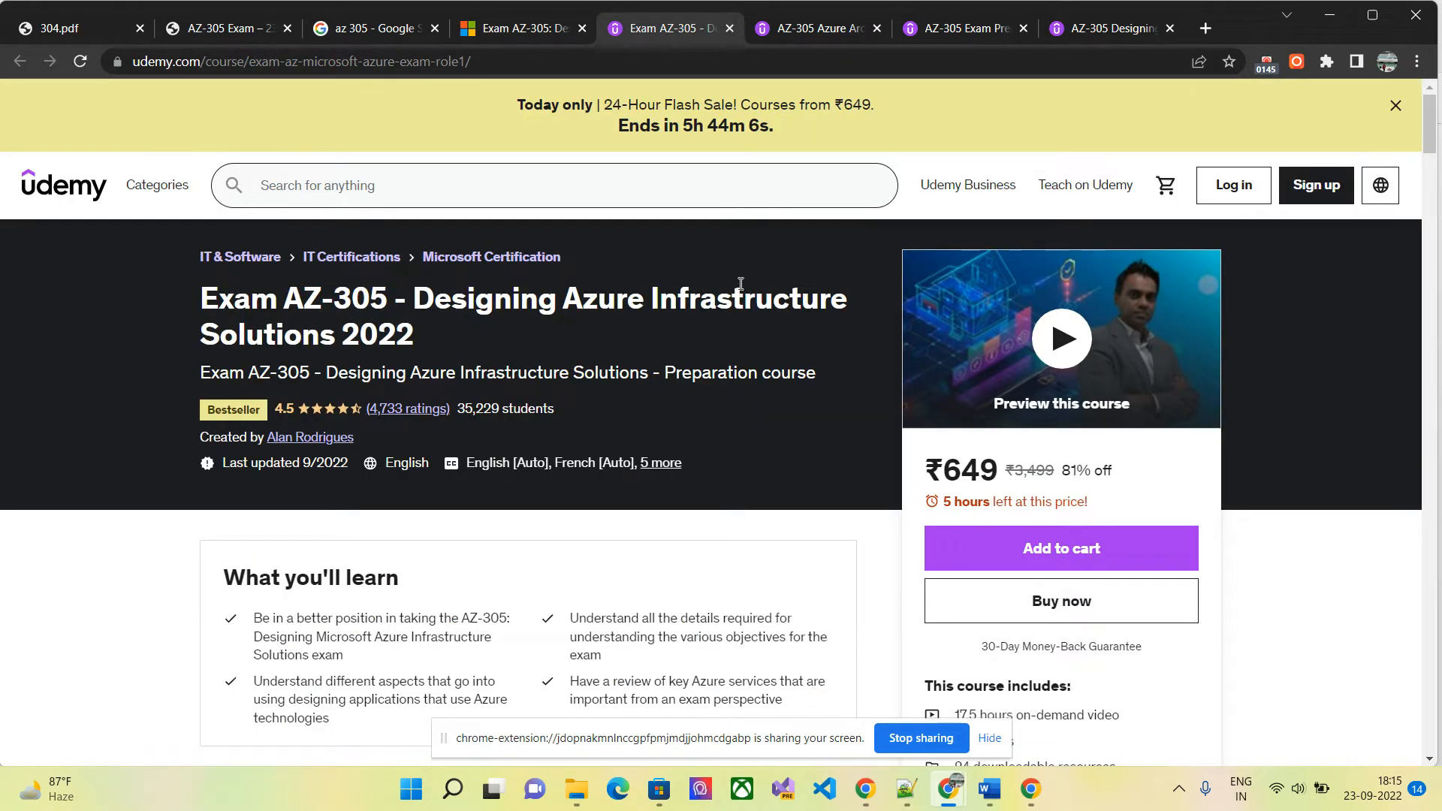
mouse_move(1042, 403)
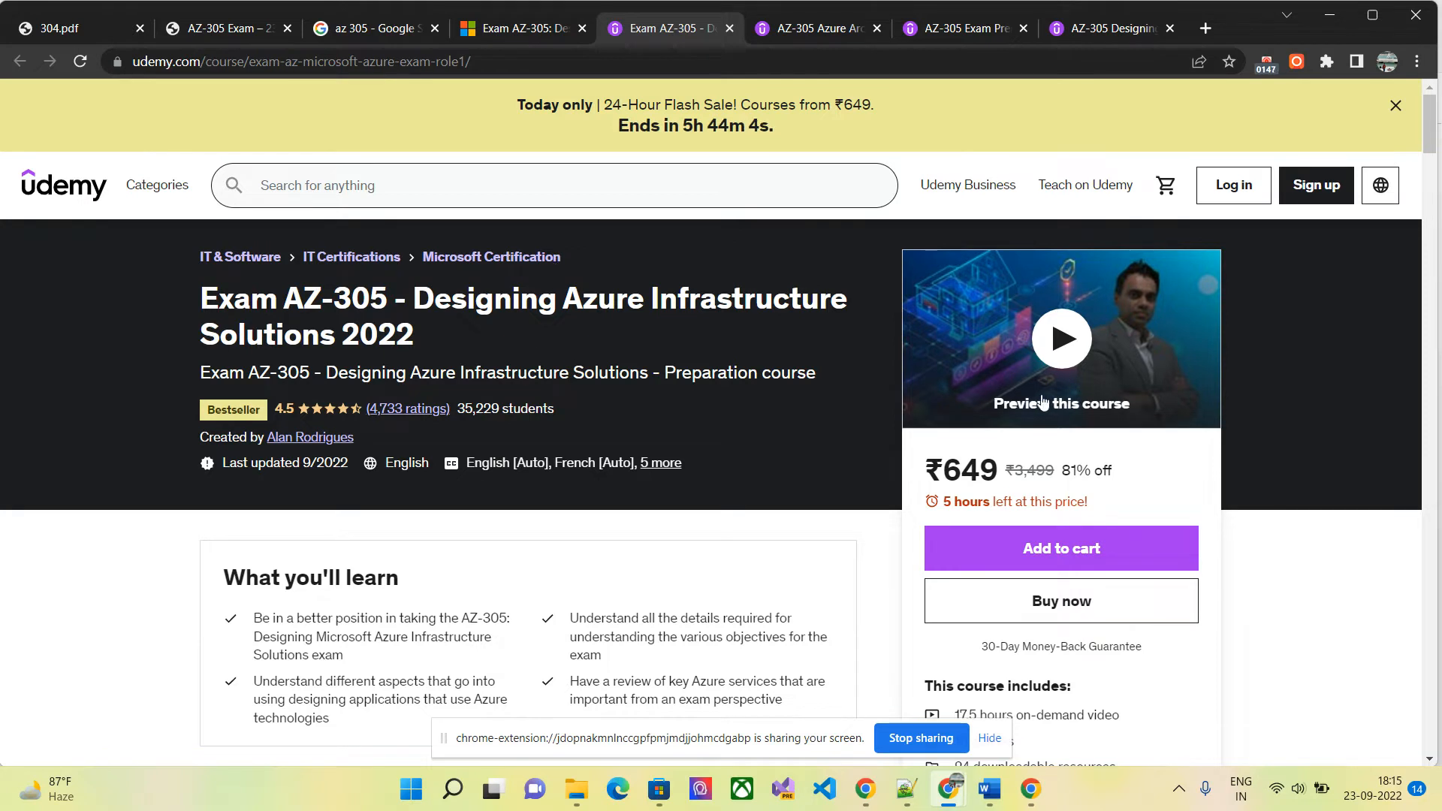
mouse_move(607, 351)
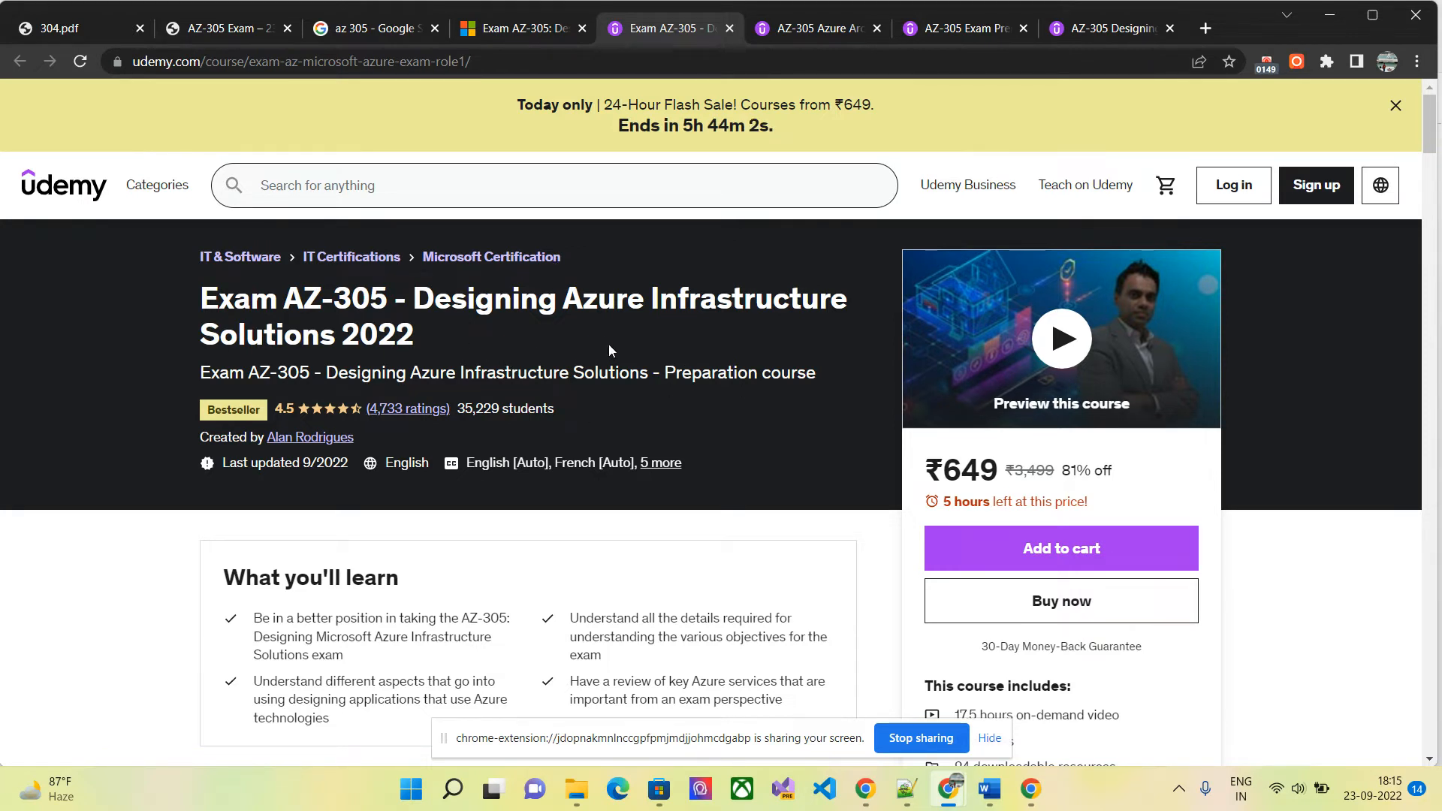
mouse_move(418, 363)
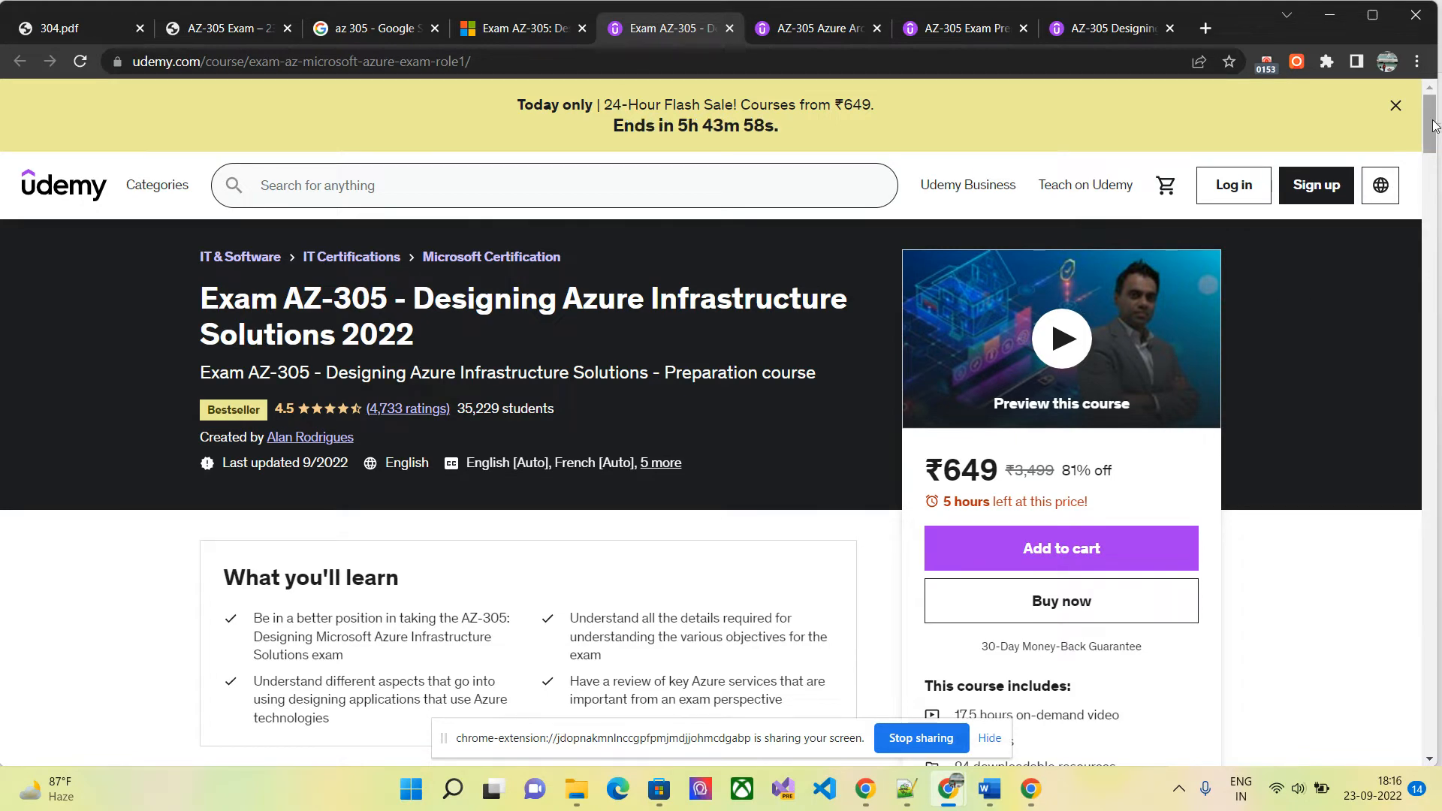
scroll(down, 3)
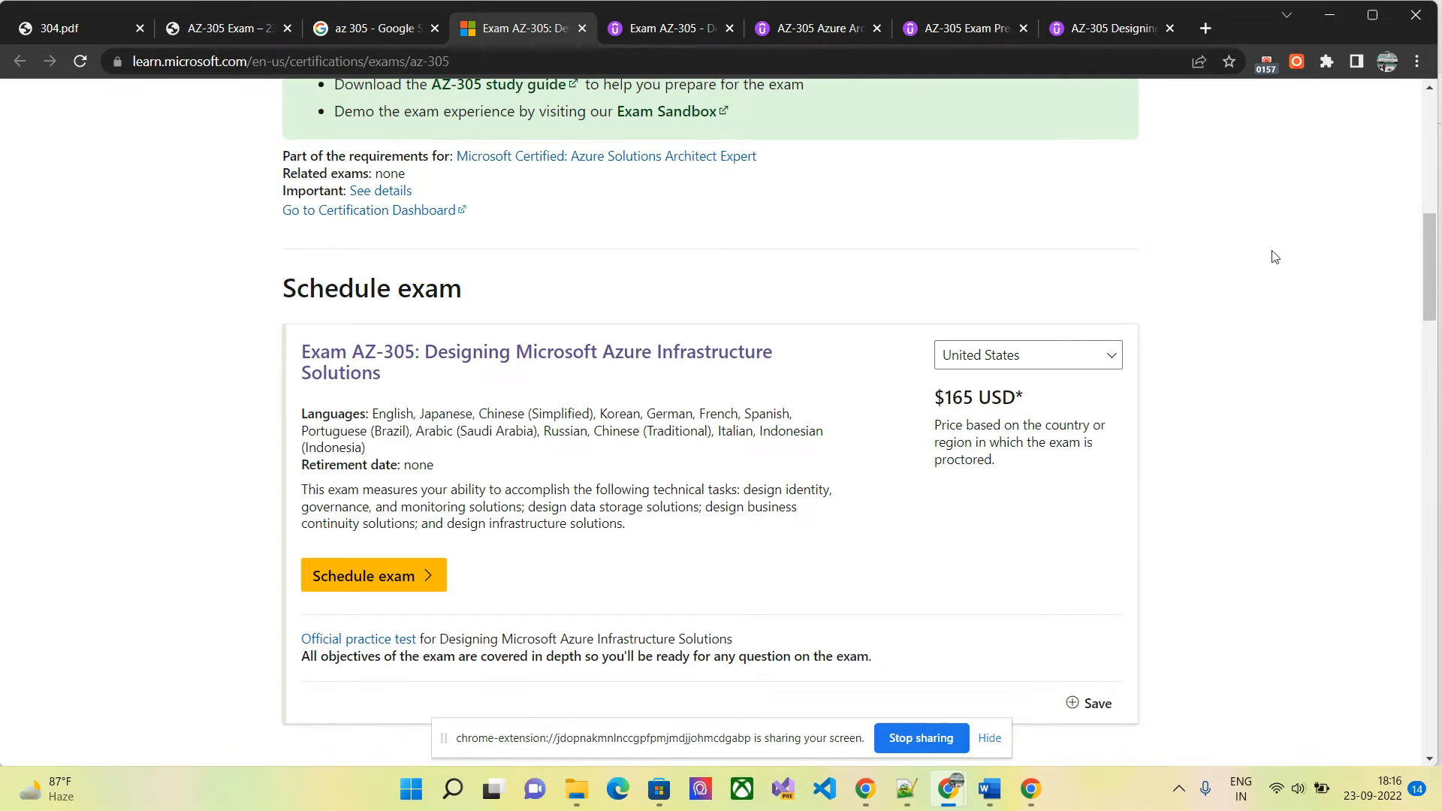
scroll(down, 3)
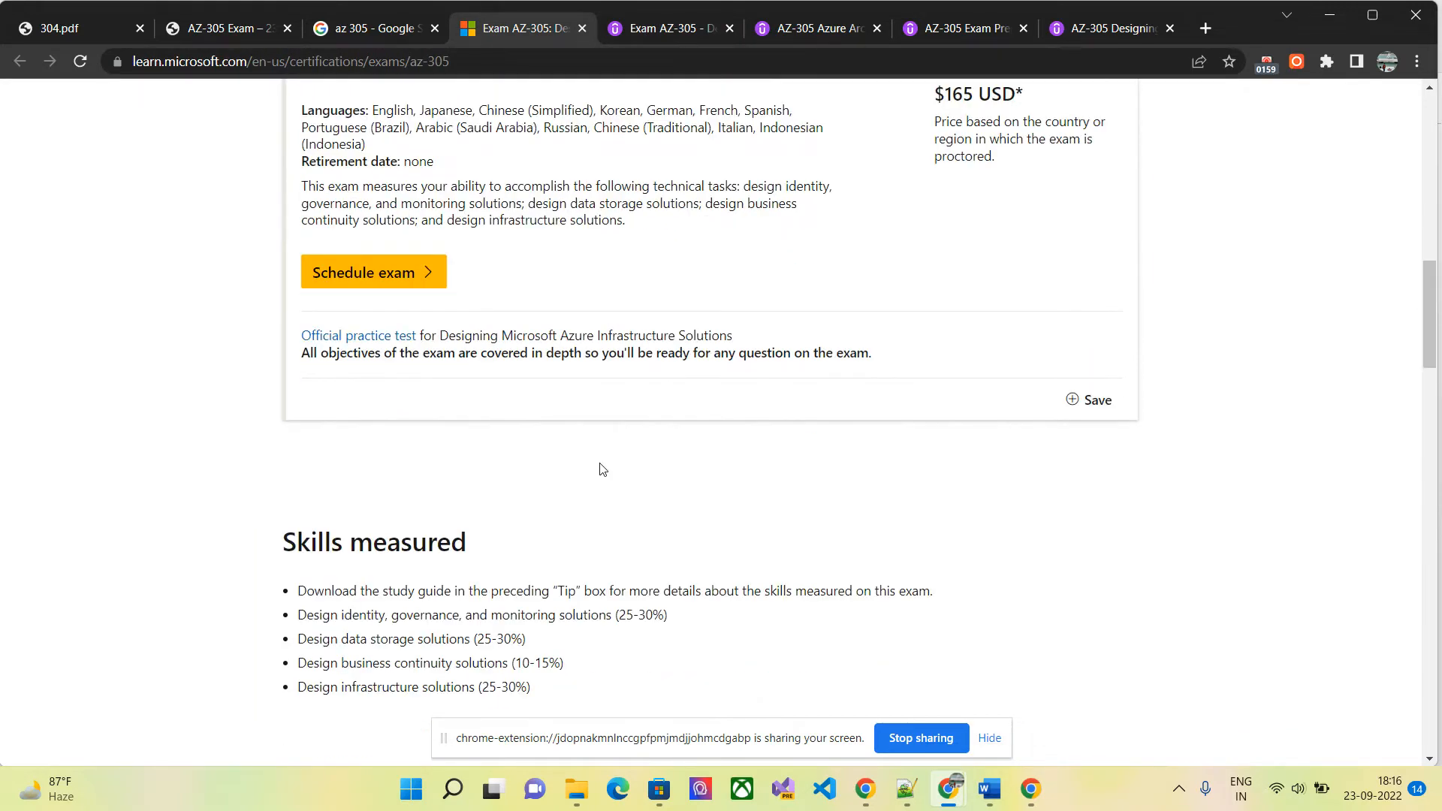
mouse_move(653, 190)
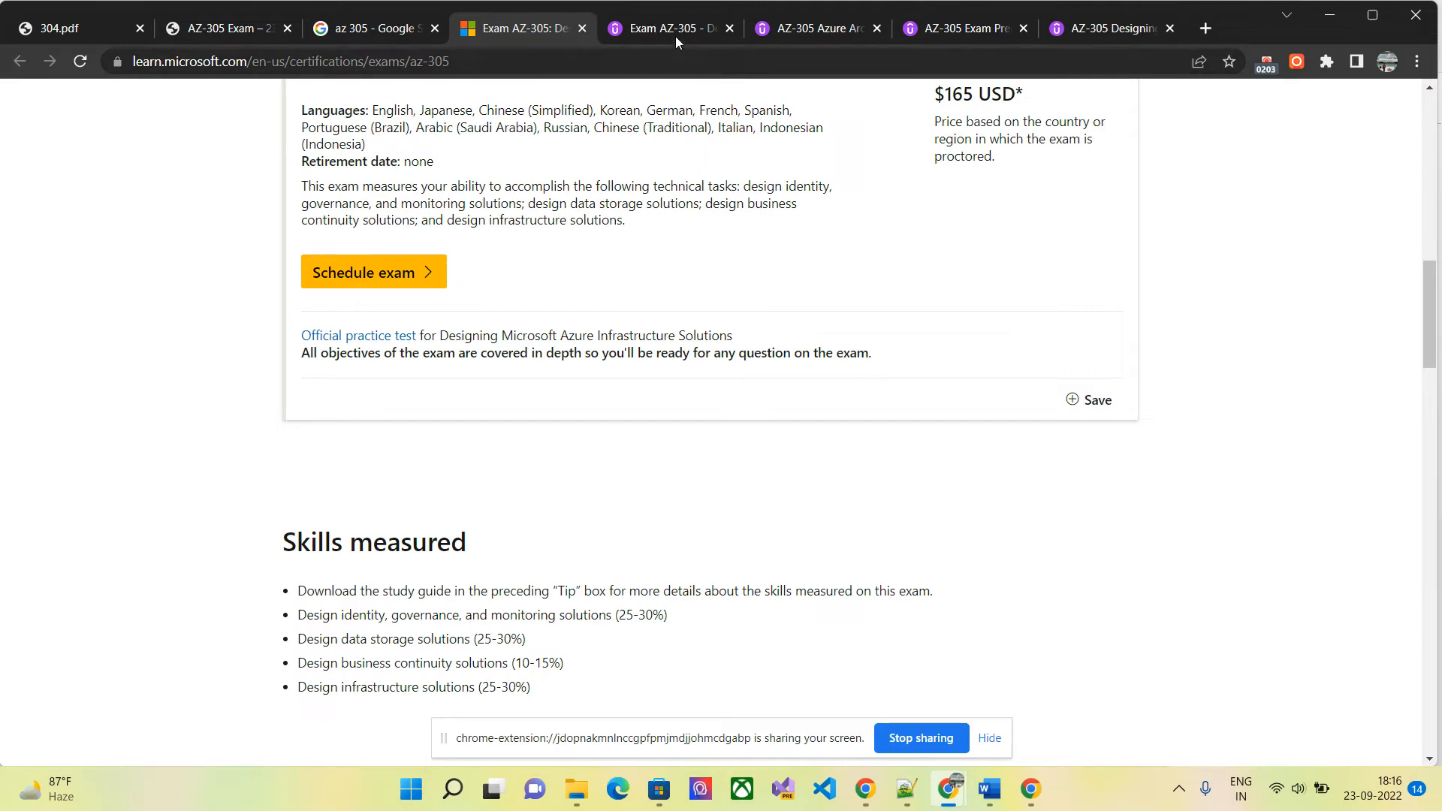
Compare the Udemy AZ-305 Exam Prep and two-test practice-test courses, both ₹649.
click(667, 28)
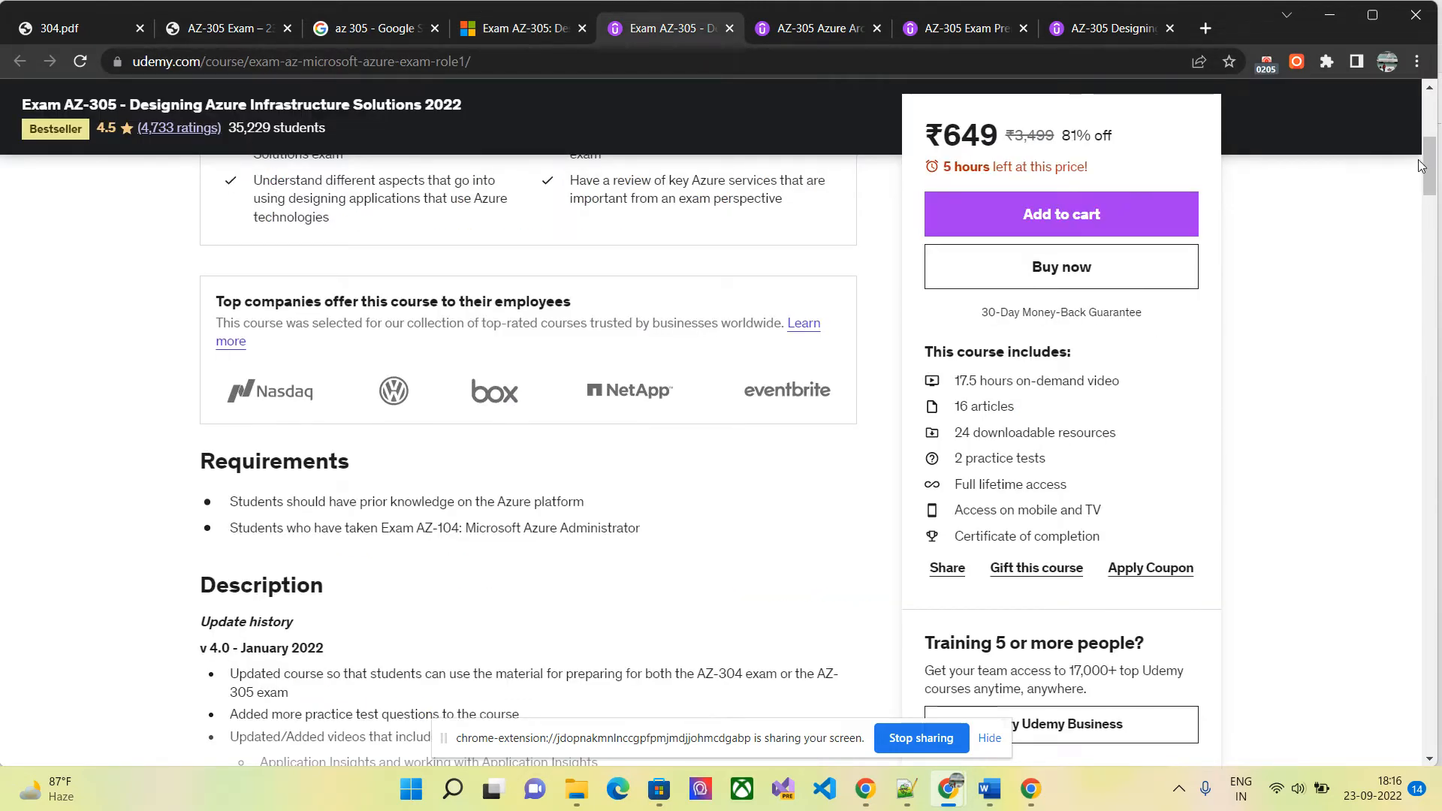
scroll(up, 3)
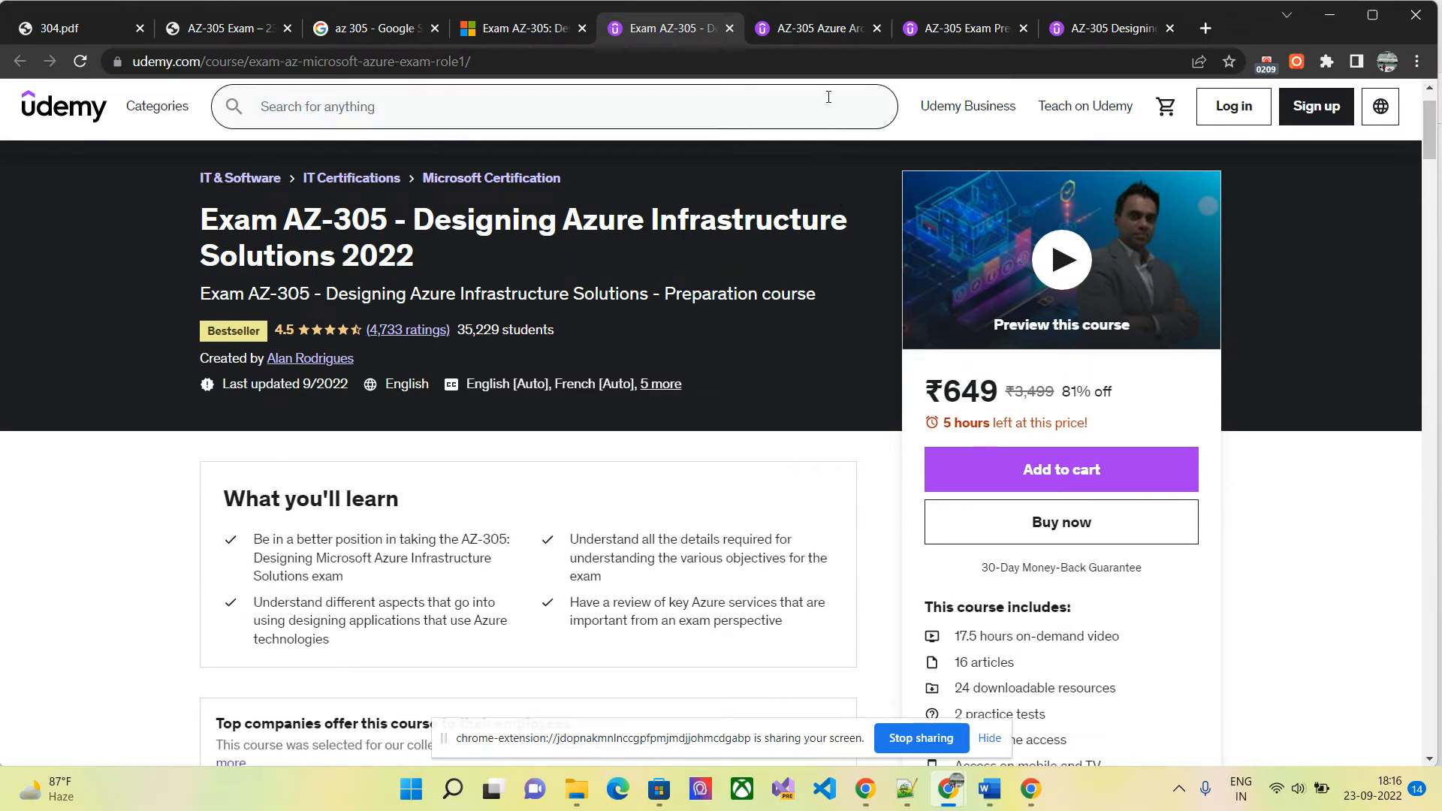
click(816, 28)
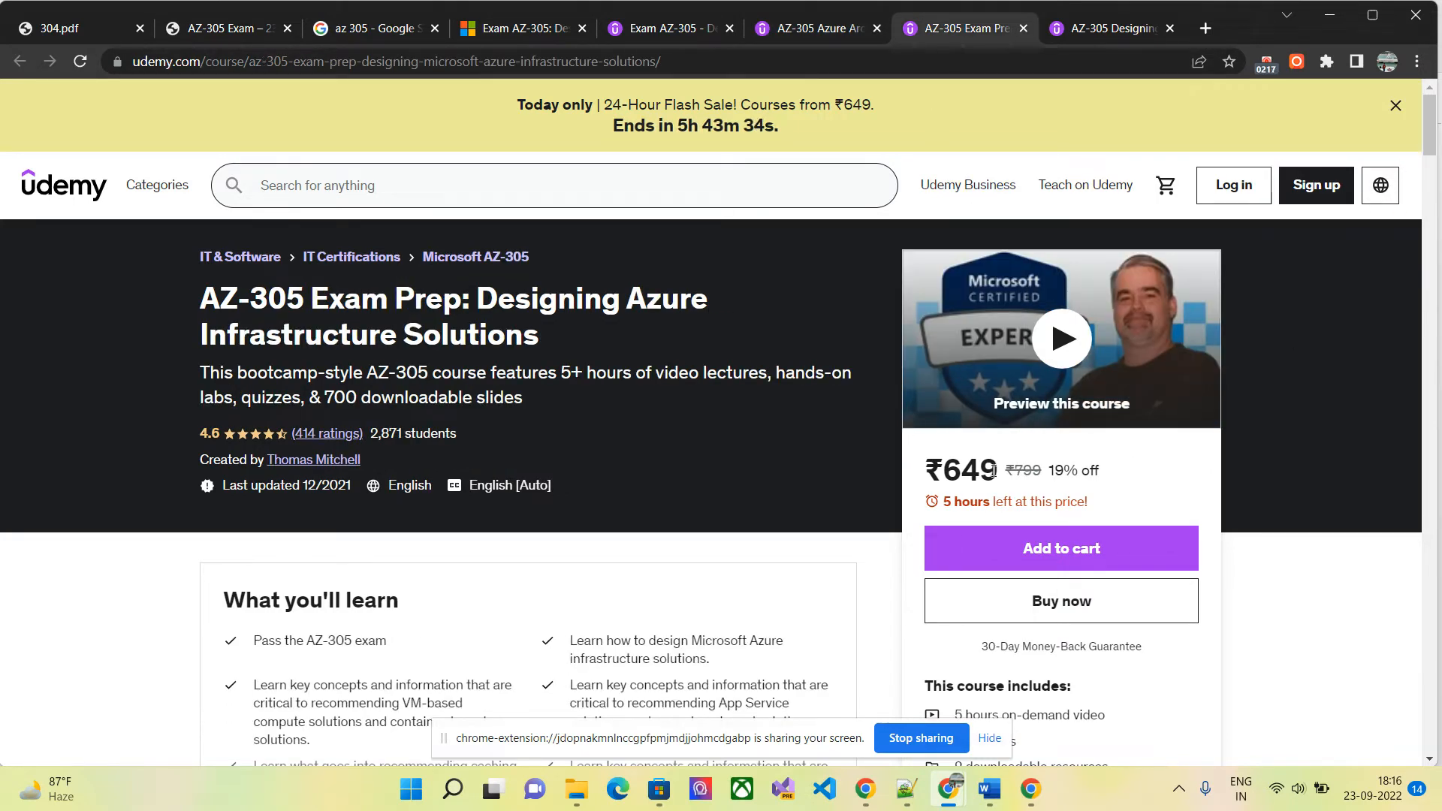
mouse_move(990, 419)
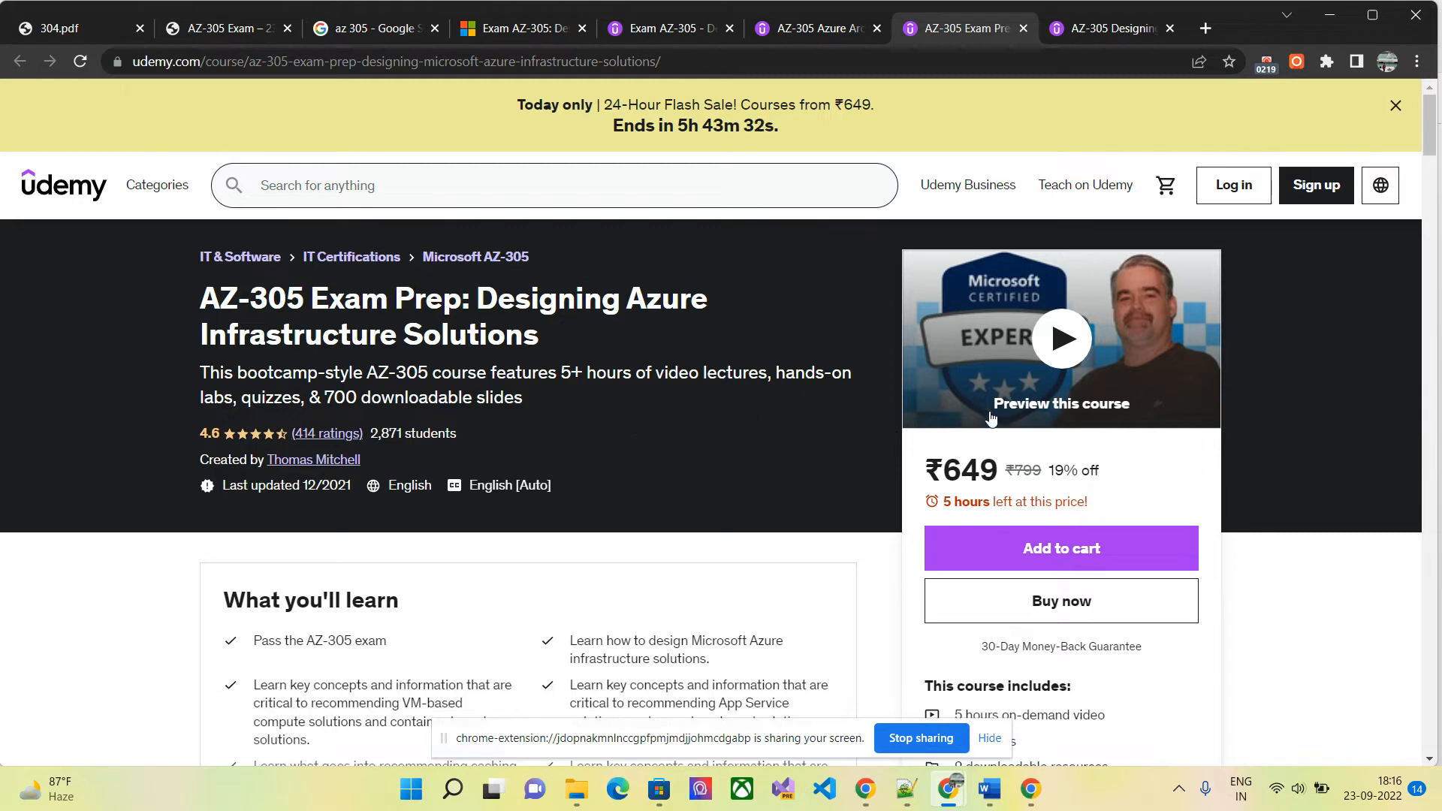
mouse_move(851, 404)
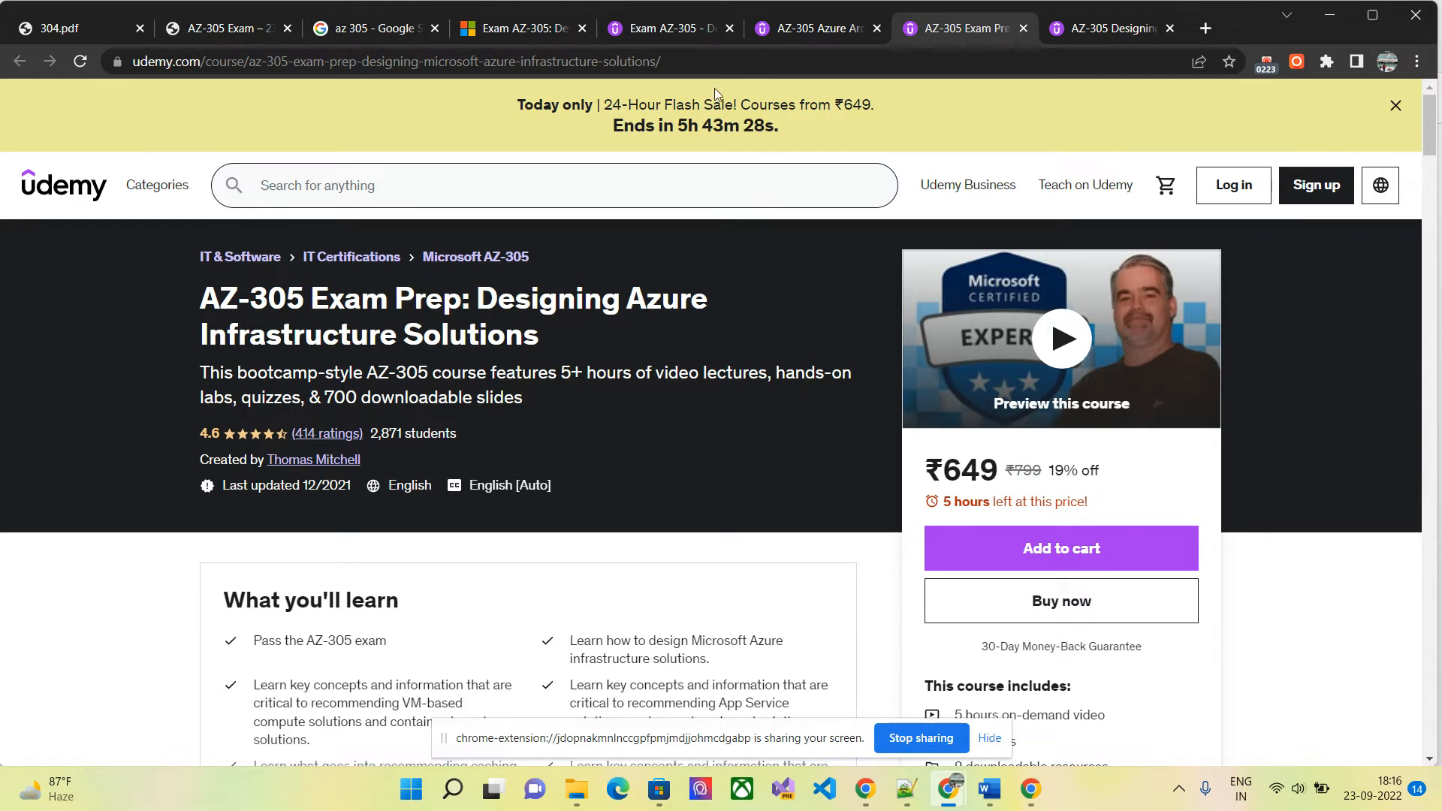
mouse_move(1061, 38)
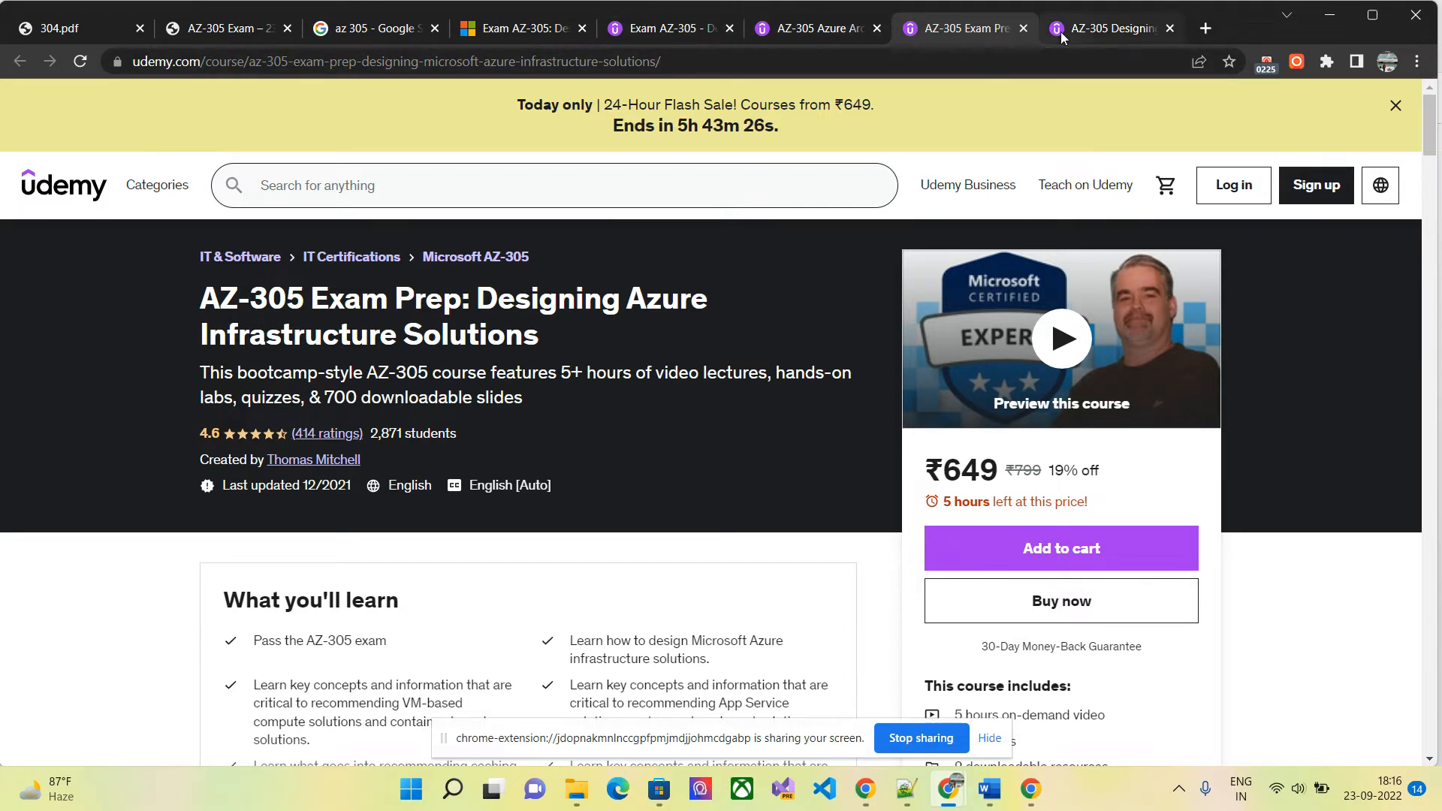
click(1109, 29)
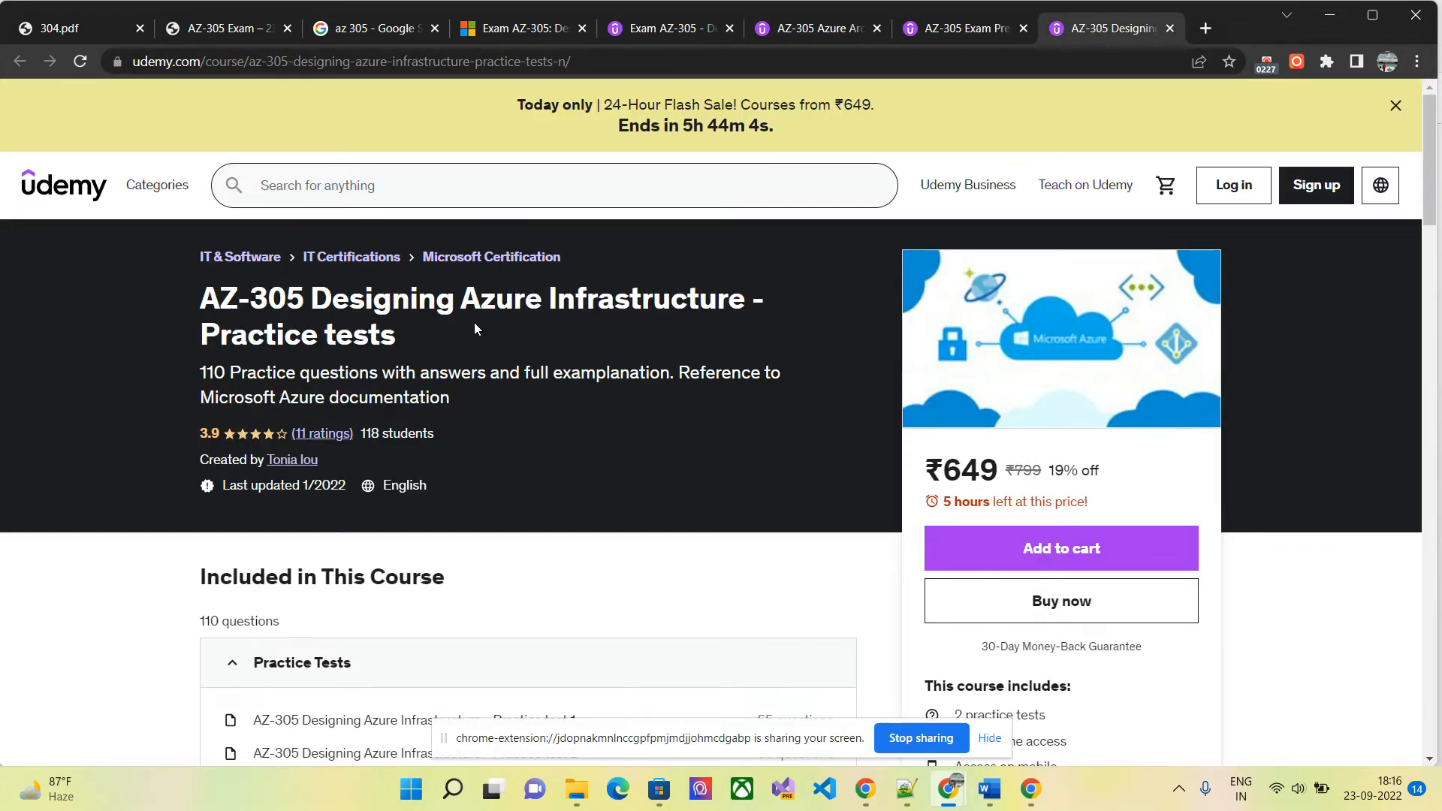
mouse_move(1391, 155)
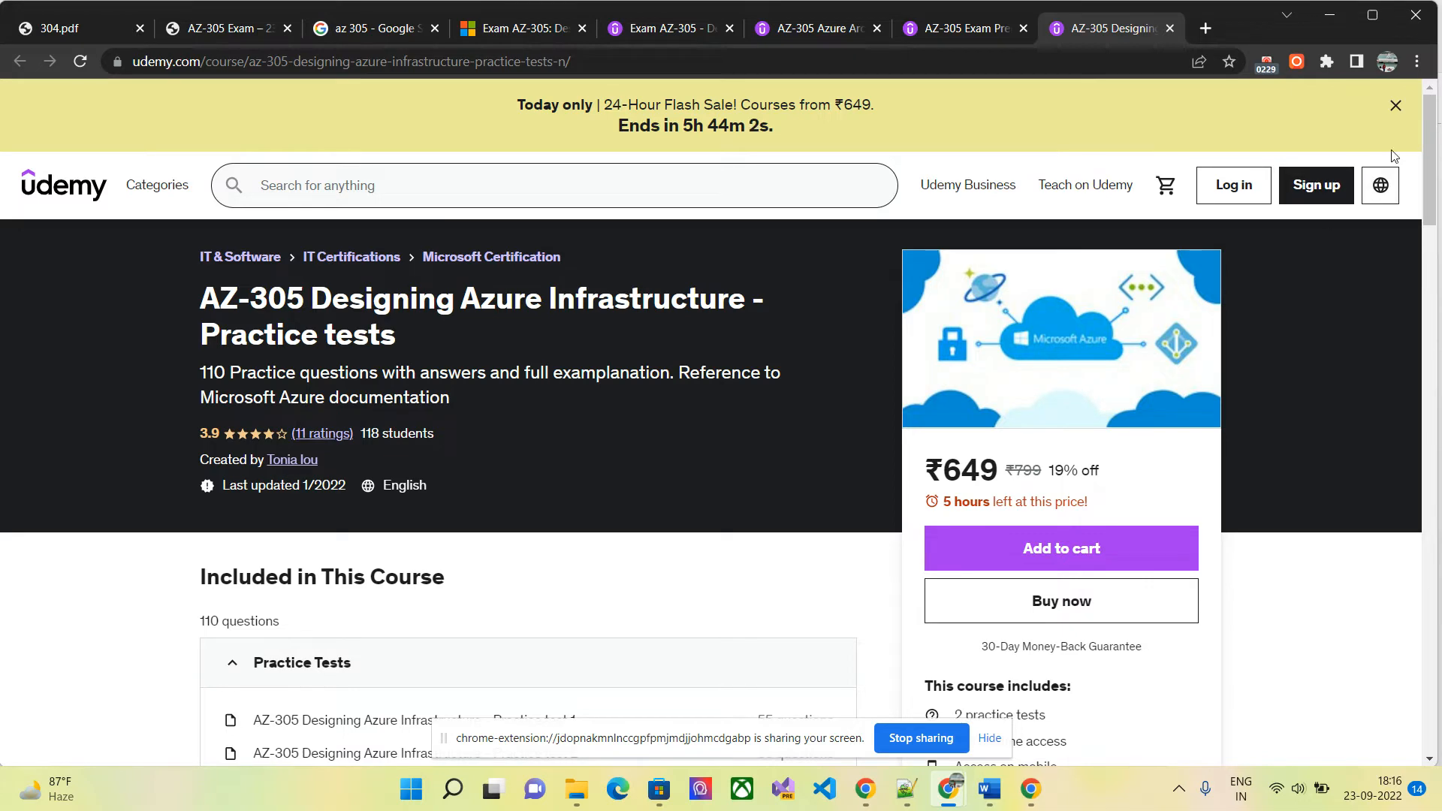
scroll(down, 3)
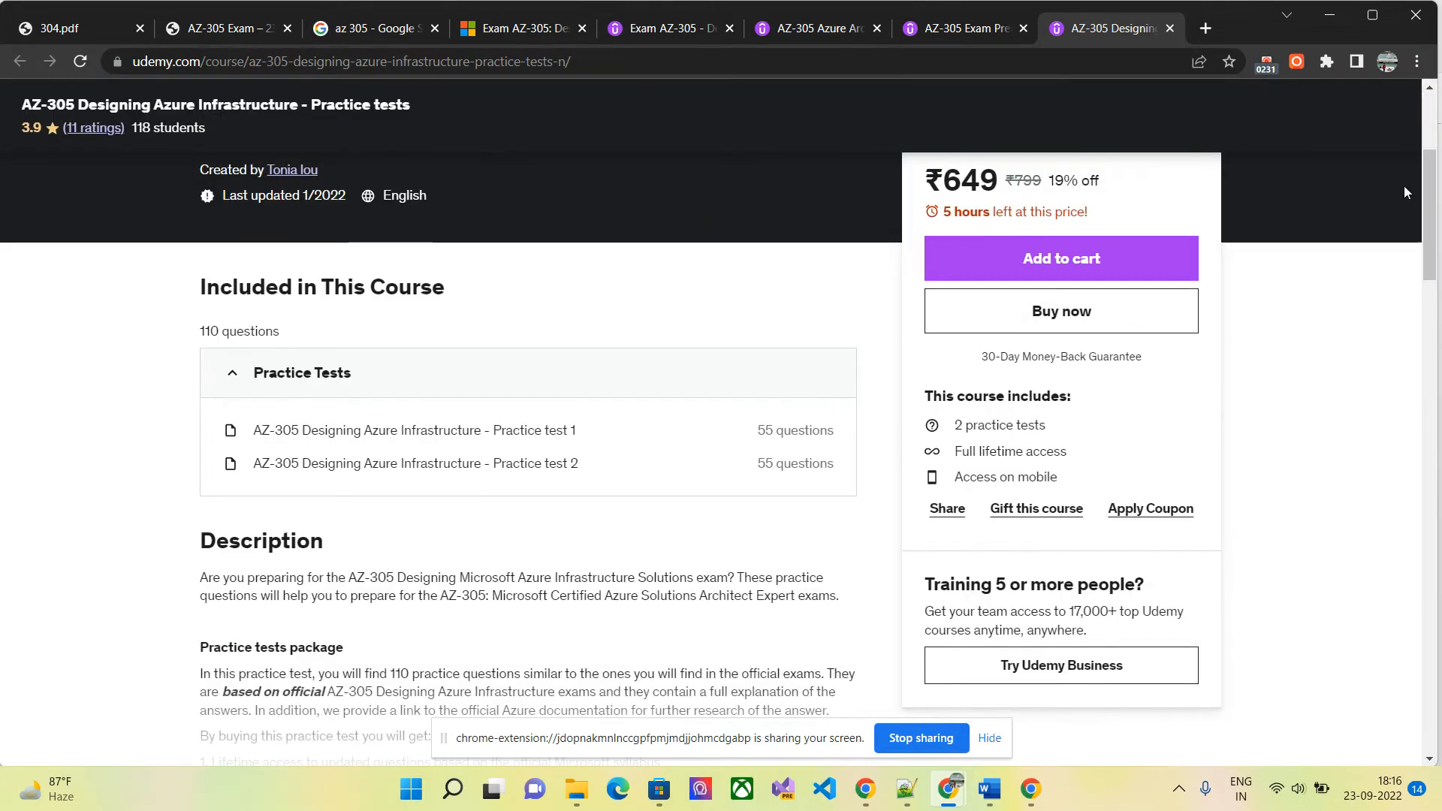
click(669, 28)
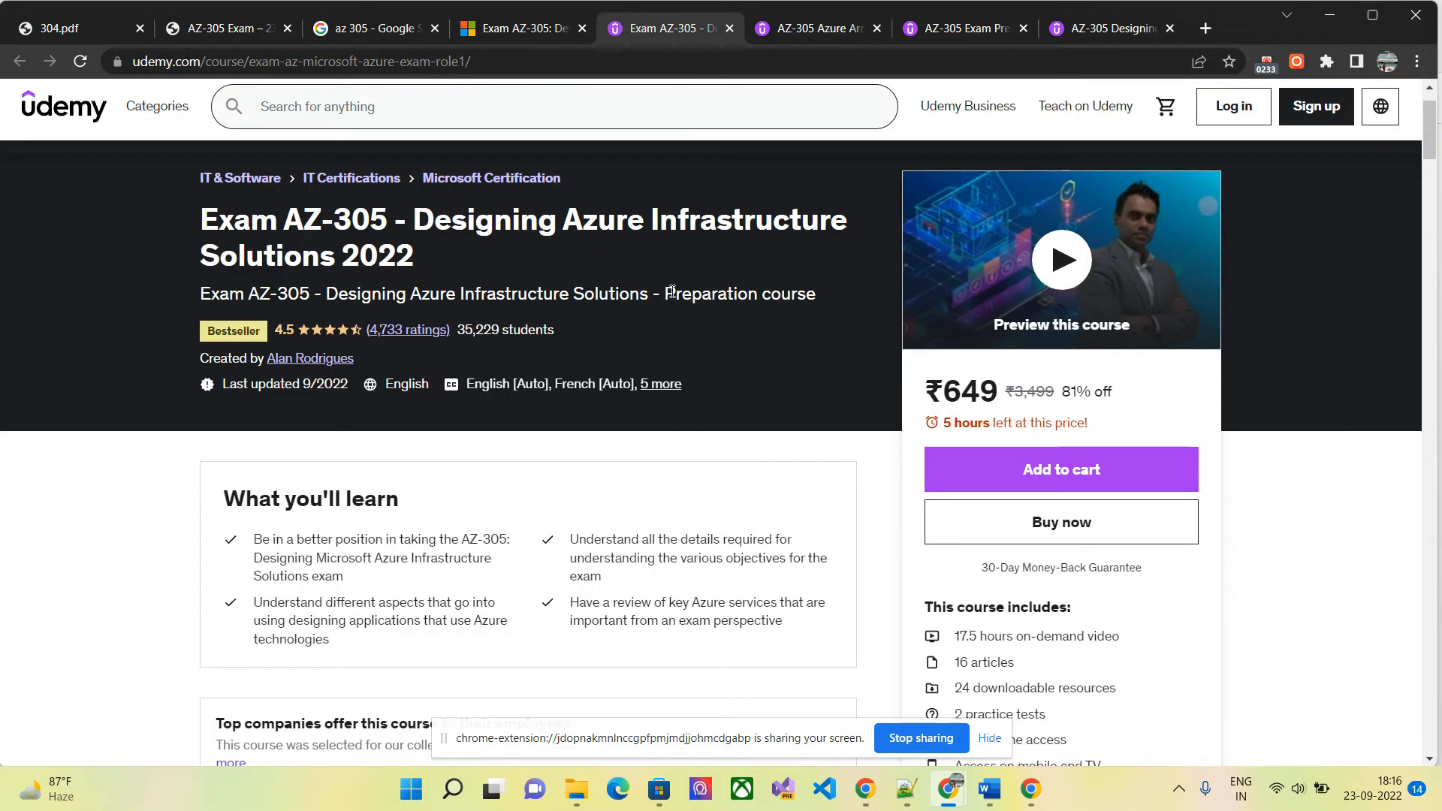
mouse_move(263, 190)
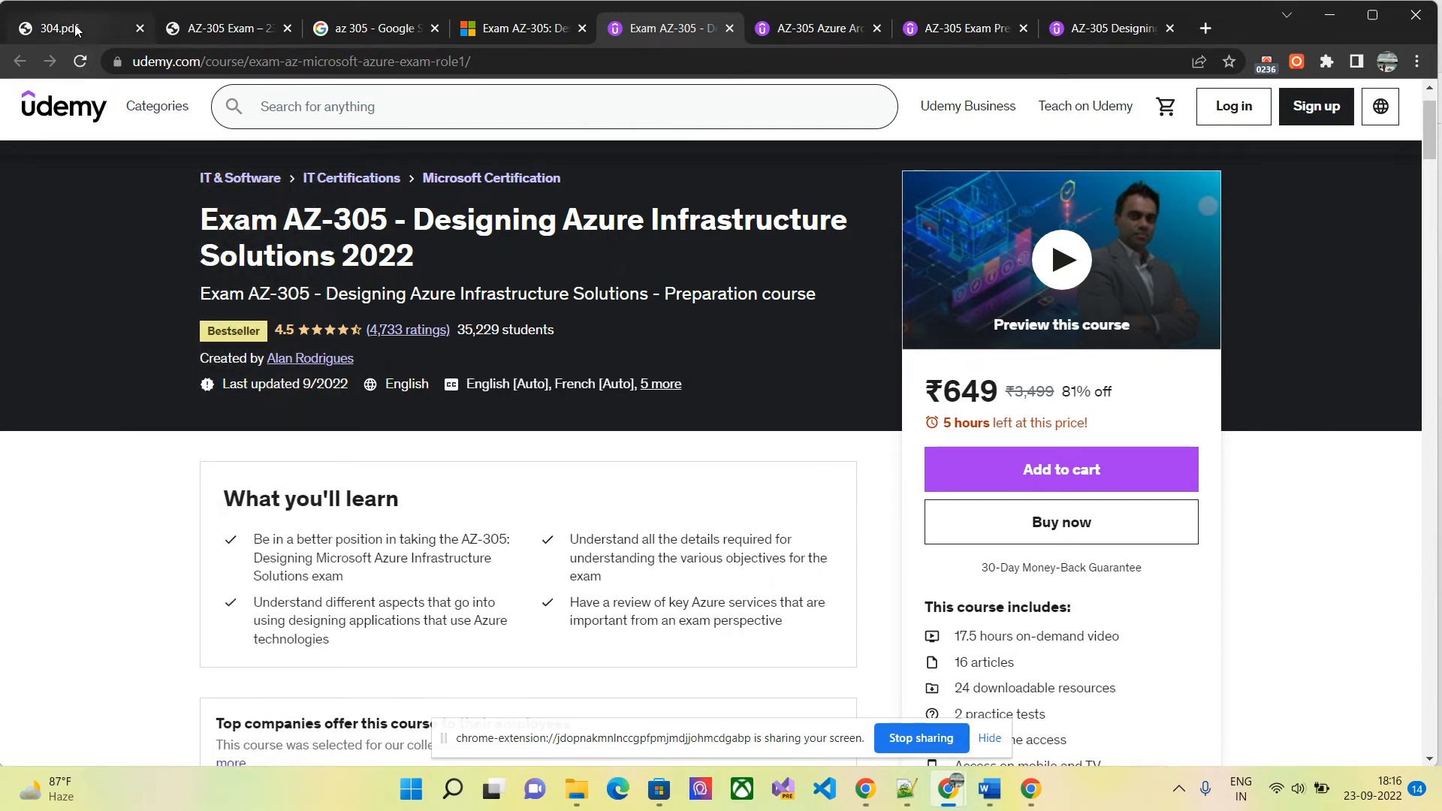
Skim the 210-page AZ-304 premium question PDF, then move to the 303-page AZ-305 PDF.
click(69, 29)
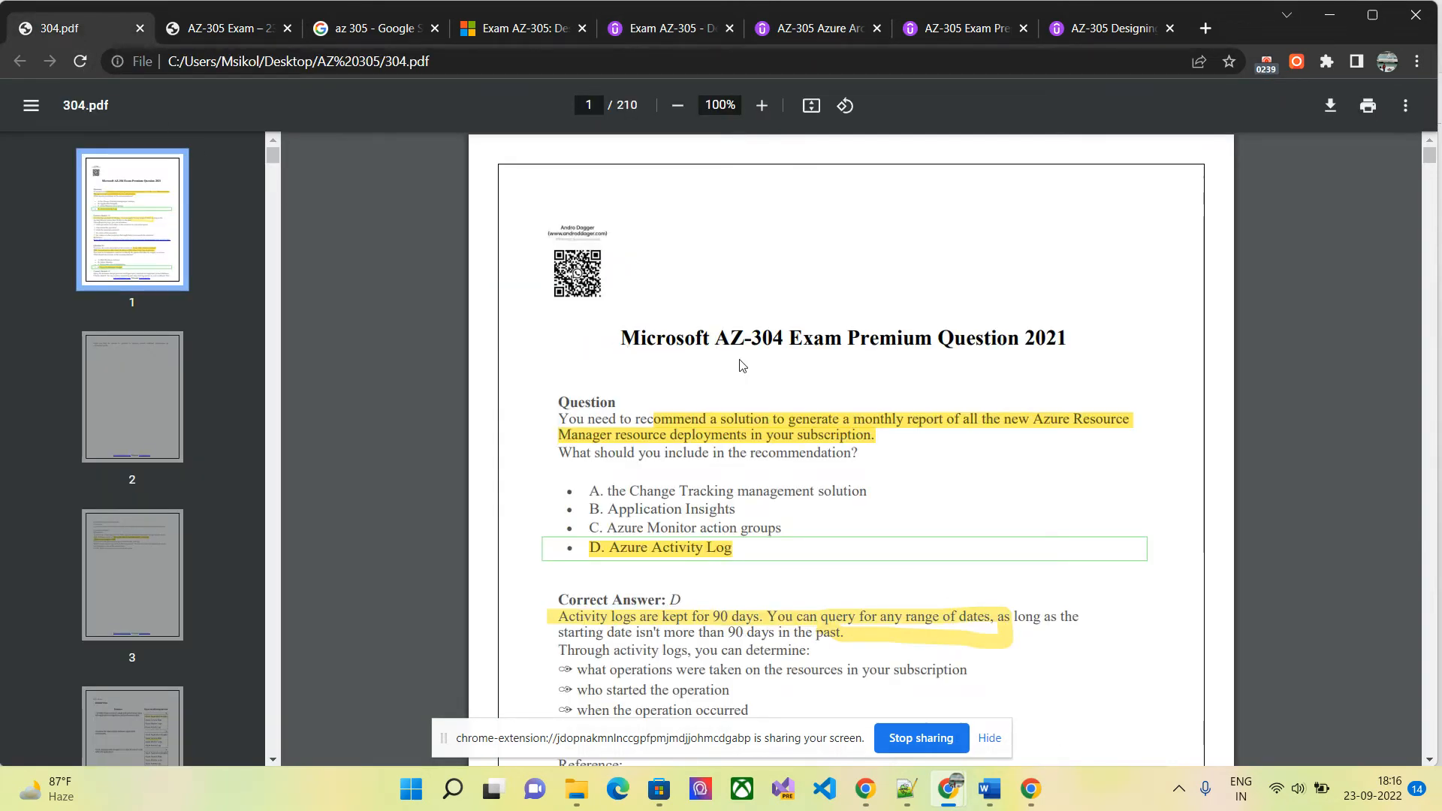
mouse_move(777, 368)
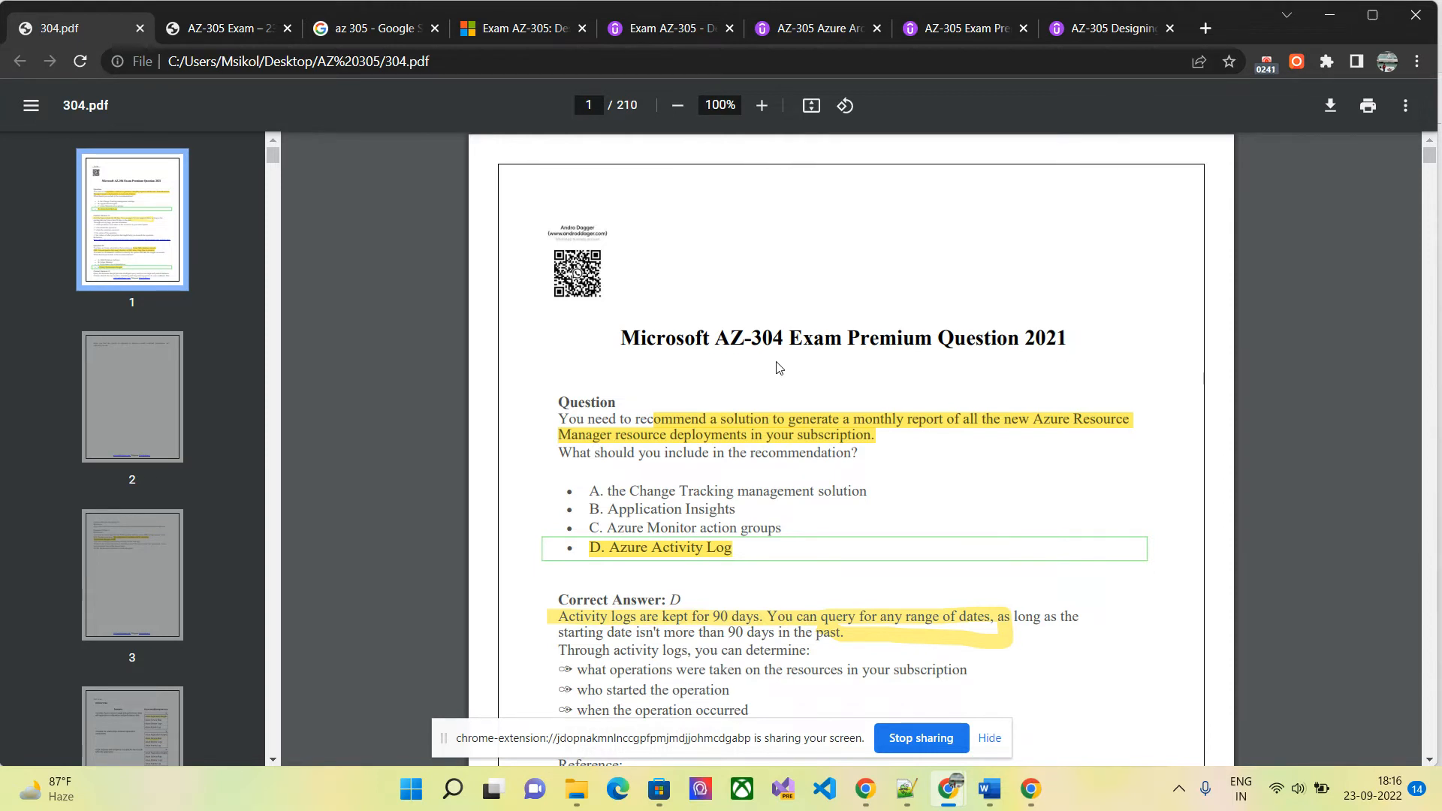
mouse_move(766, 353)
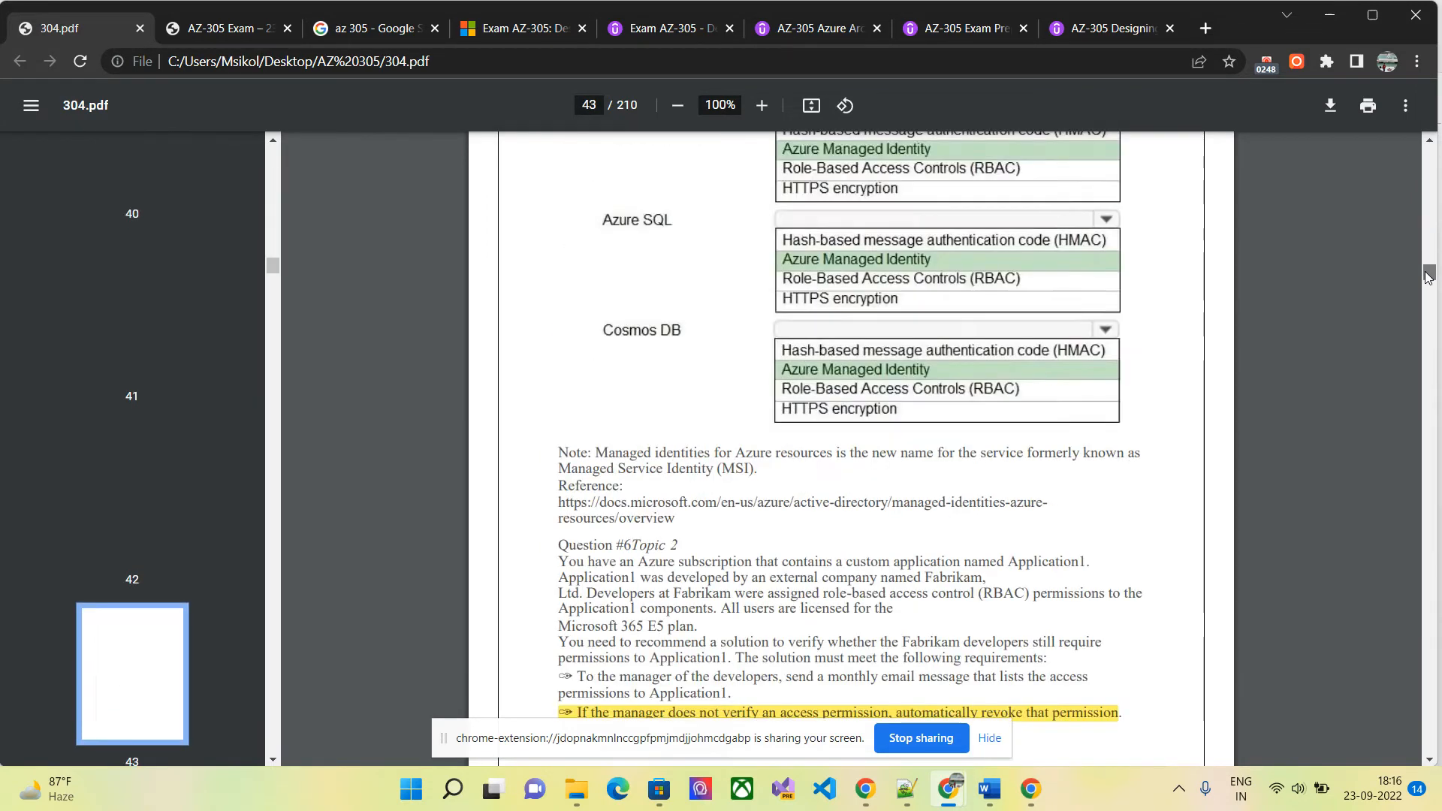
scroll(down, 3)
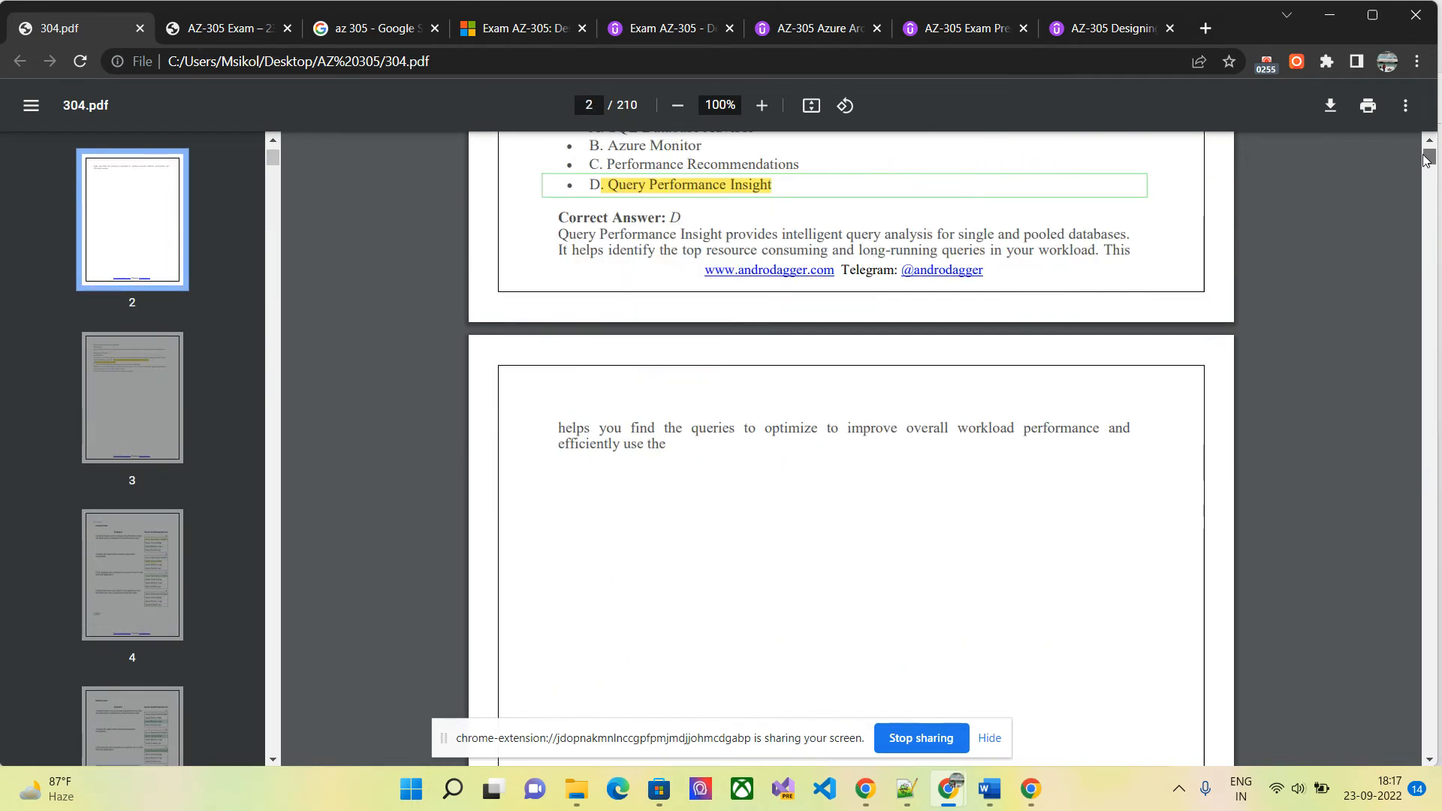
scroll(up, 3)
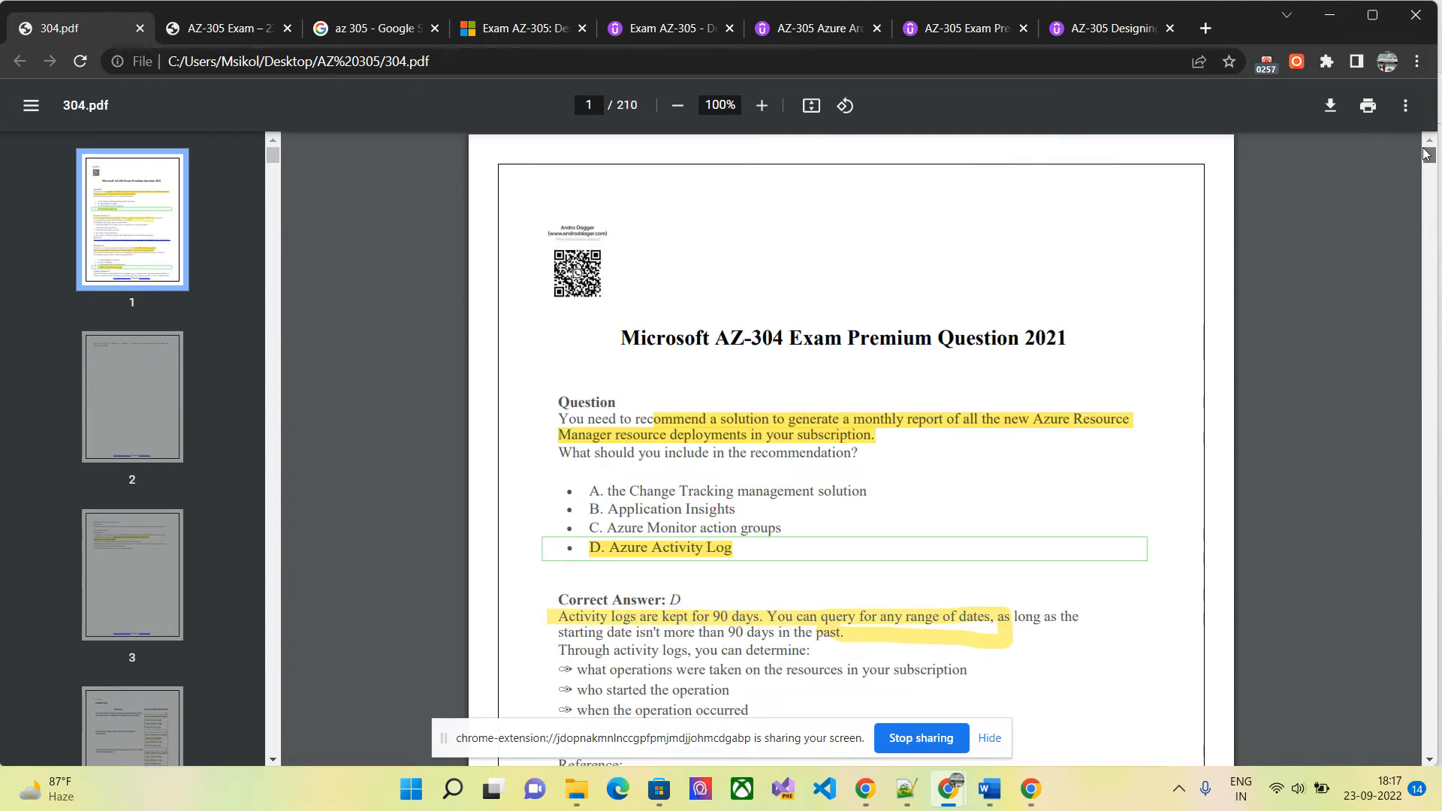
mouse_move(907, 336)
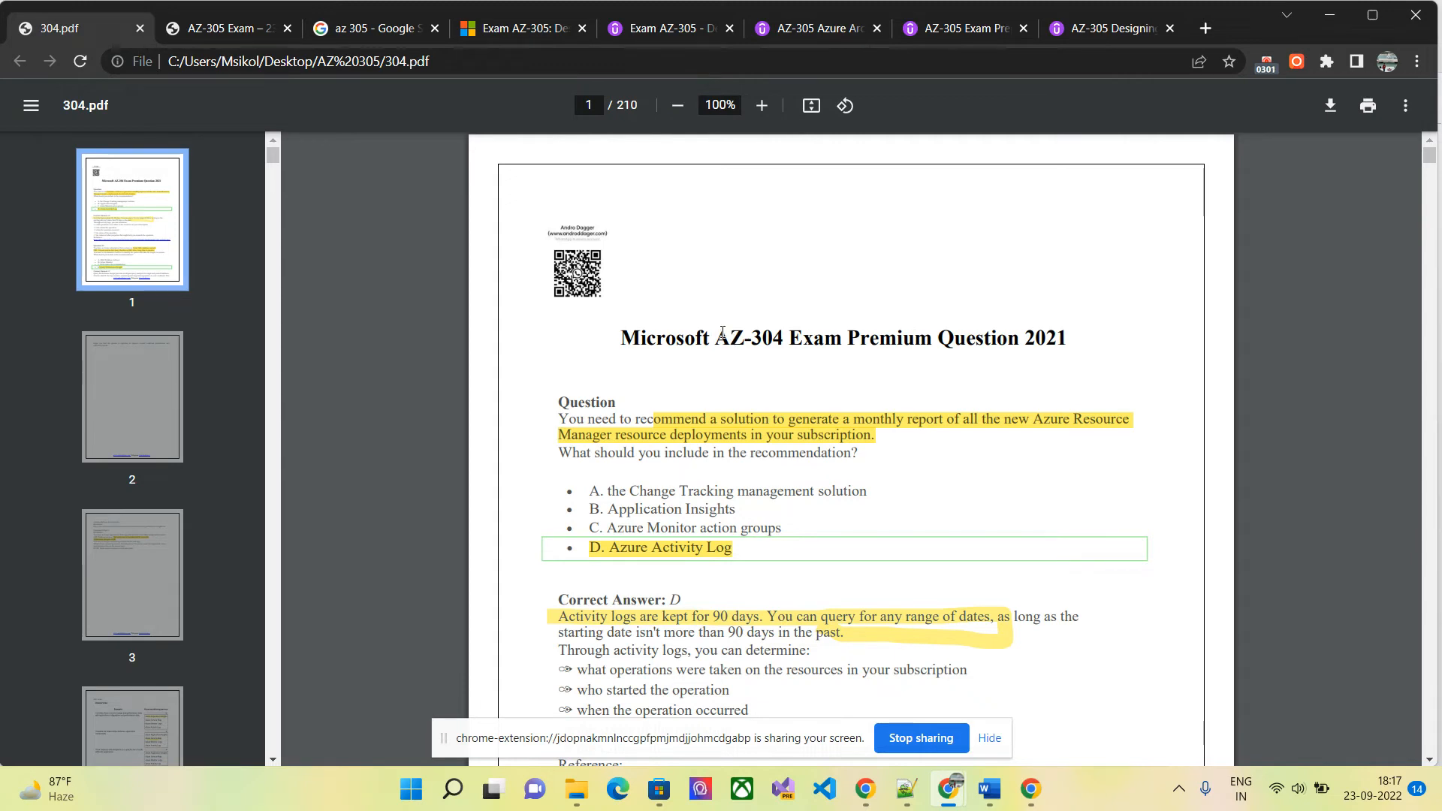
double_click(748, 337)
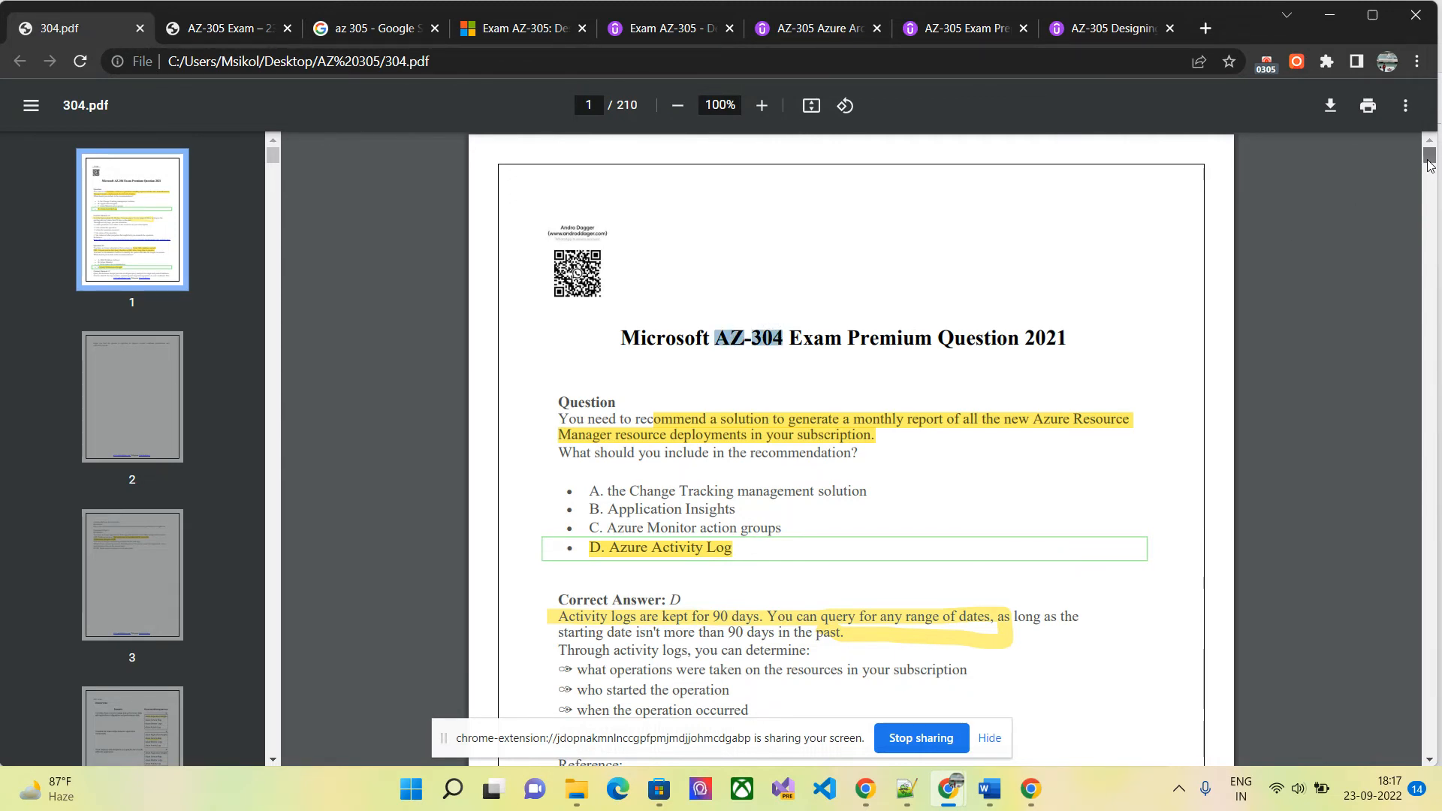
scroll(down, 3)
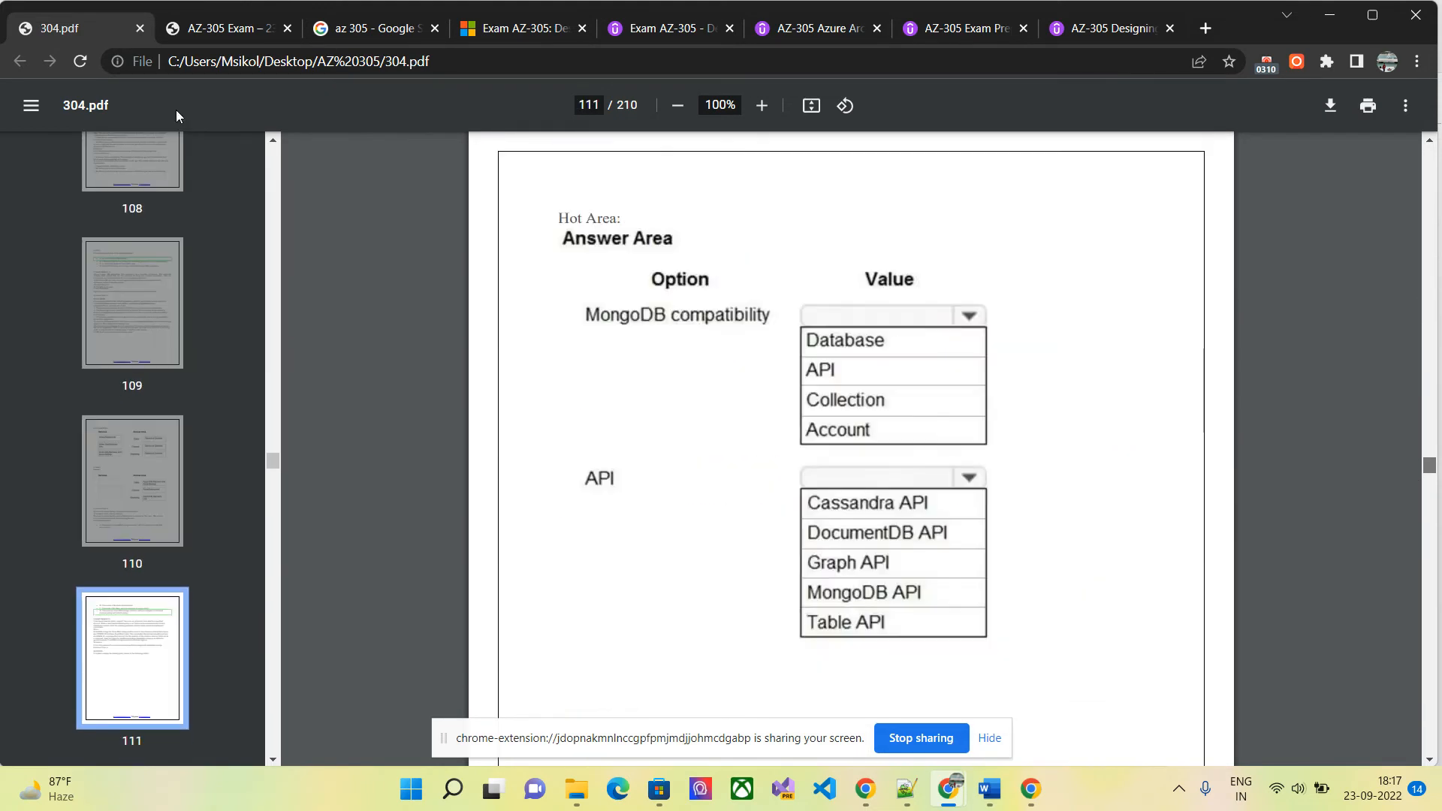
click(221, 29)
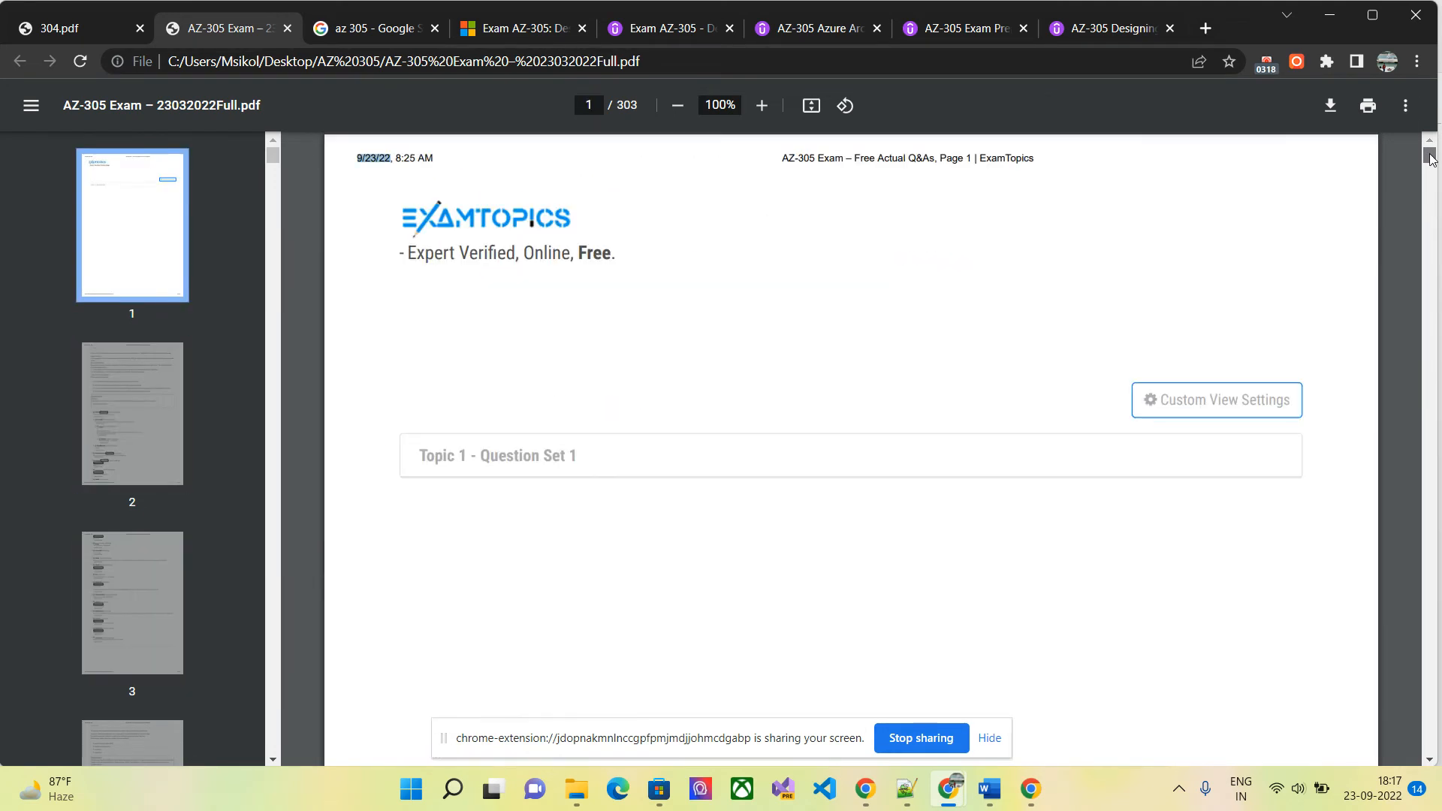
mouse_move(1426, 536)
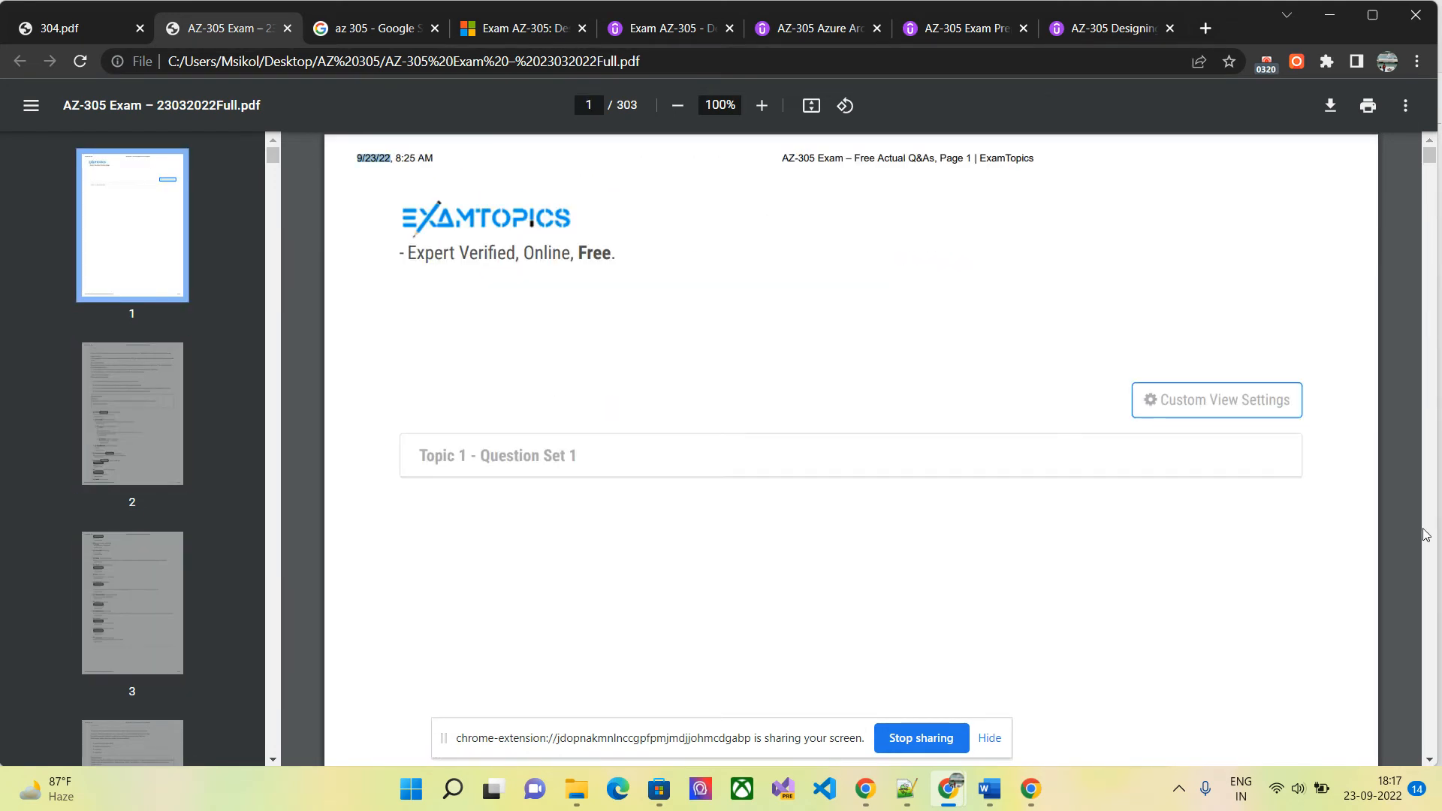
Scroll the AZ-305 exam PDF to its end, then back to page 295's Traffic Manager answer.
scroll(down, 3)
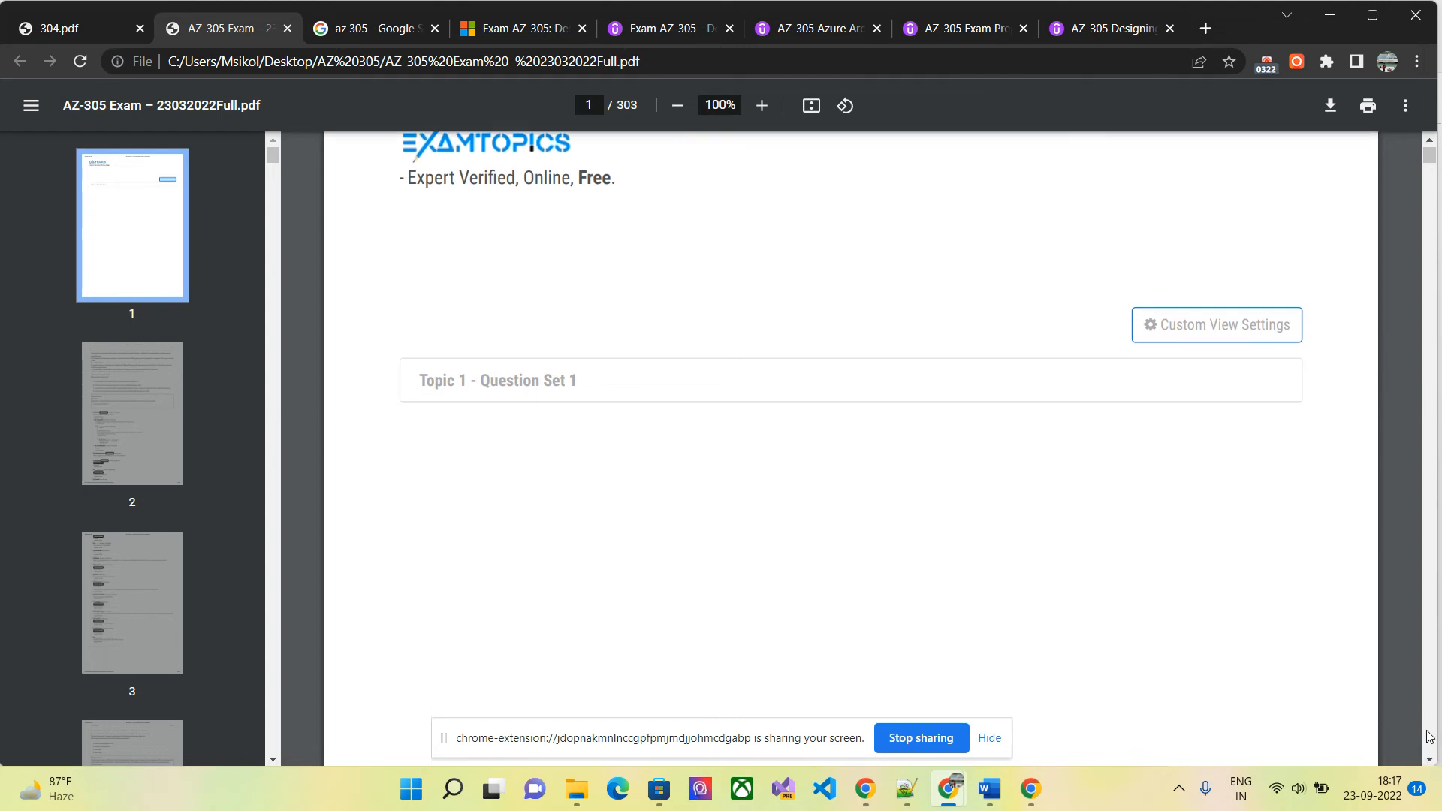
scroll(down, 3)
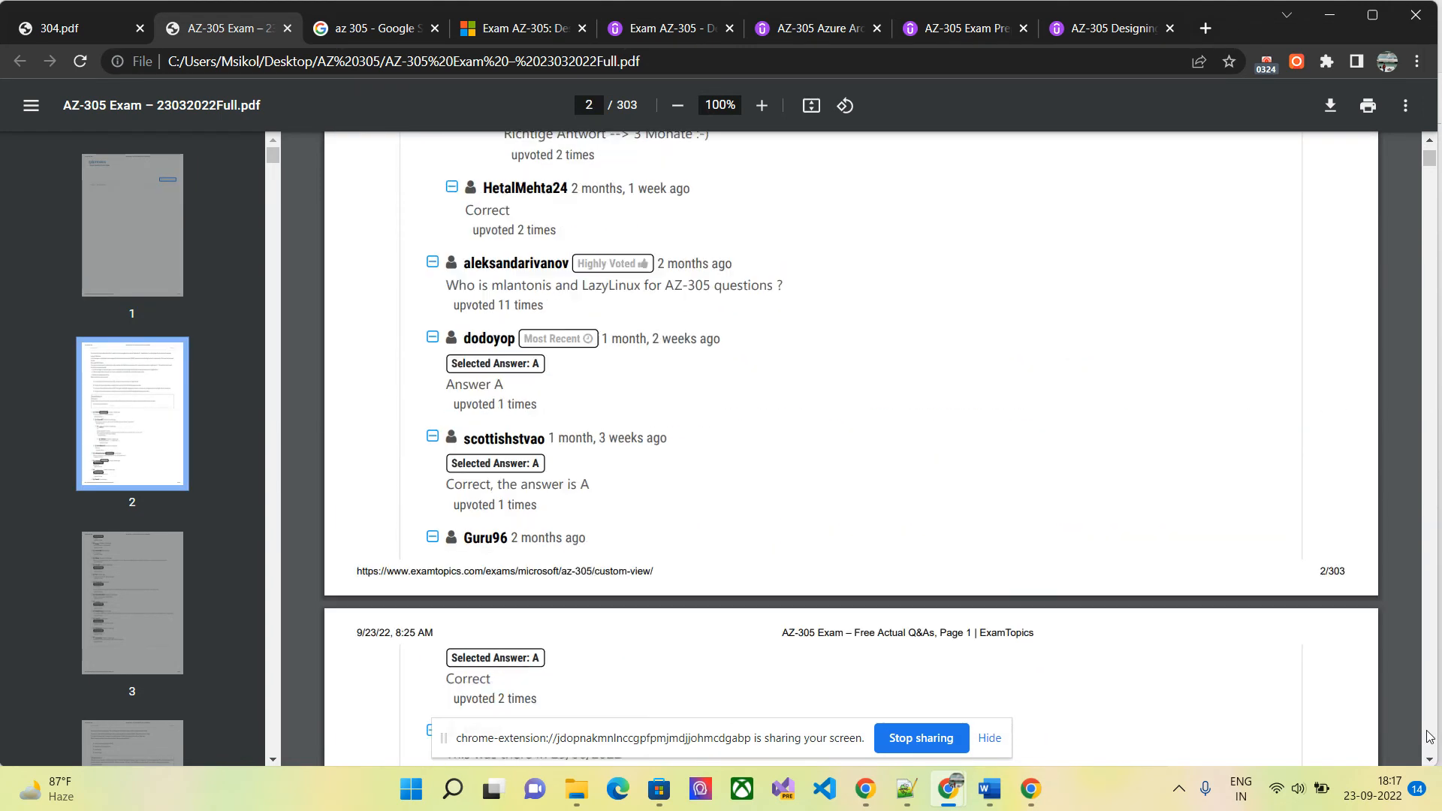
scroll(down, 3)
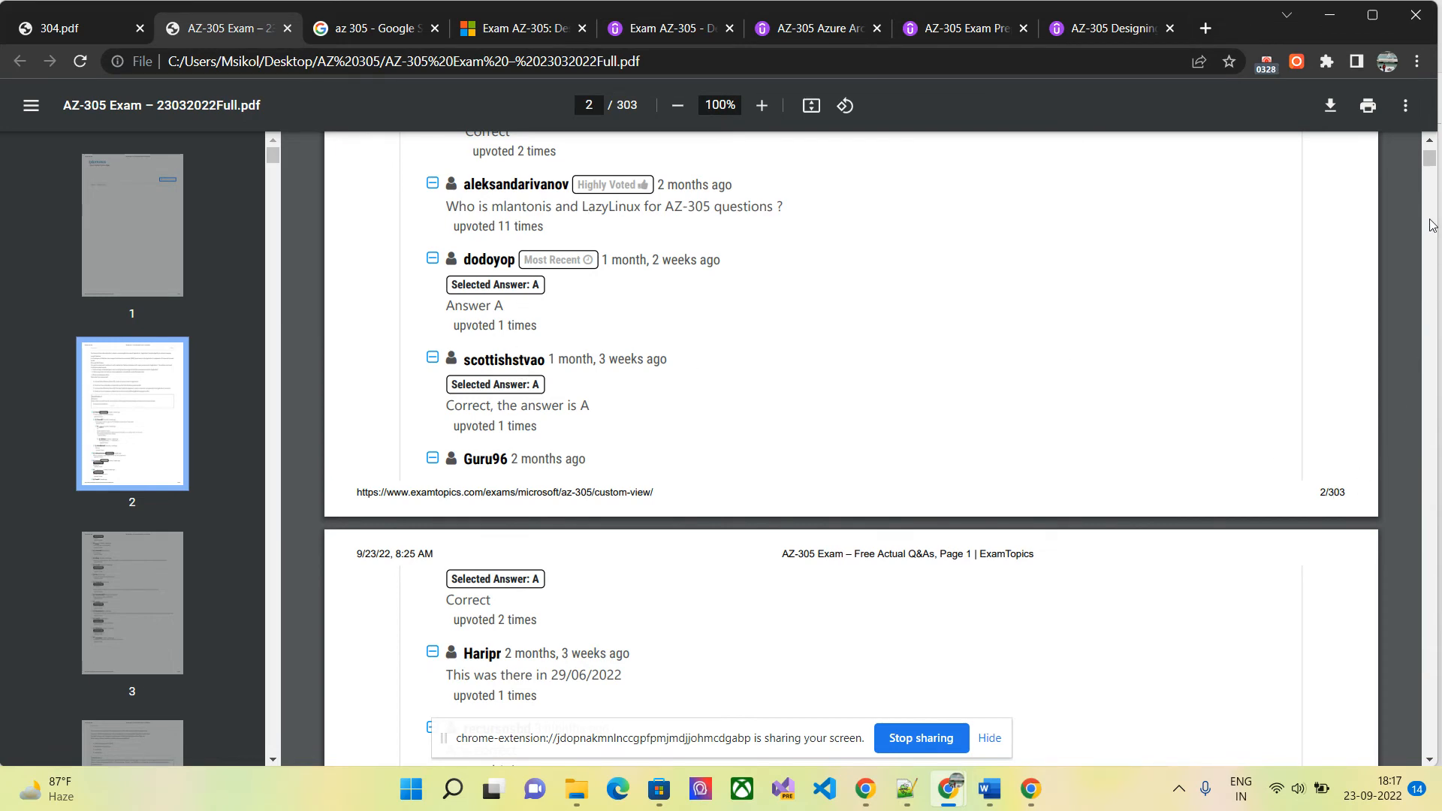
scroll(down, 3)
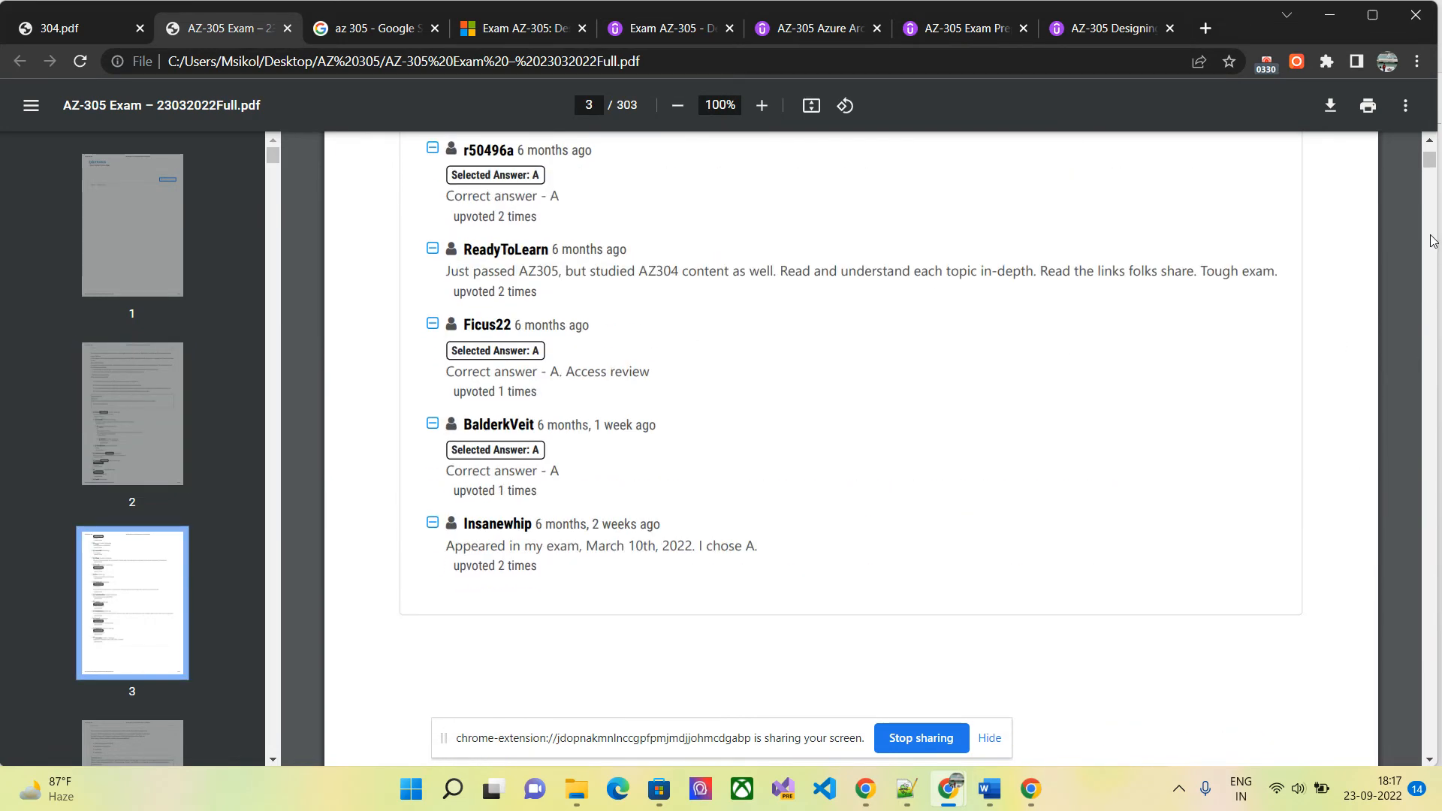
scroll(down, 3)
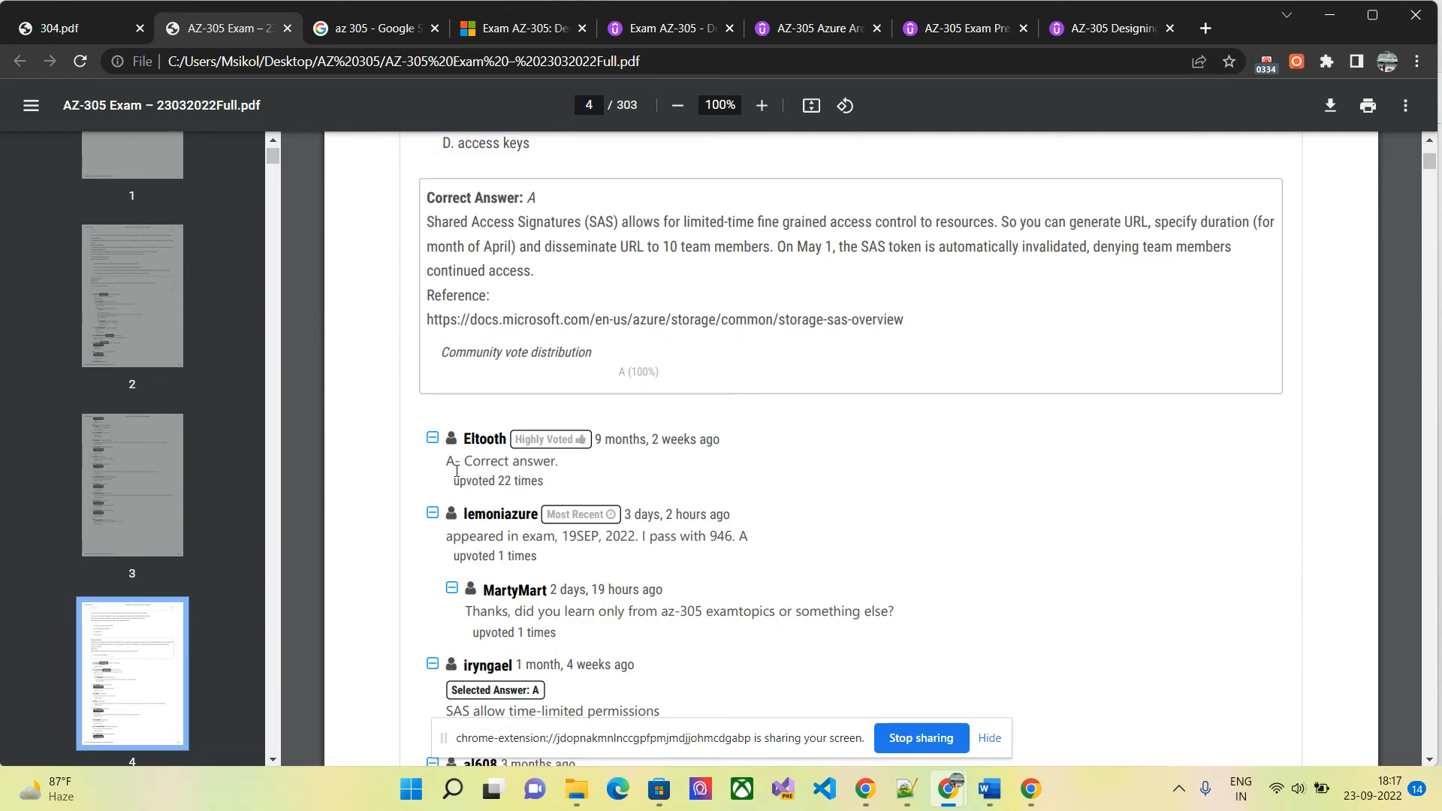
mouse_move(683, 344)
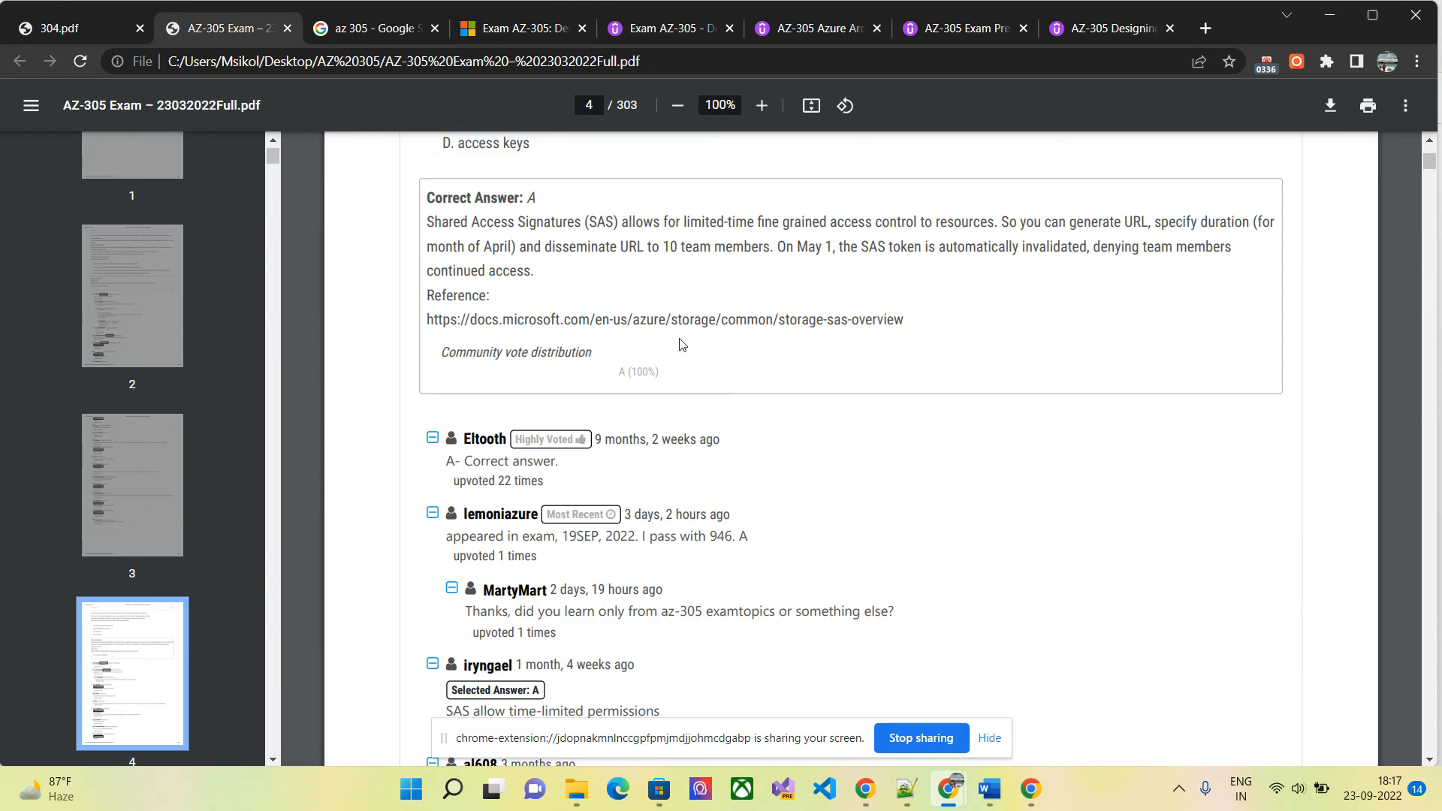
mouse_move(1044, 476)
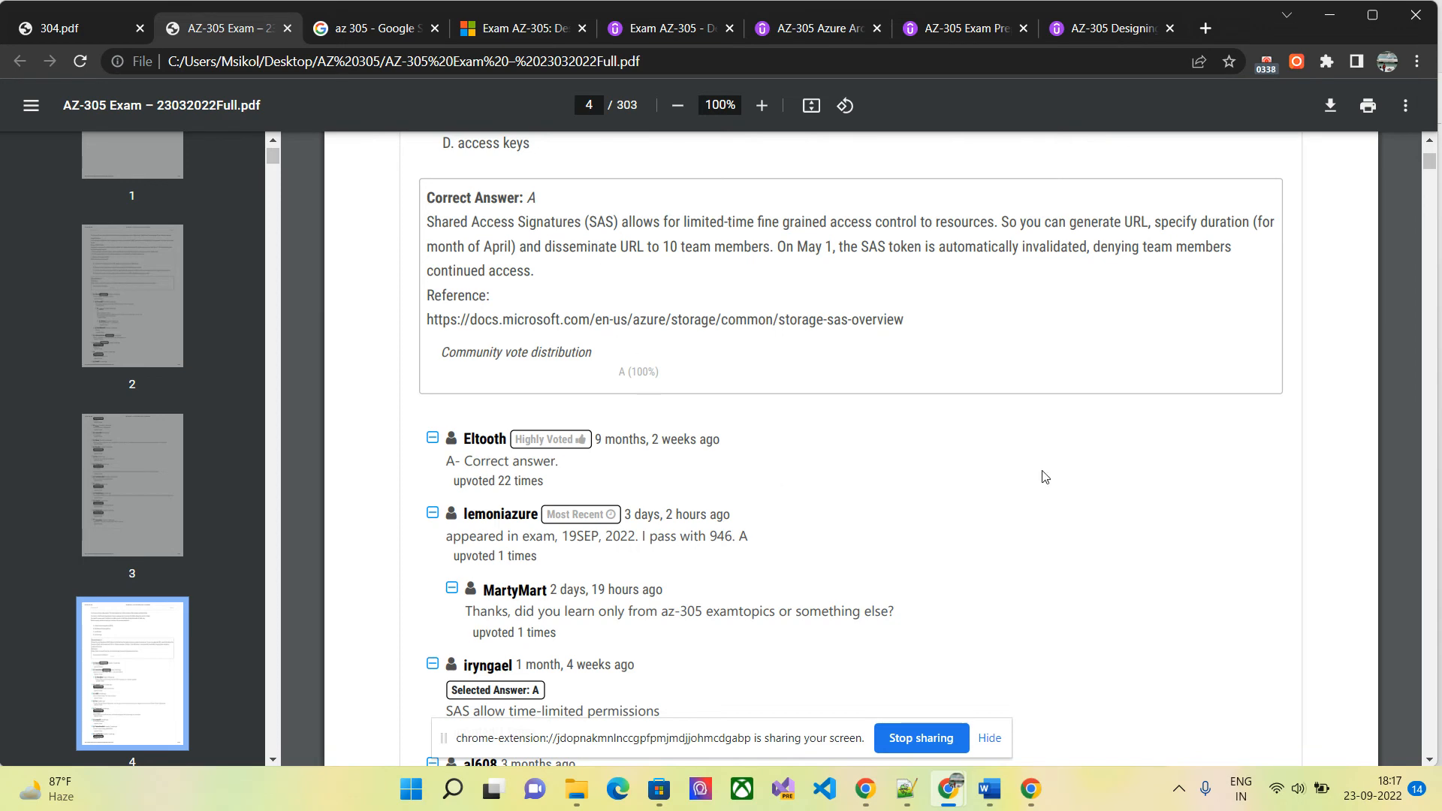
mouse_move(1432, 201)
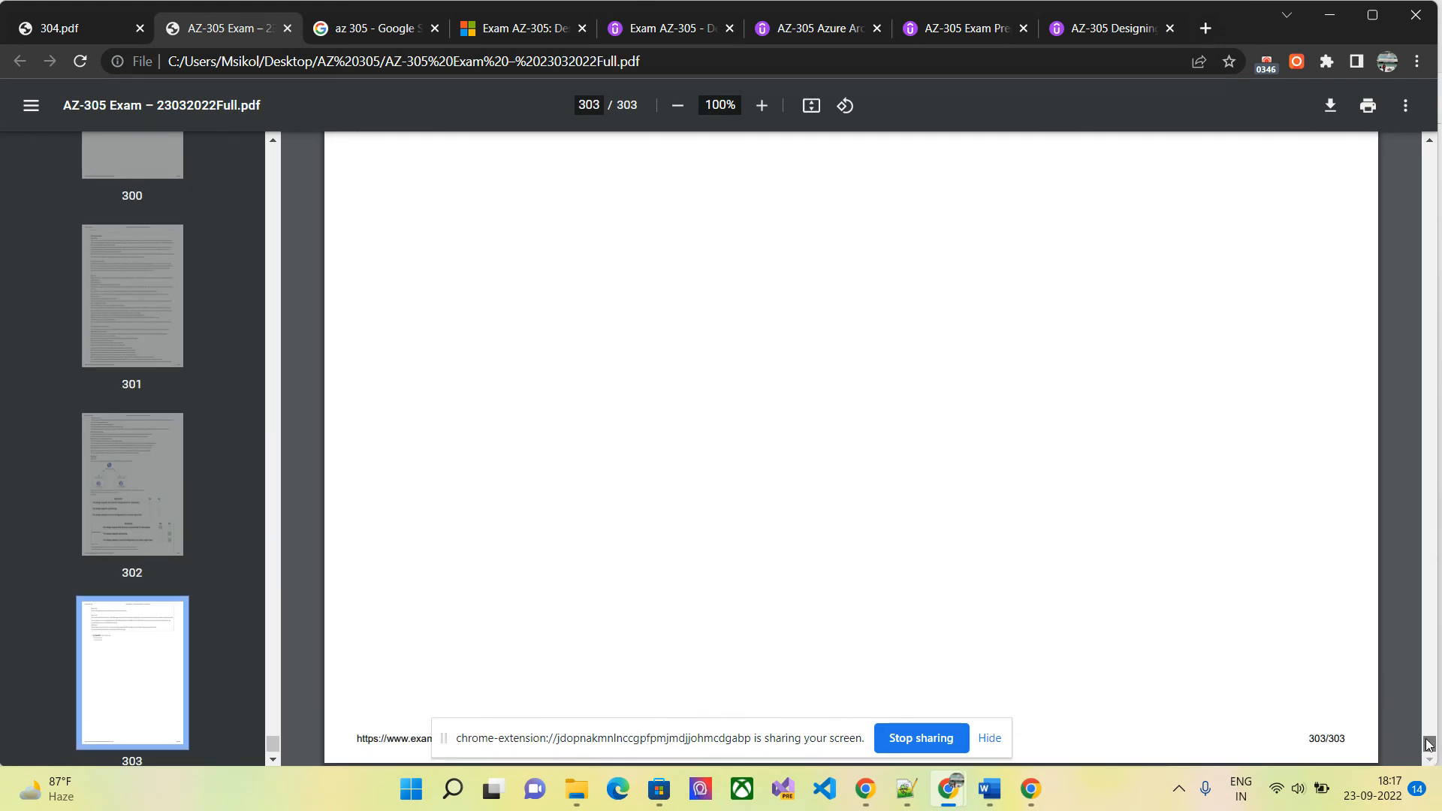
scroll(up, 3)
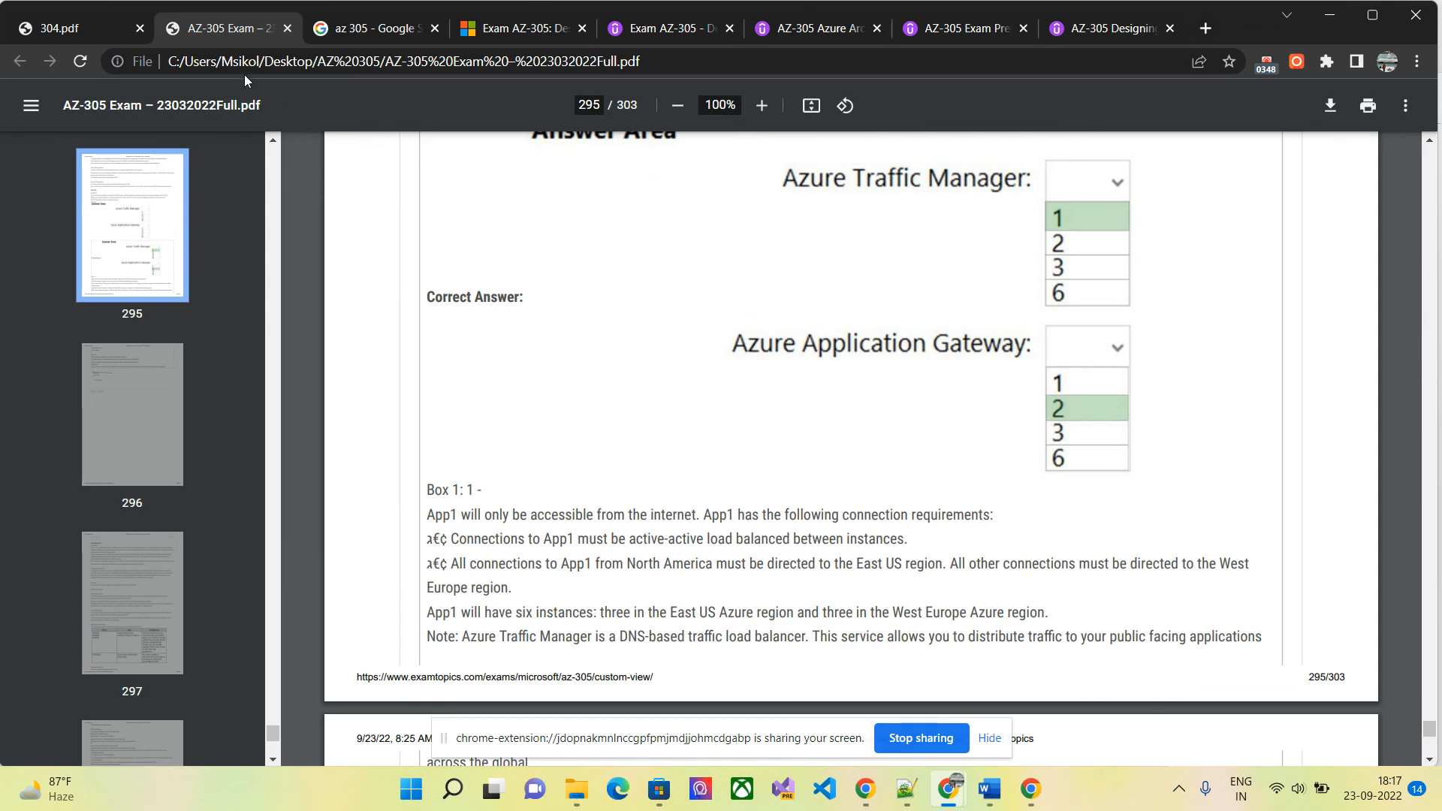
mouse_move(352, 87)
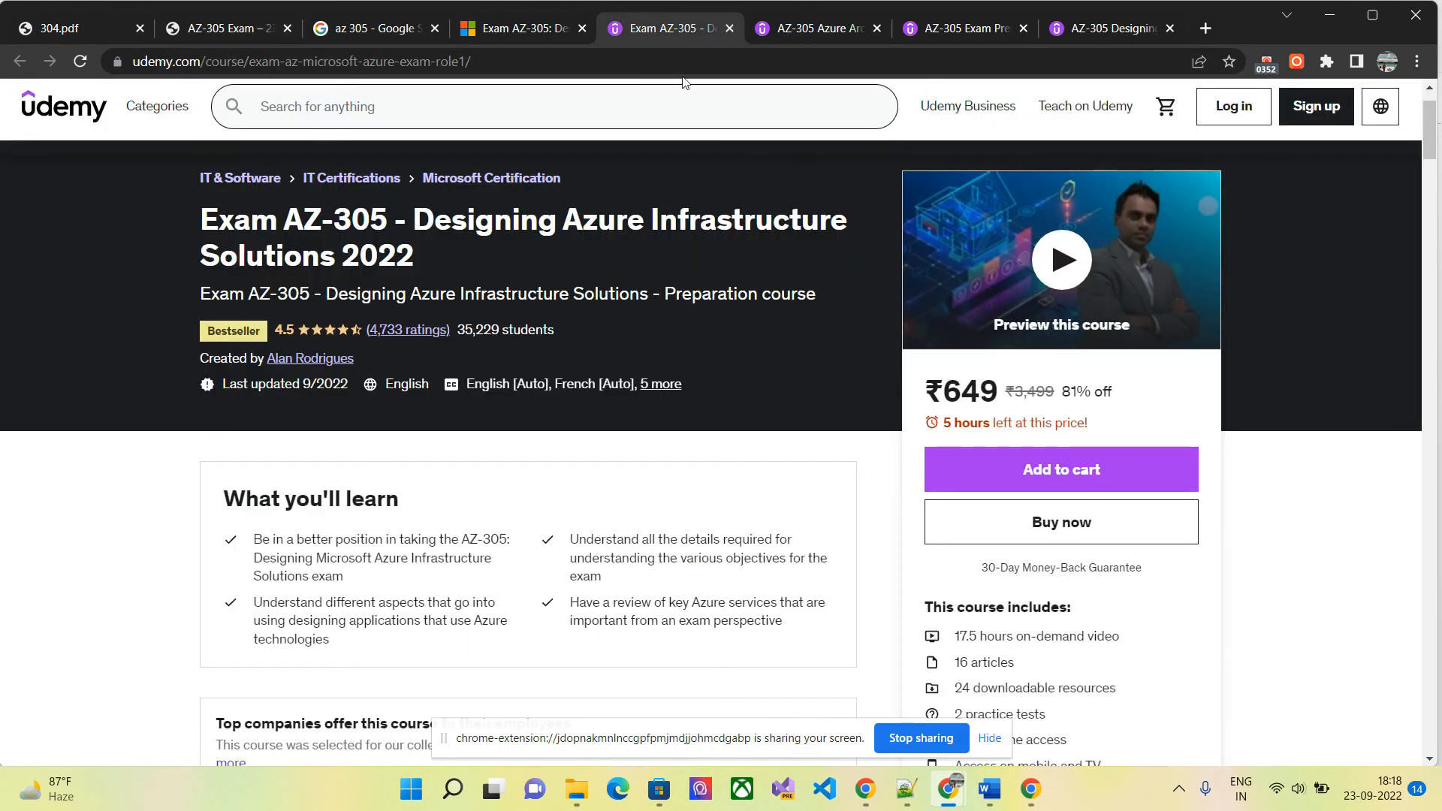
Glance at the AZ-304 PDF, then return to the AZ-305 exam PDF.
click(69, 28)
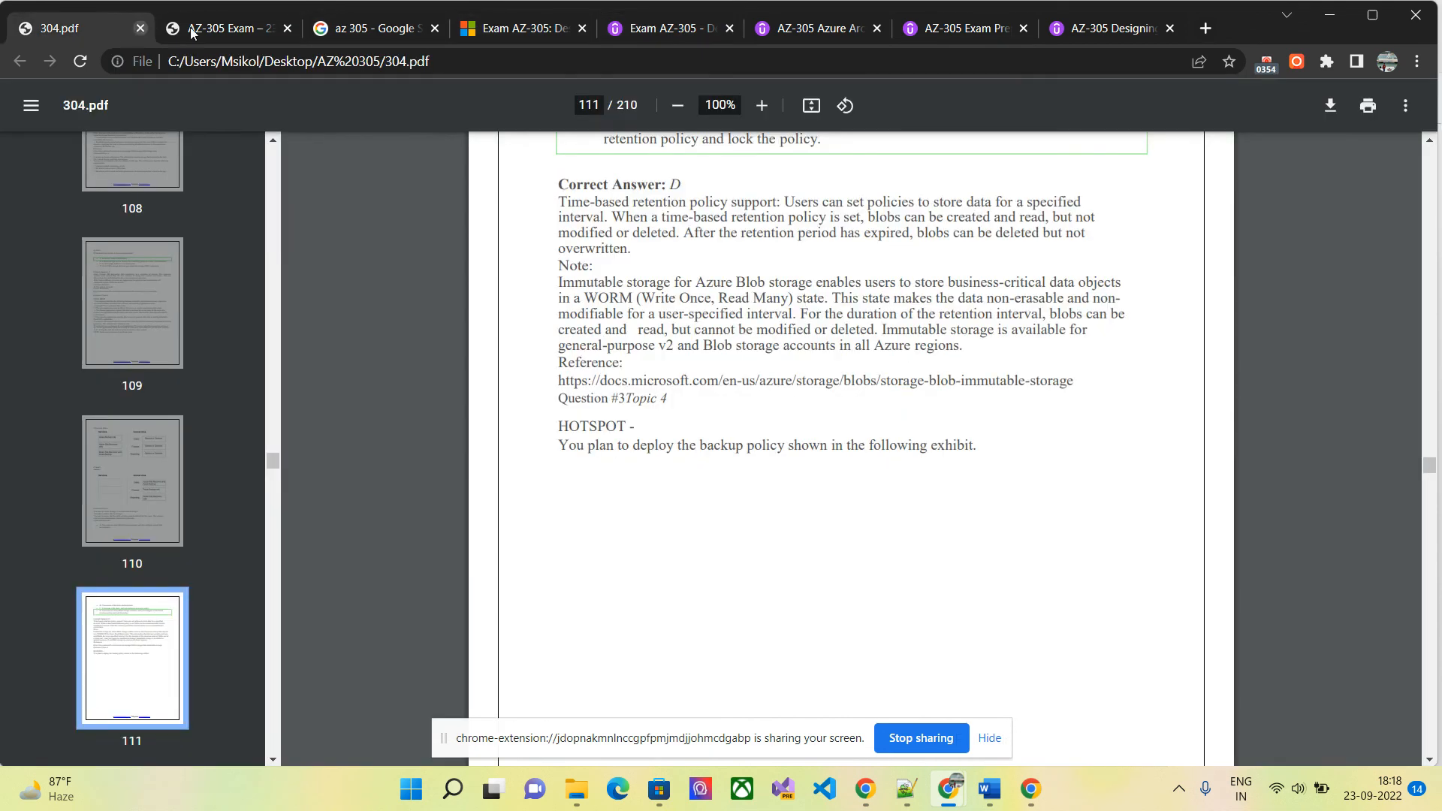
click(223, 29)
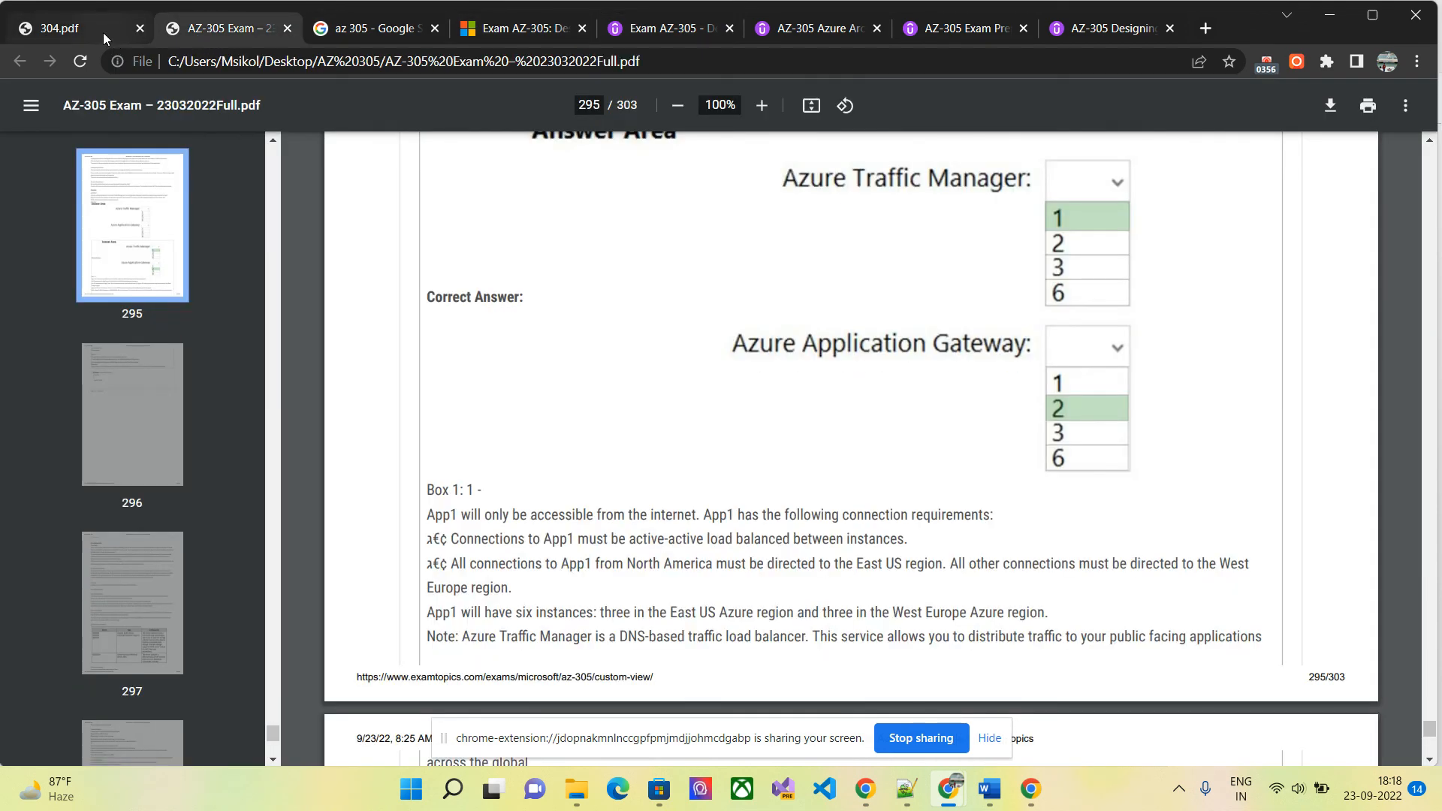
mouse_move(1328, 386)
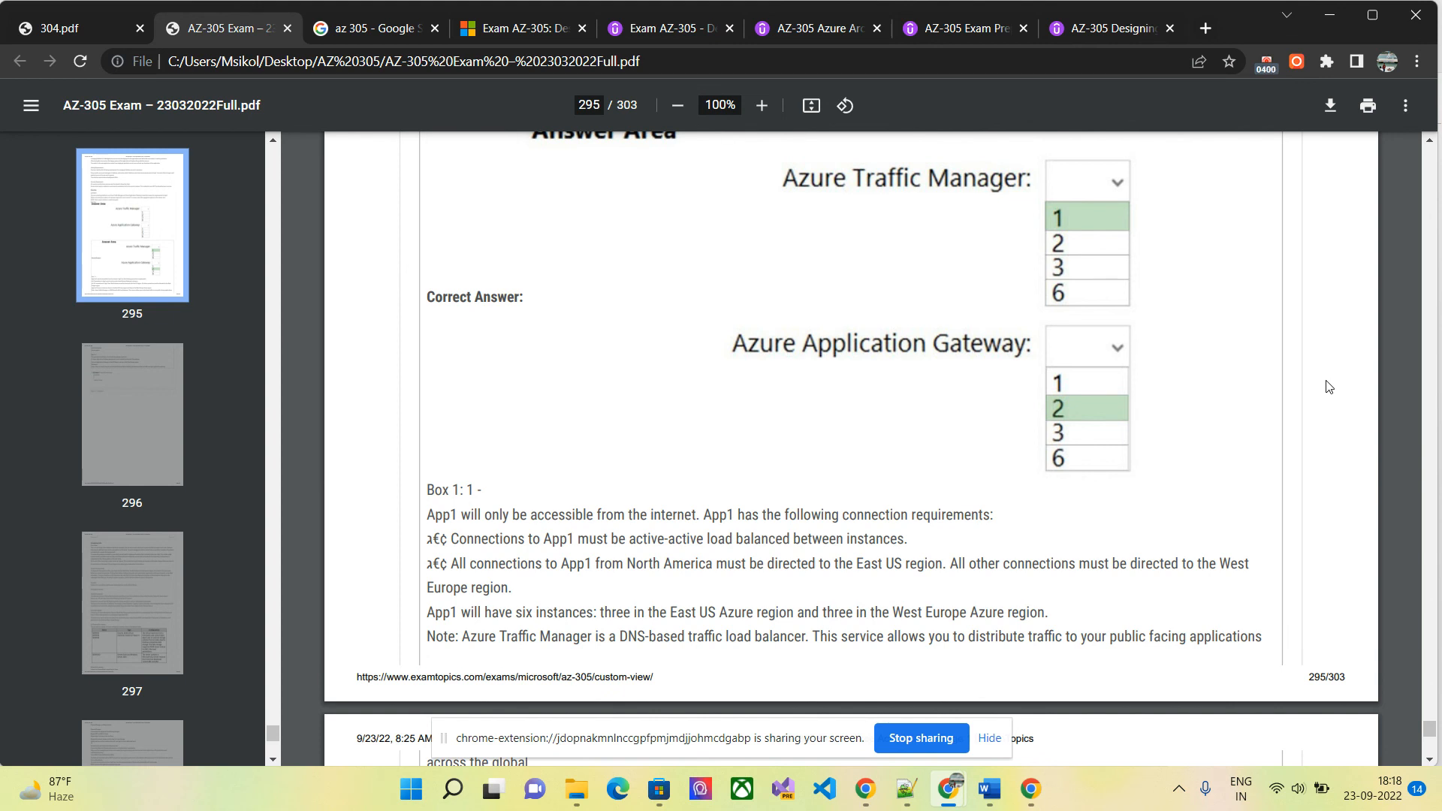
mouse_move(1392, 425)
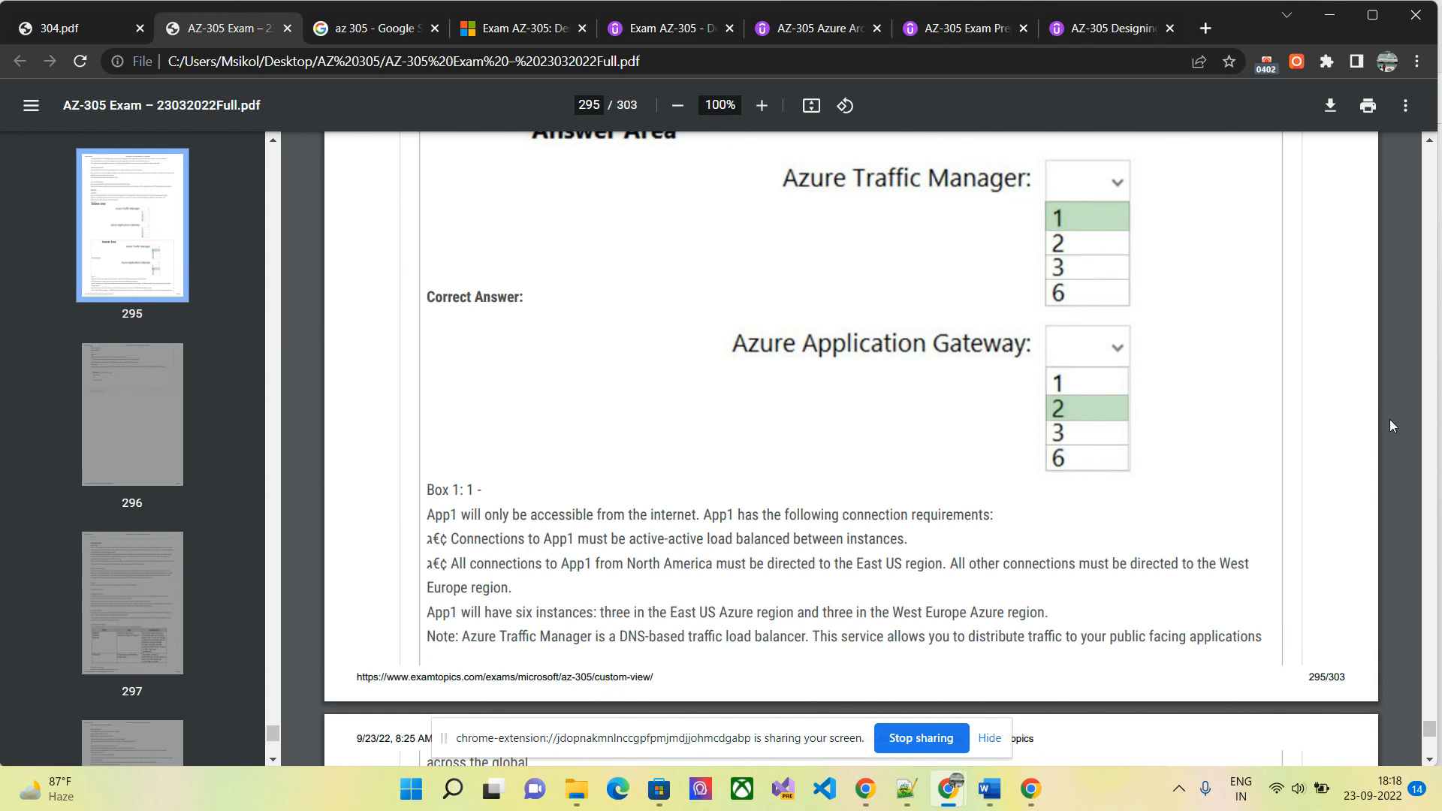